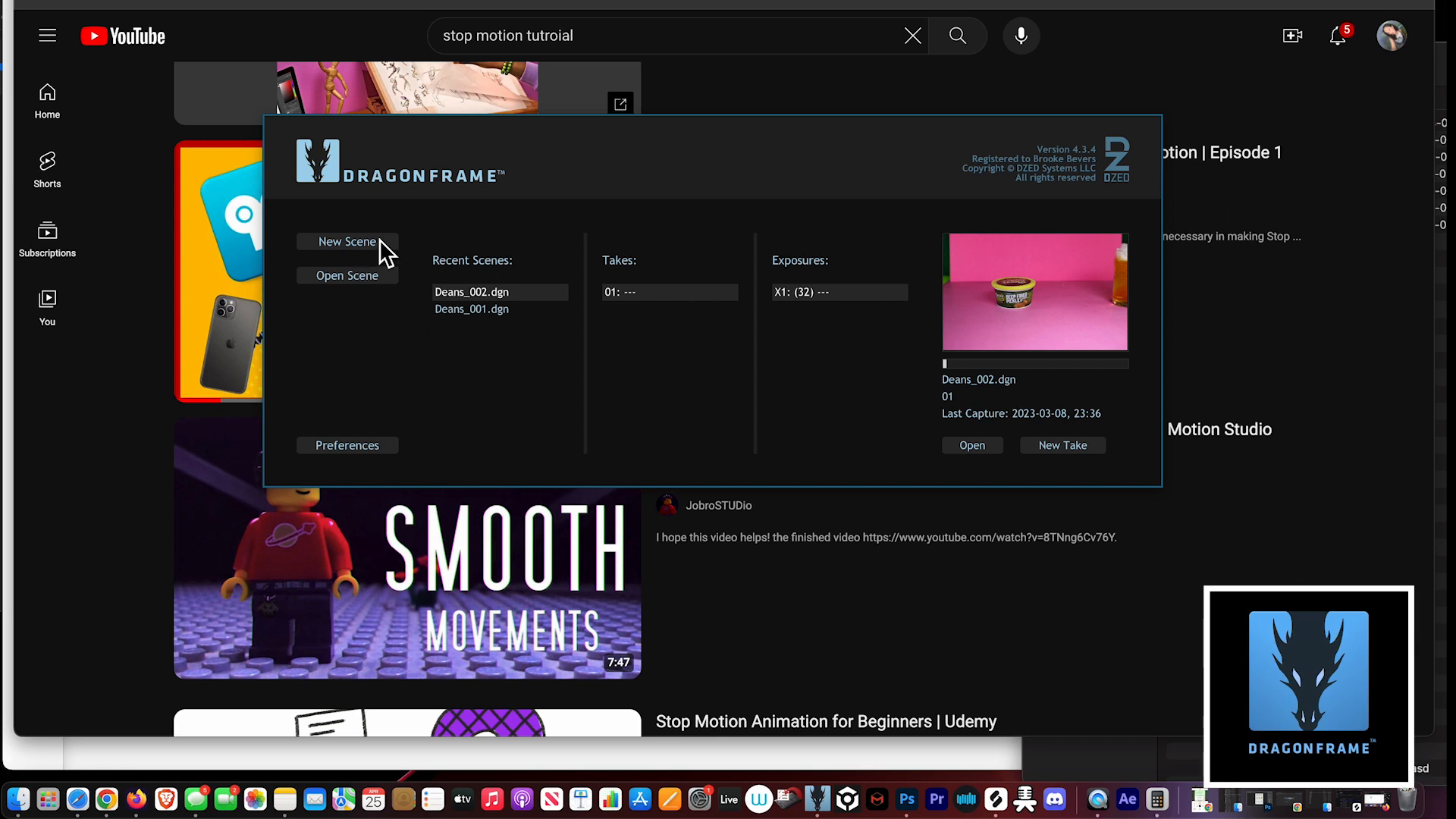
- Create a new Dragonframe scene with the frame rate set to 24 fps
click(347, 241)
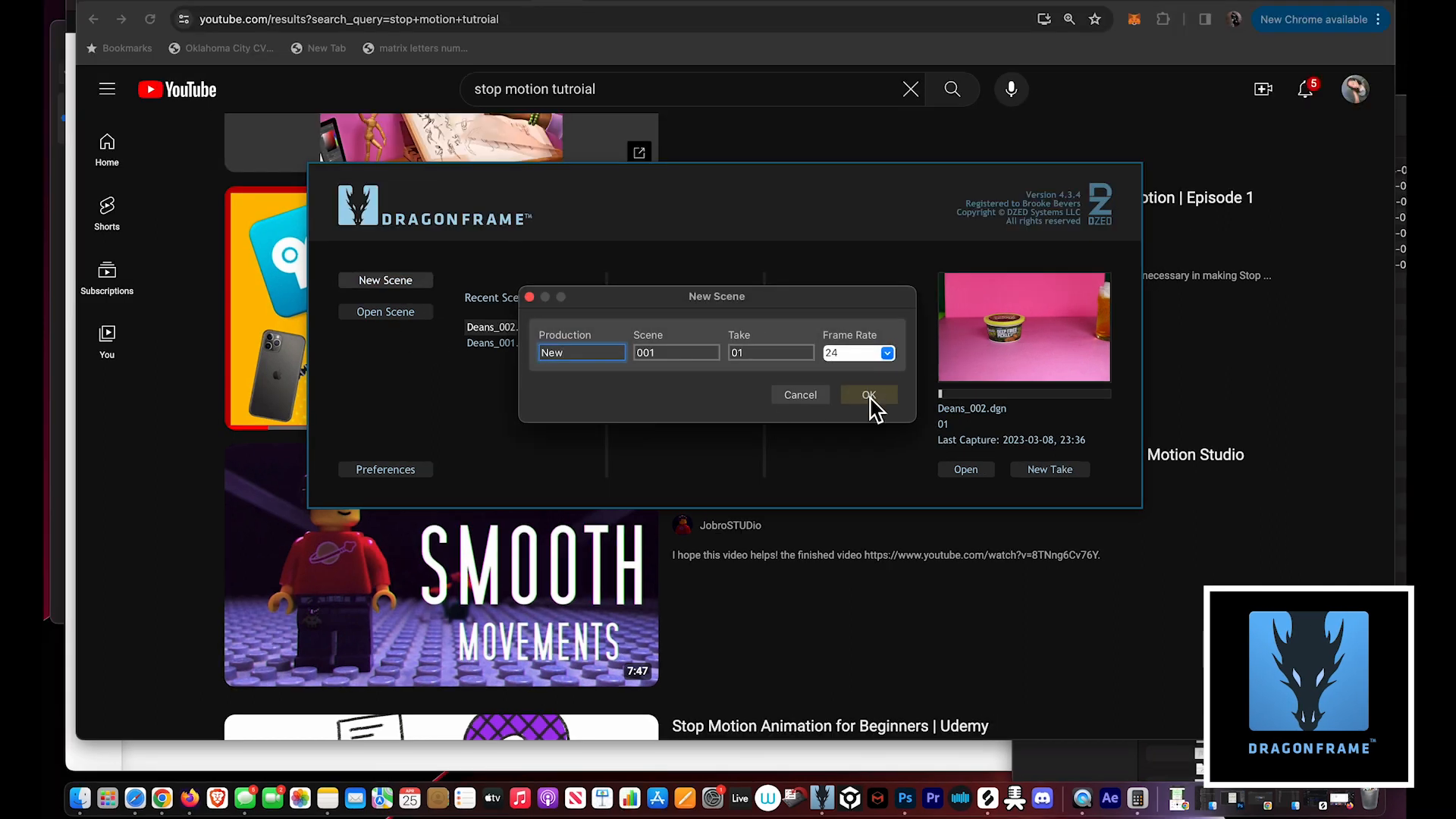
click(856, 352)
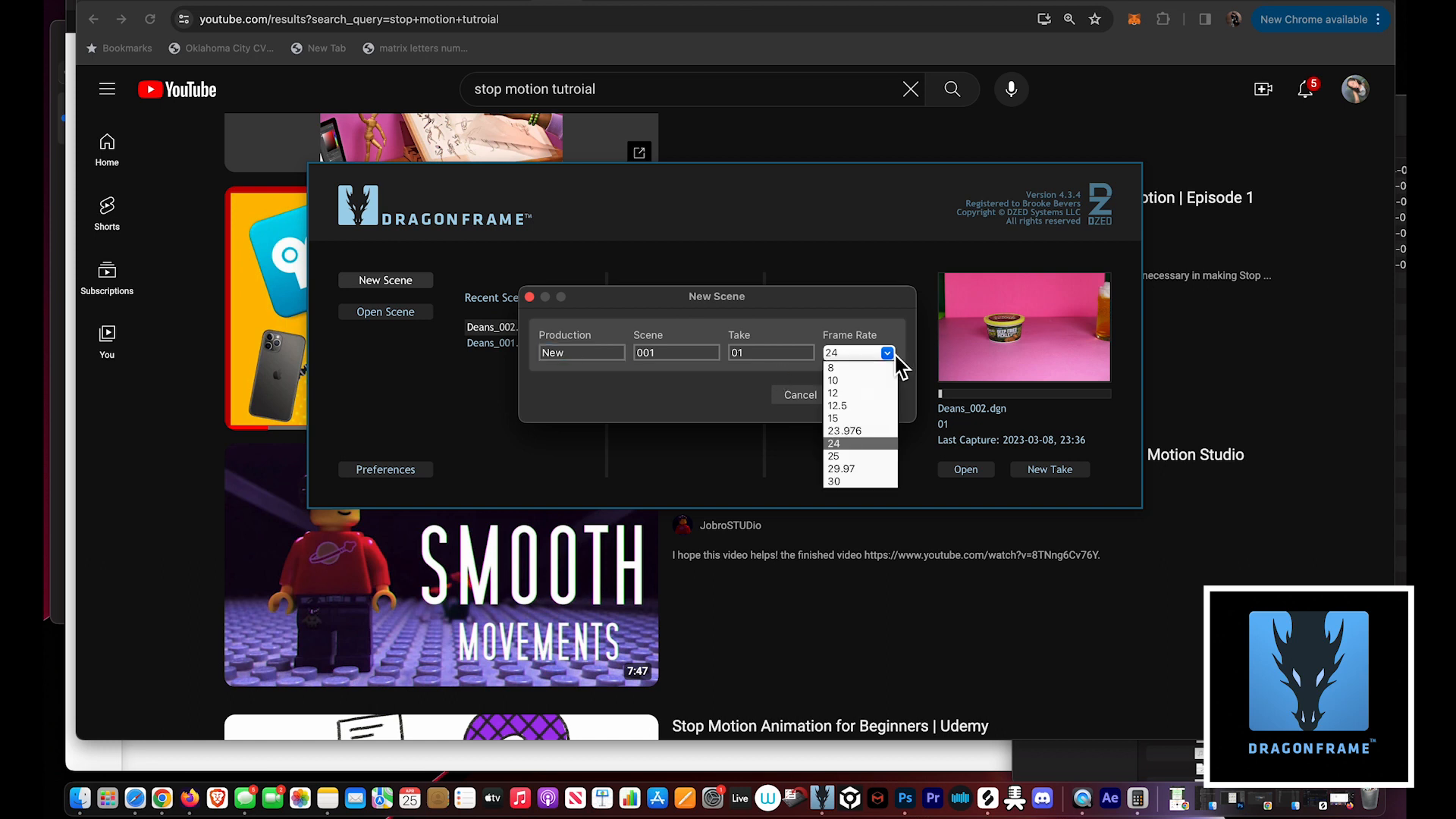
click(832, 444)
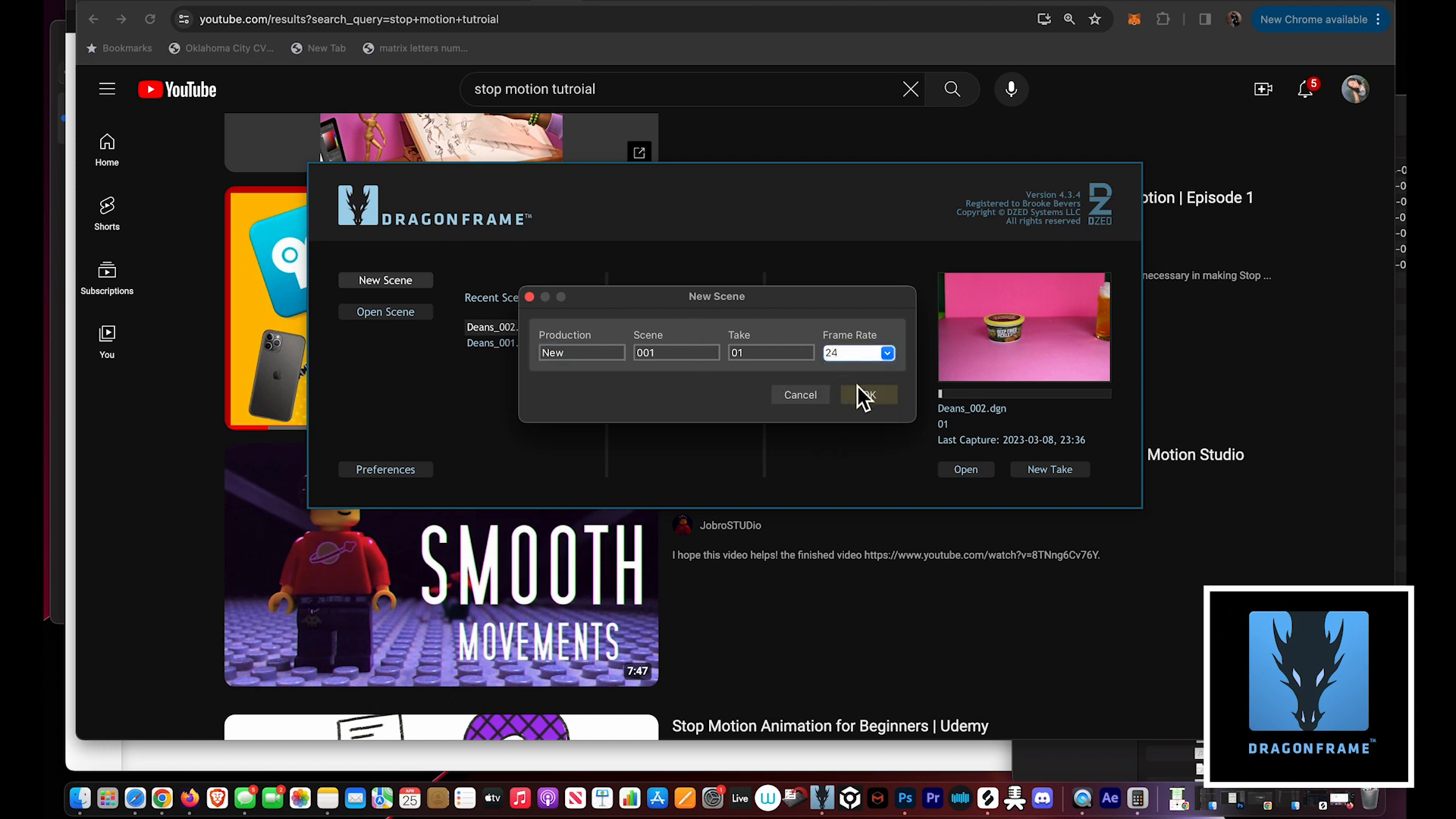
click(869, 394)
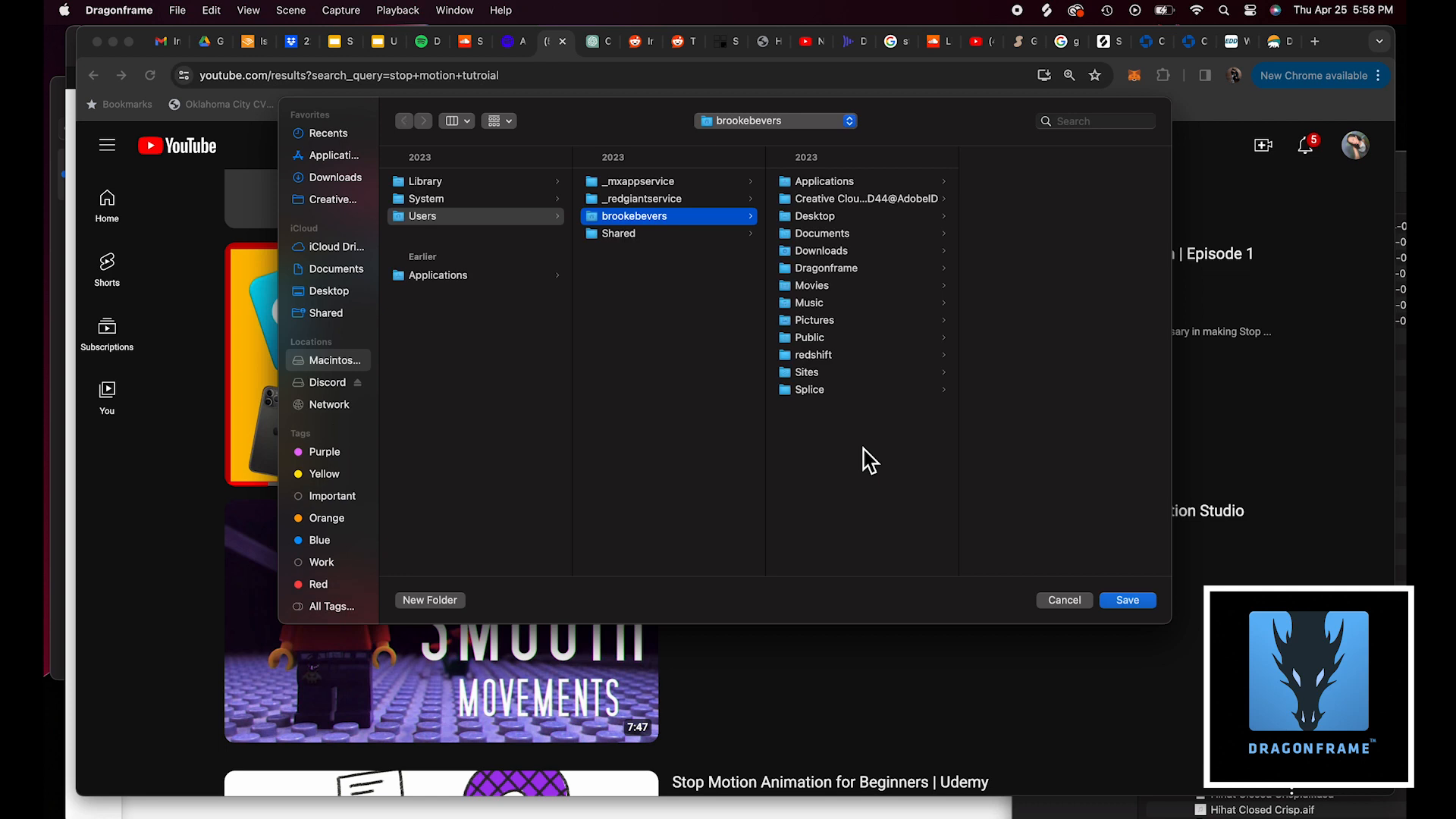
- Make an 'Alien' folder on the Desktop and save the scene into it
click(329, 291)
text(Alien)
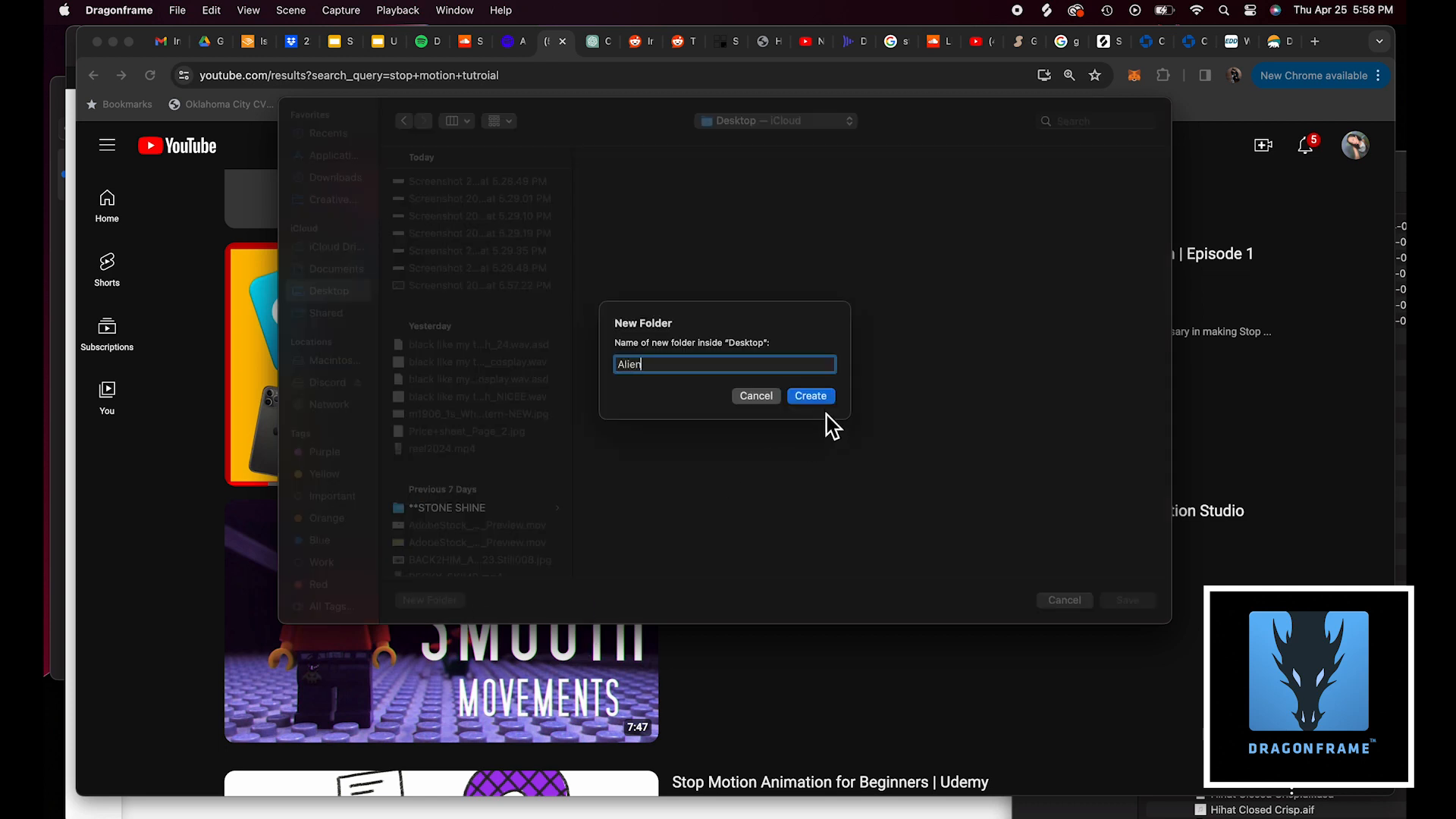
click(810, 396)
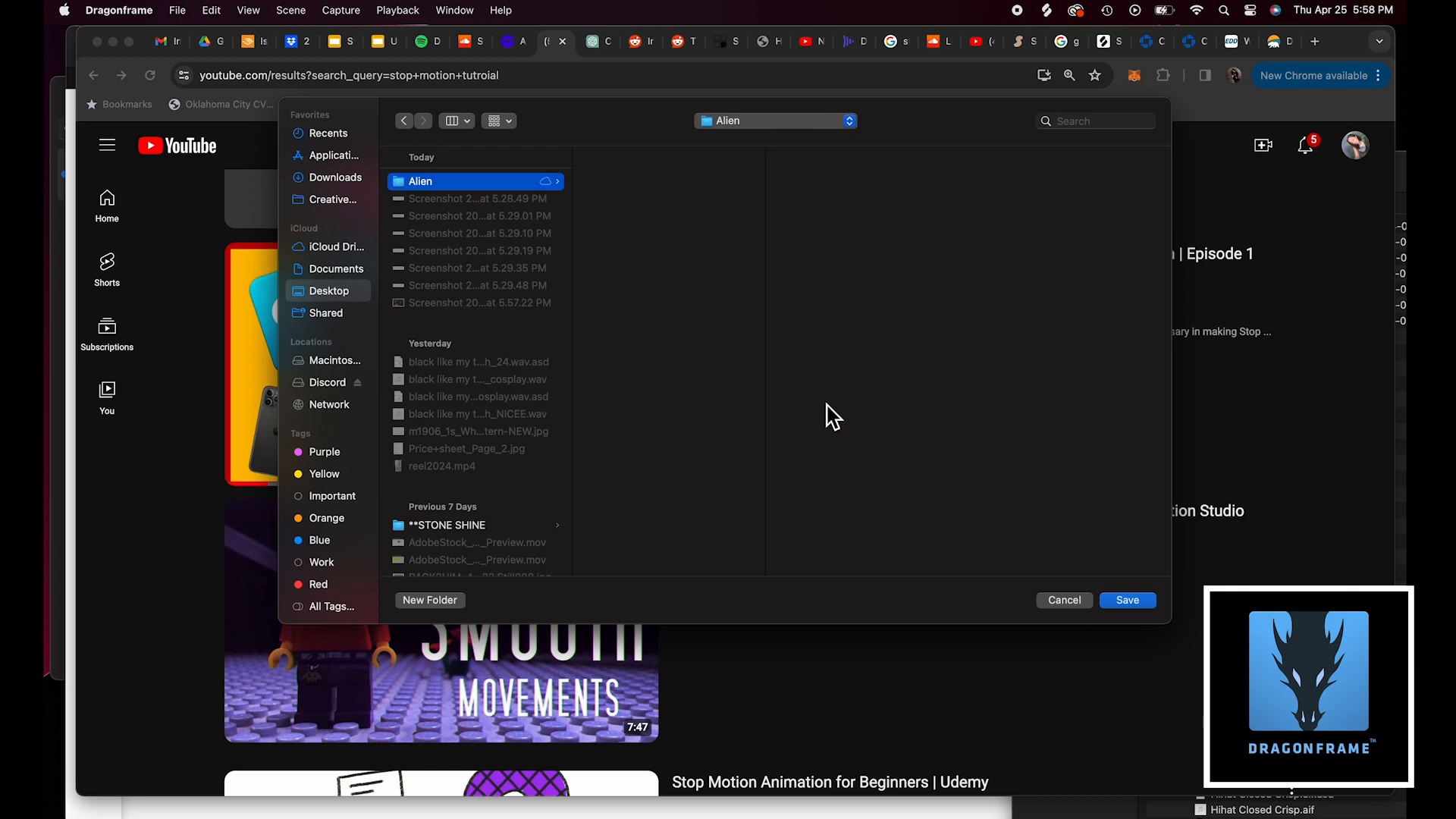
click(1063, 600)
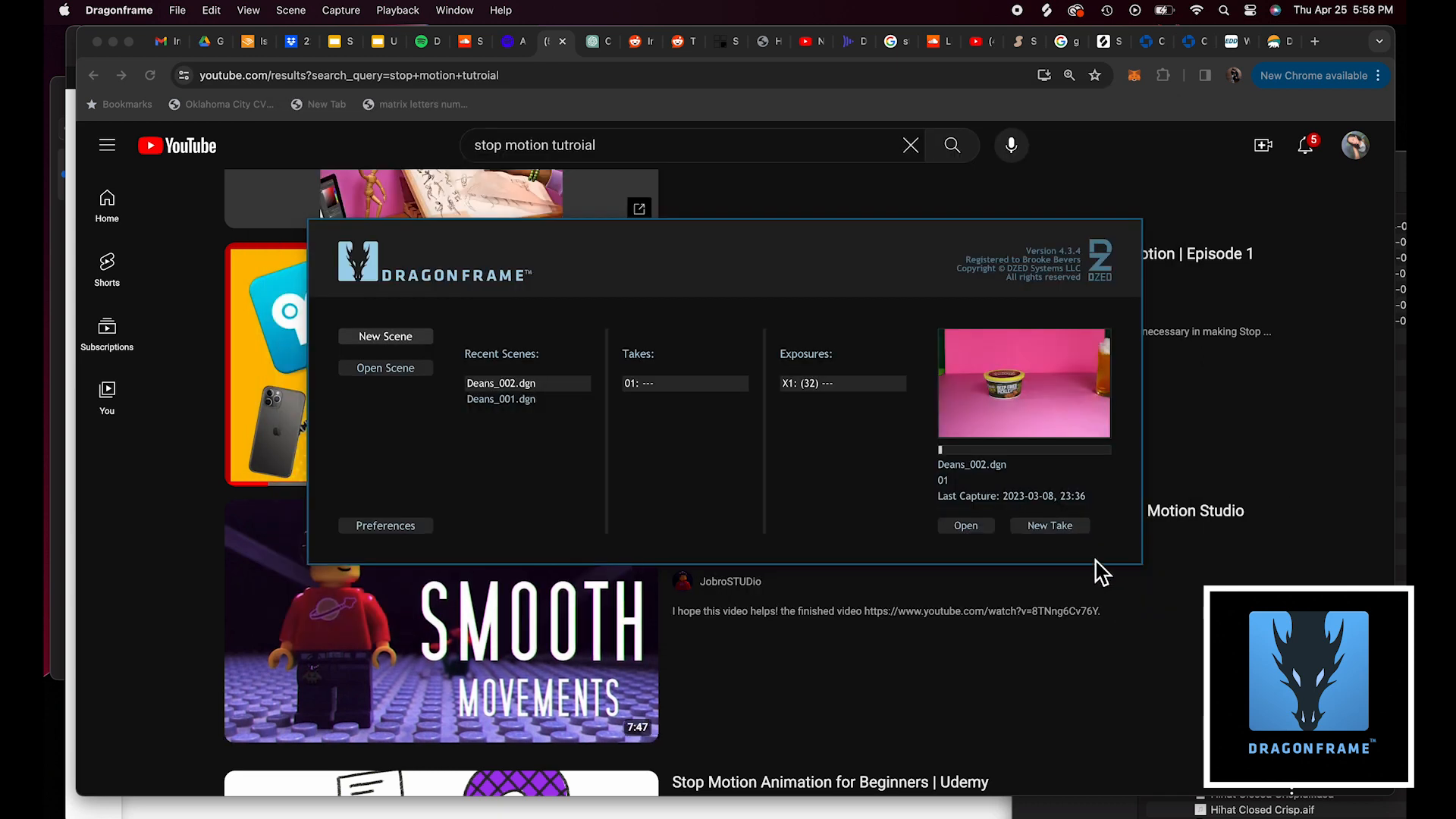
- Allow the Canon camera connection so live view of the green-screen alien appears
click(384, 336)
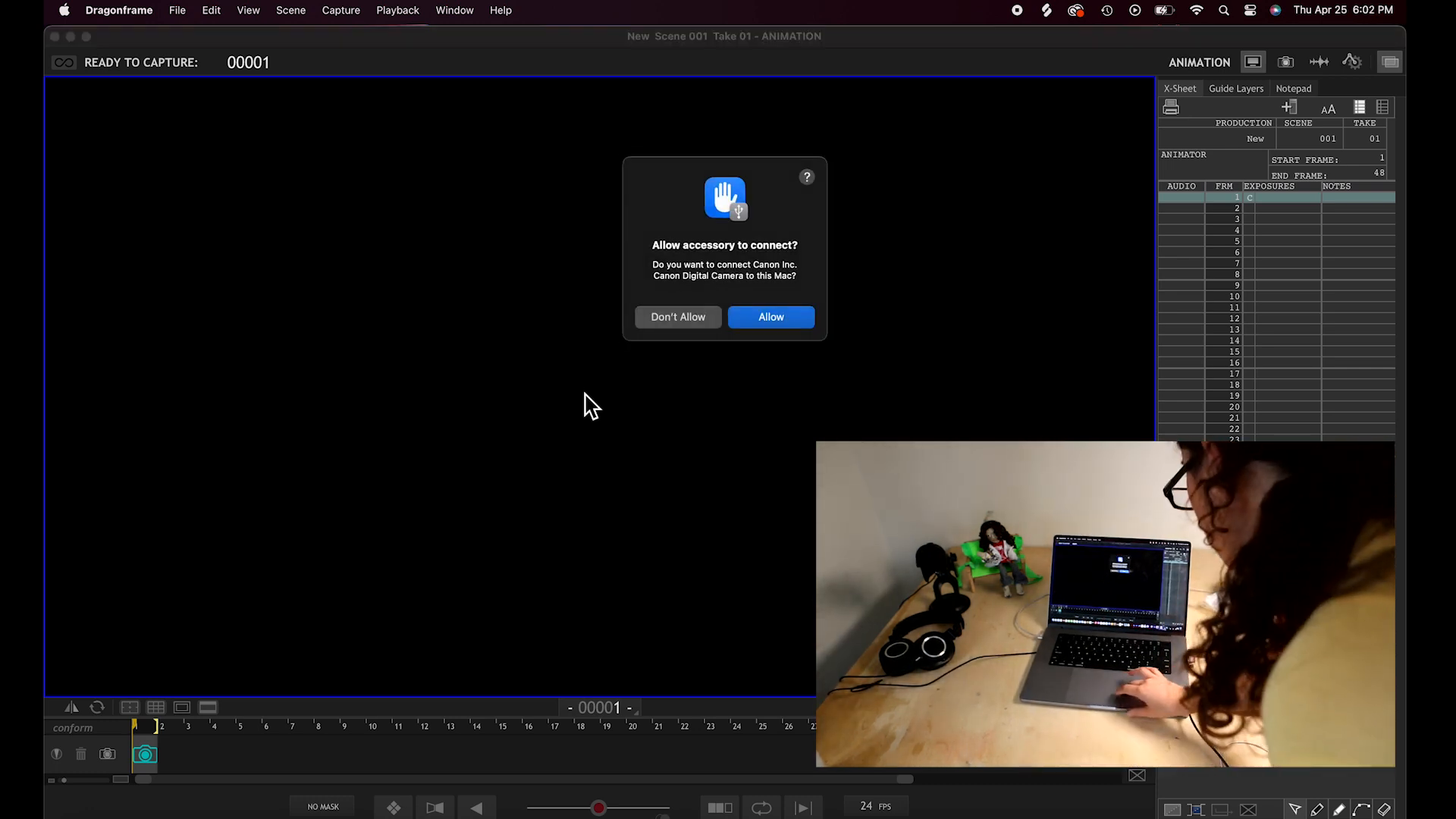
click(770, 317)
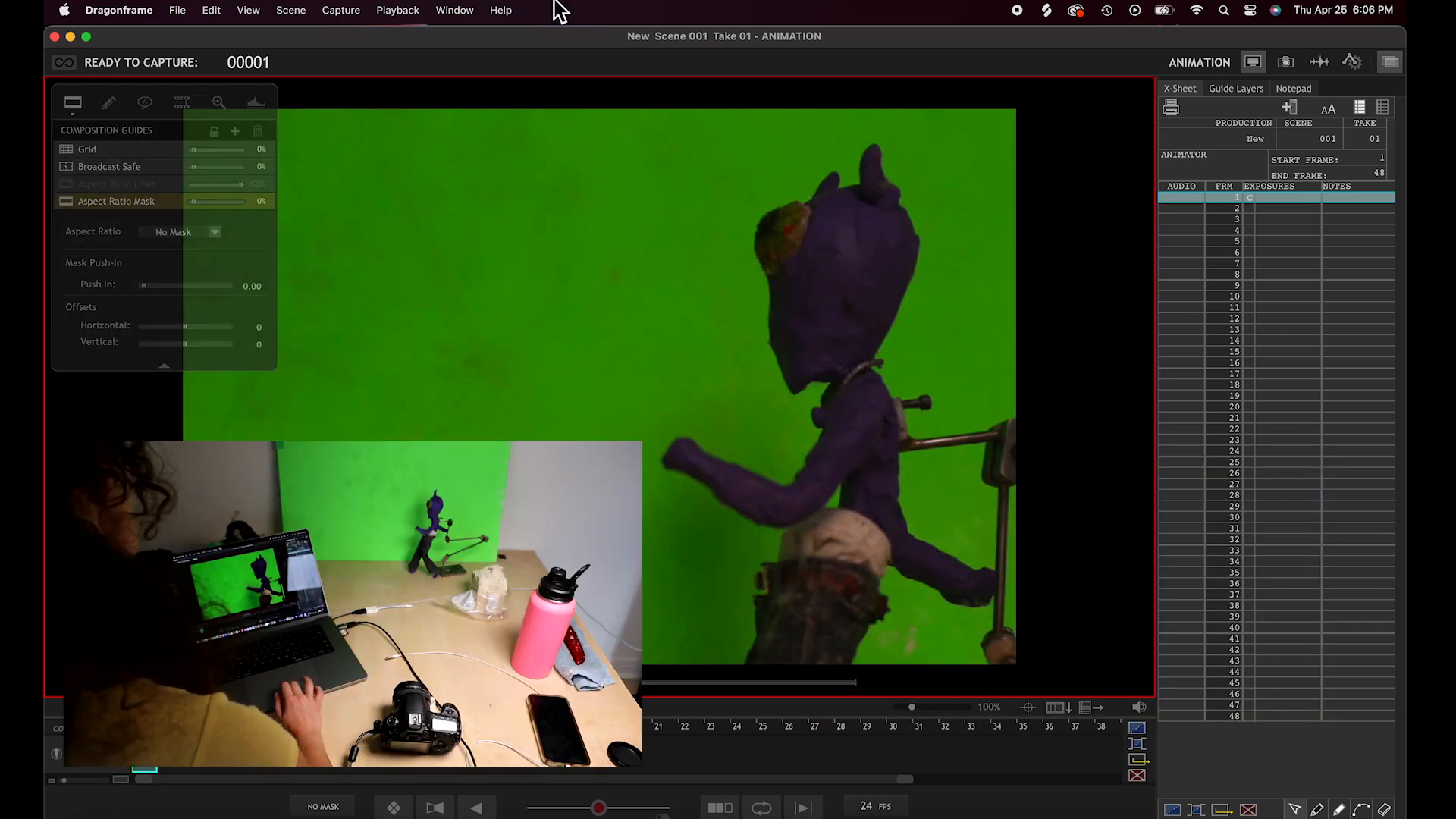
- Show the keypad via Help search, shoot the first frame, and open the Cinematography workspace
click(501, 10)
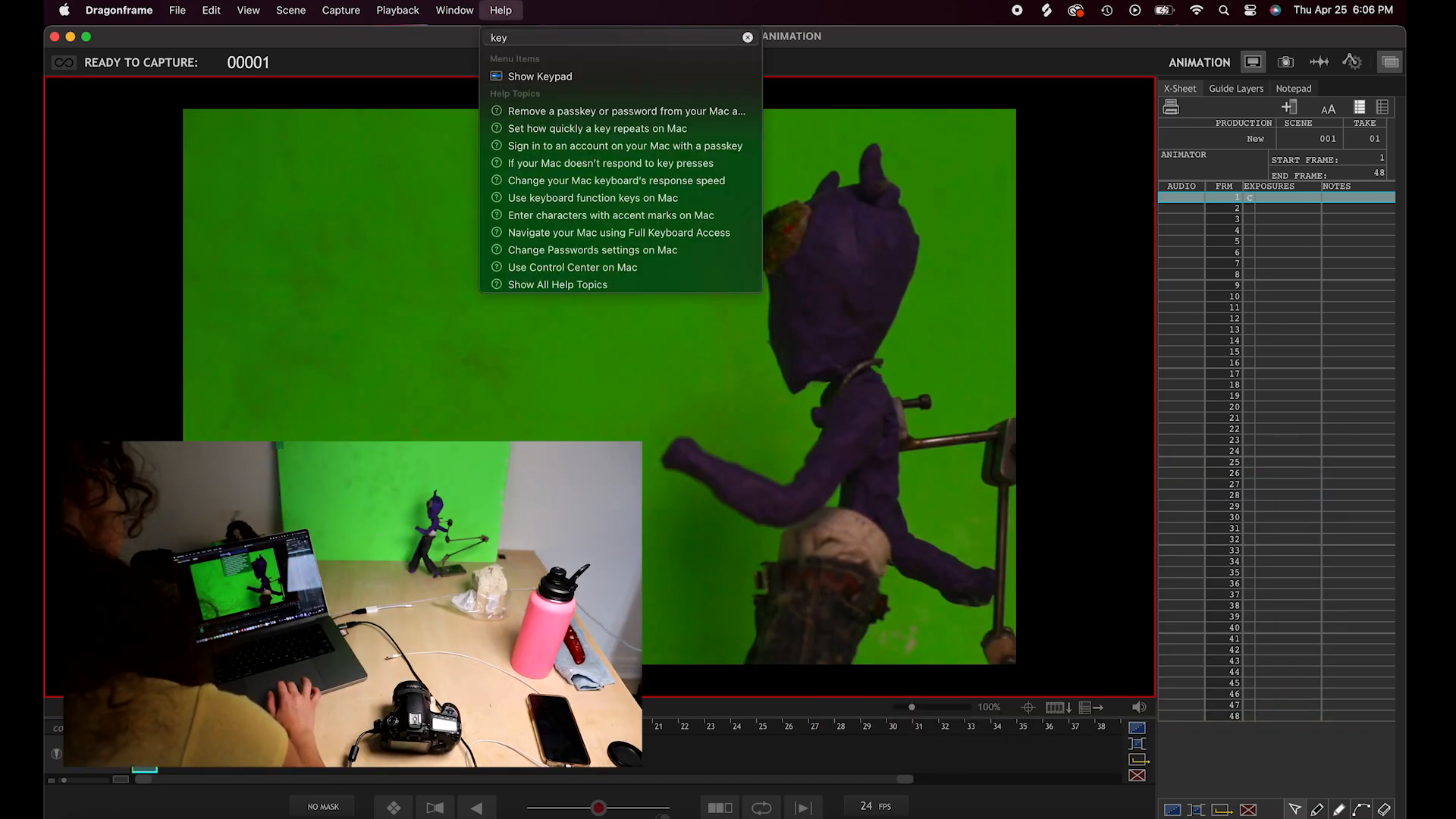
click(539, 76)
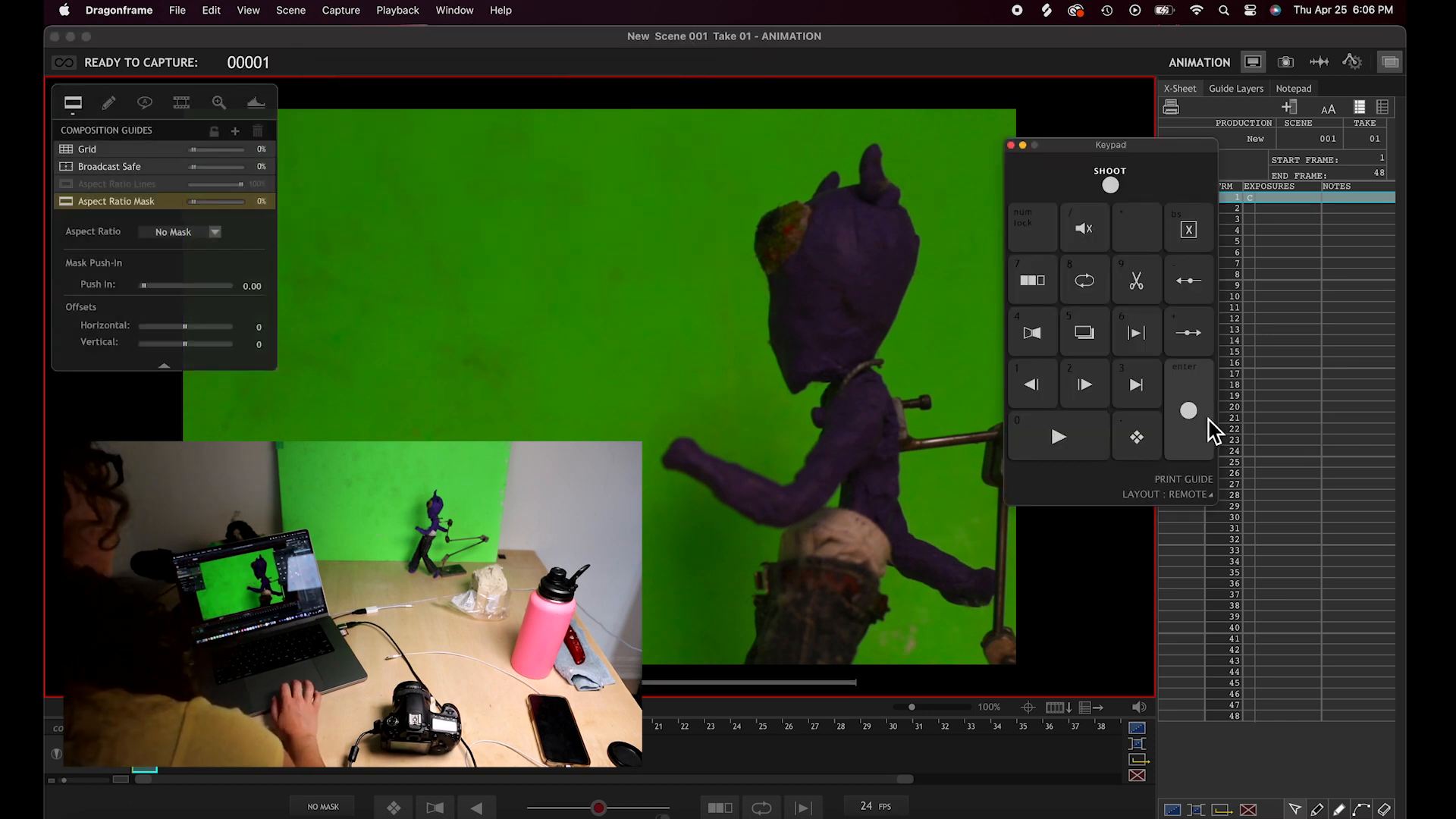
click(1109, 184)
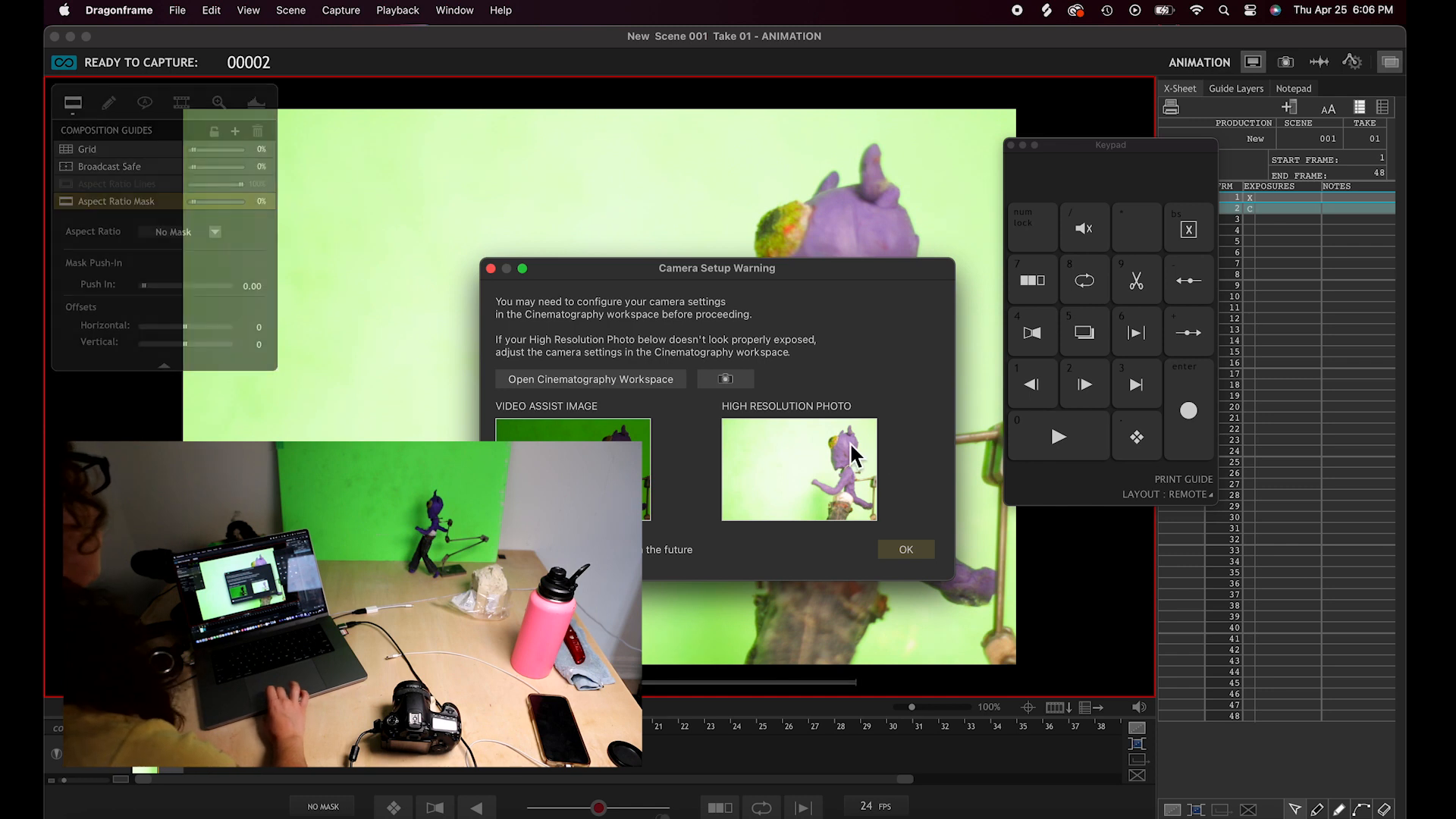
click(589, 379)
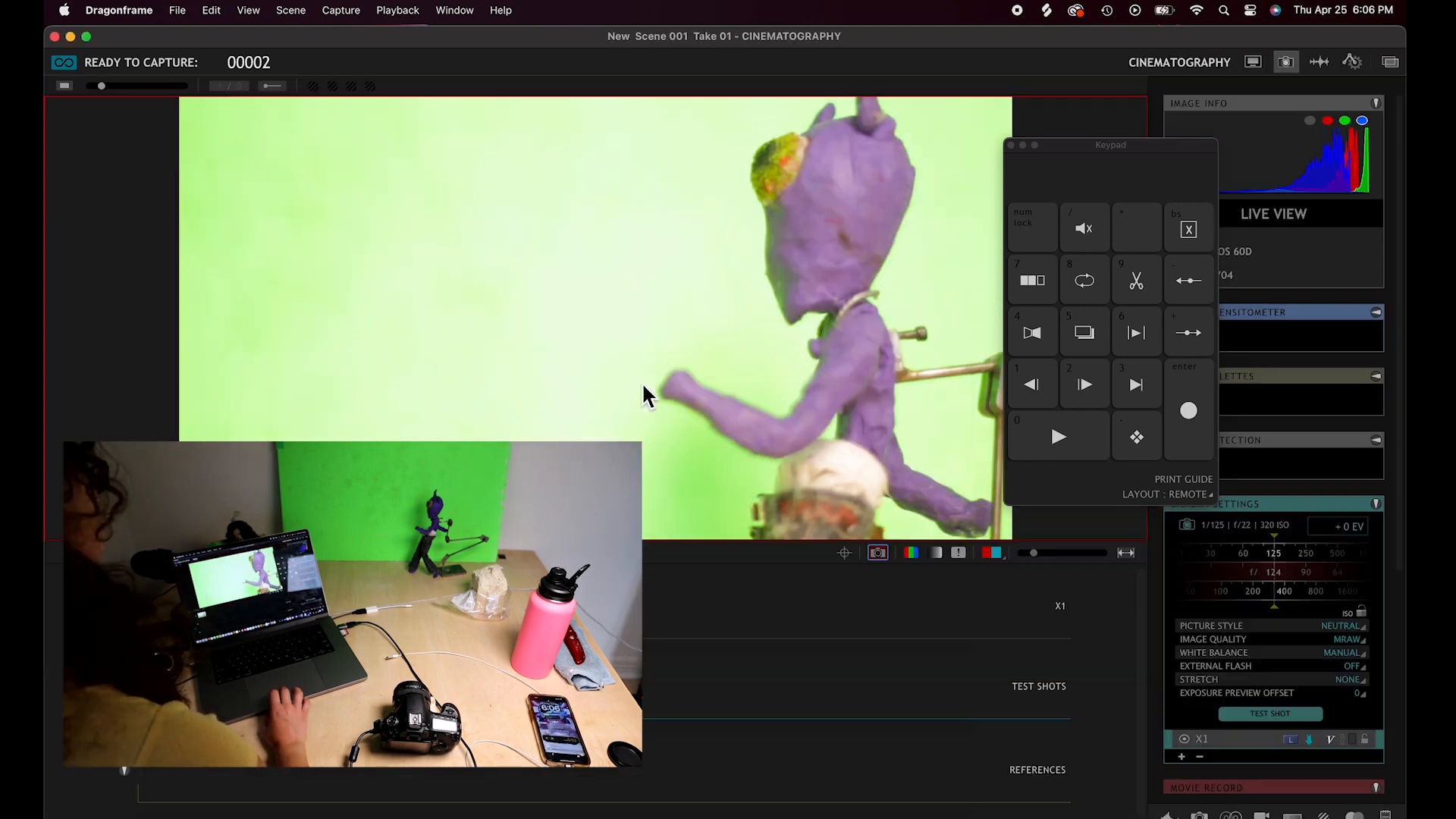
mouse_move(1101, 163)
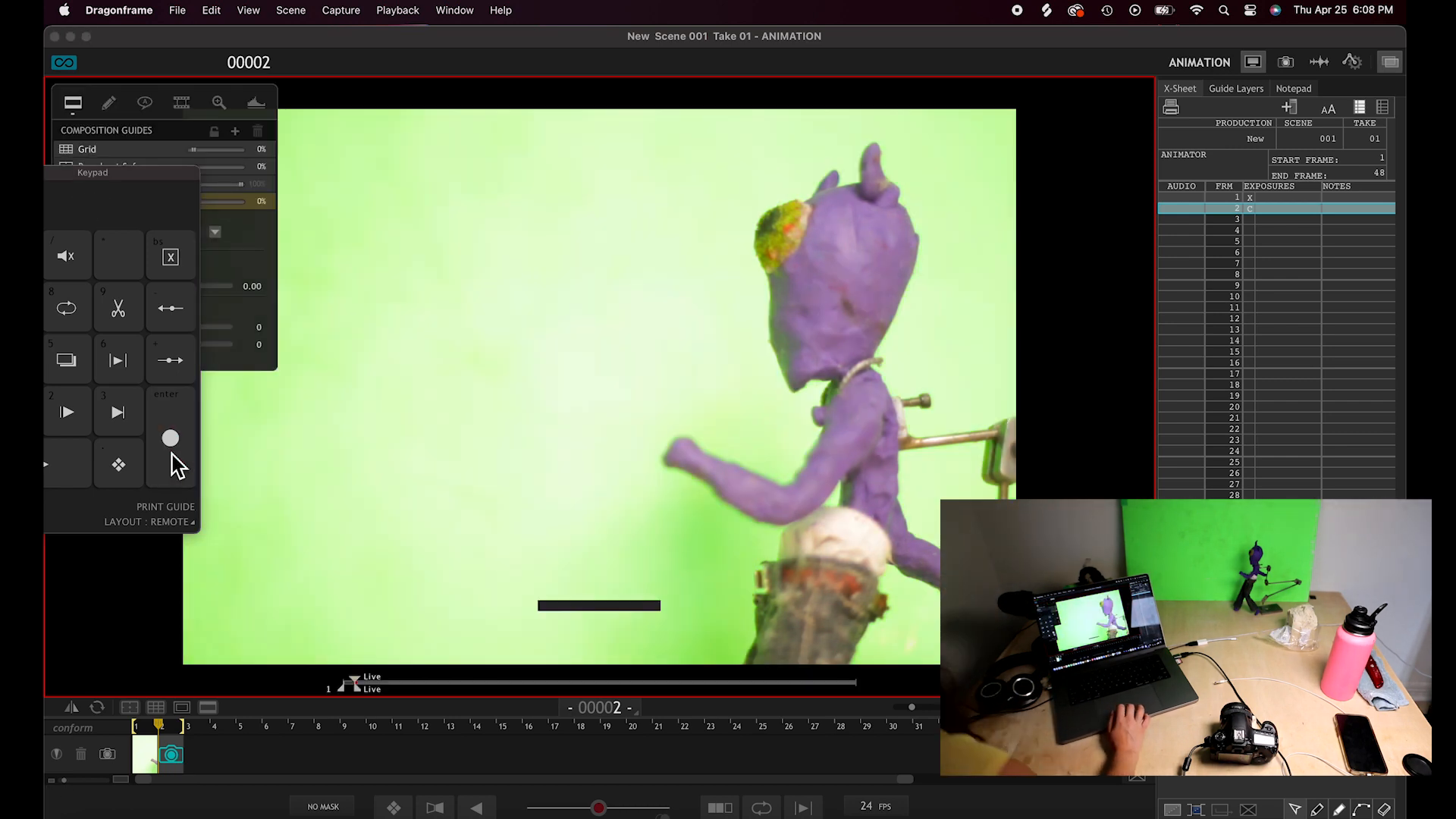
- Capture frames while changing the shutter from 1/125 to 1/800, then to 1/400
click(1287, 62)
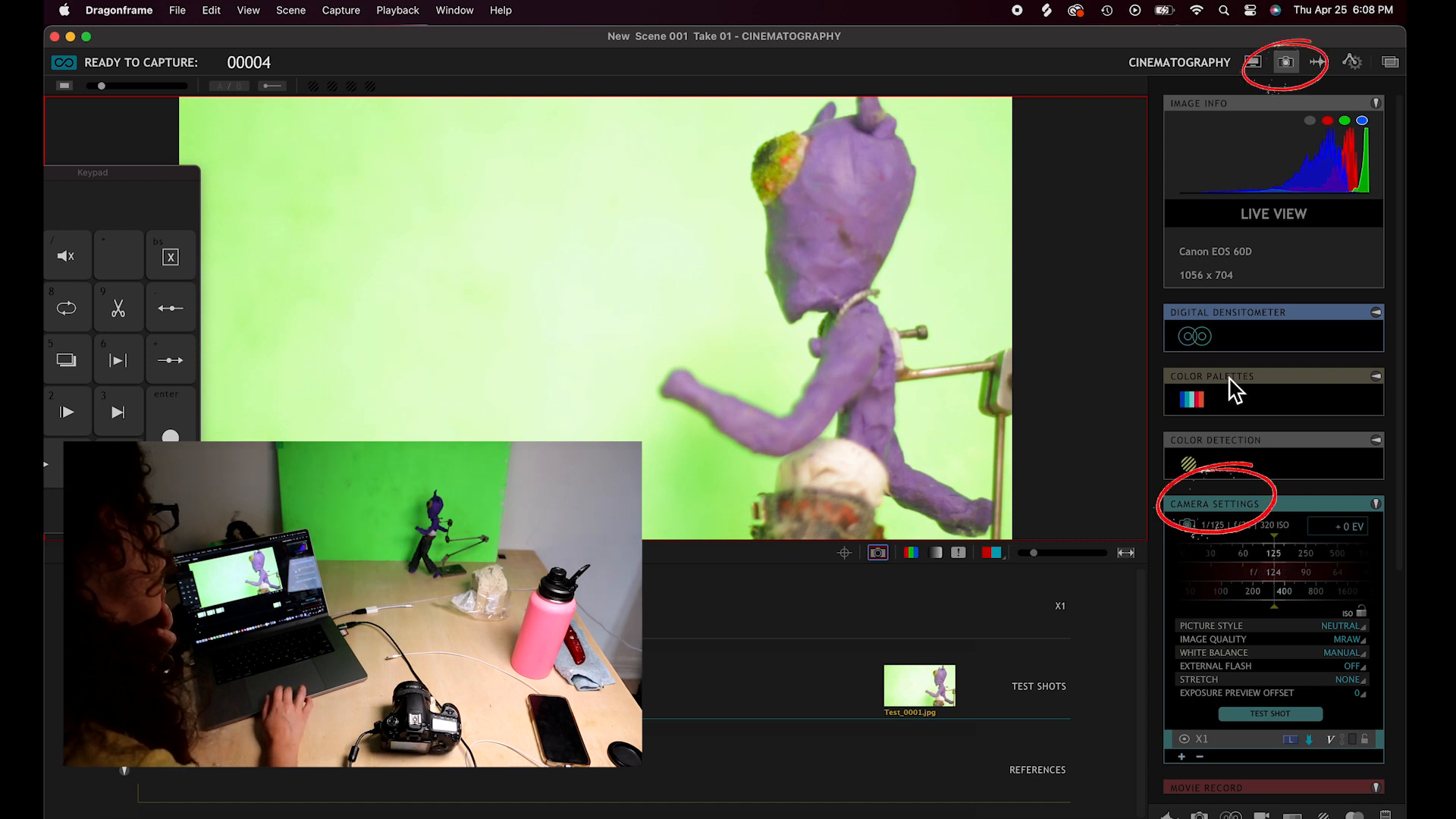
mouse_move(1281, 553)
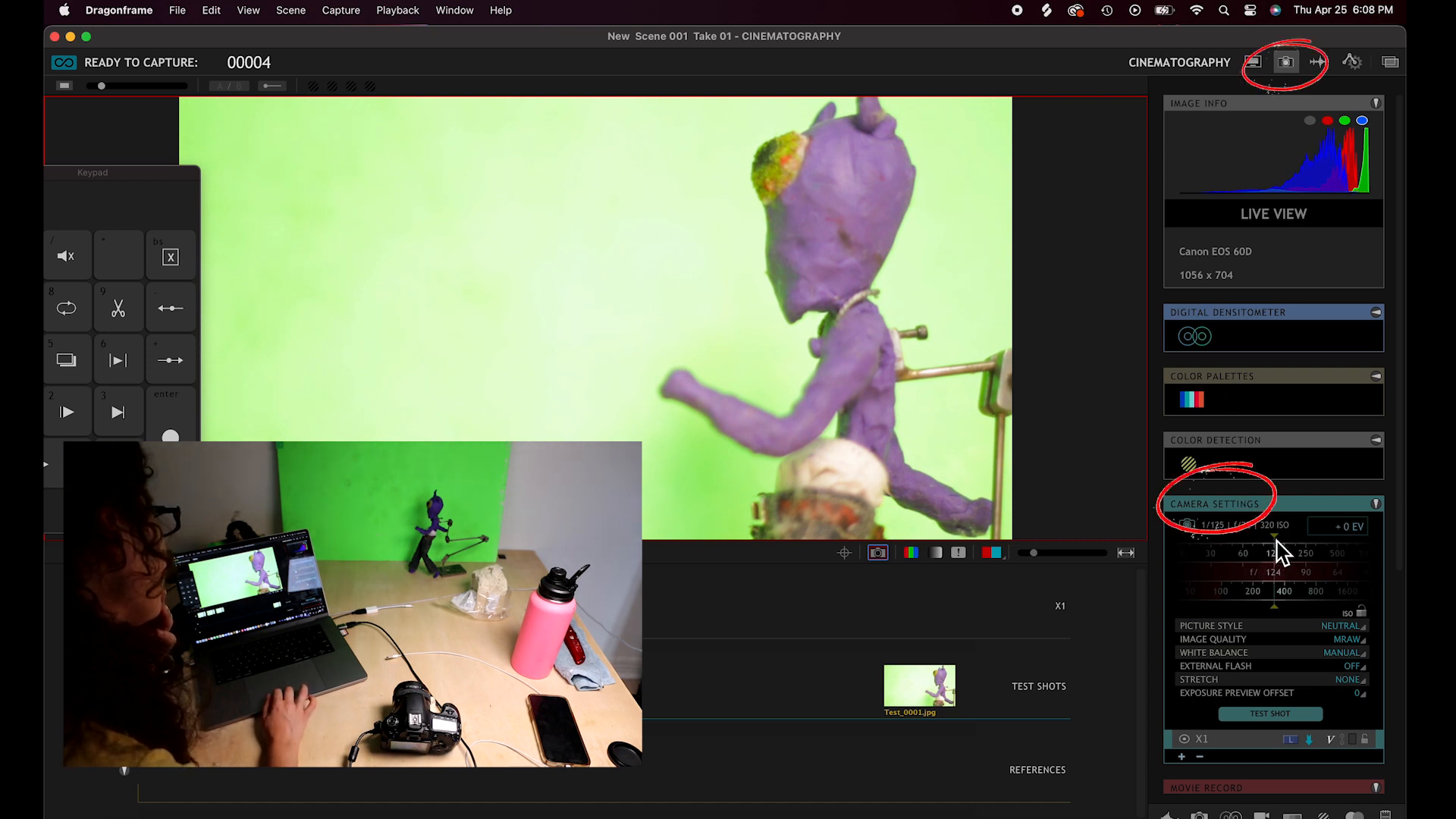
click(1282, 553)
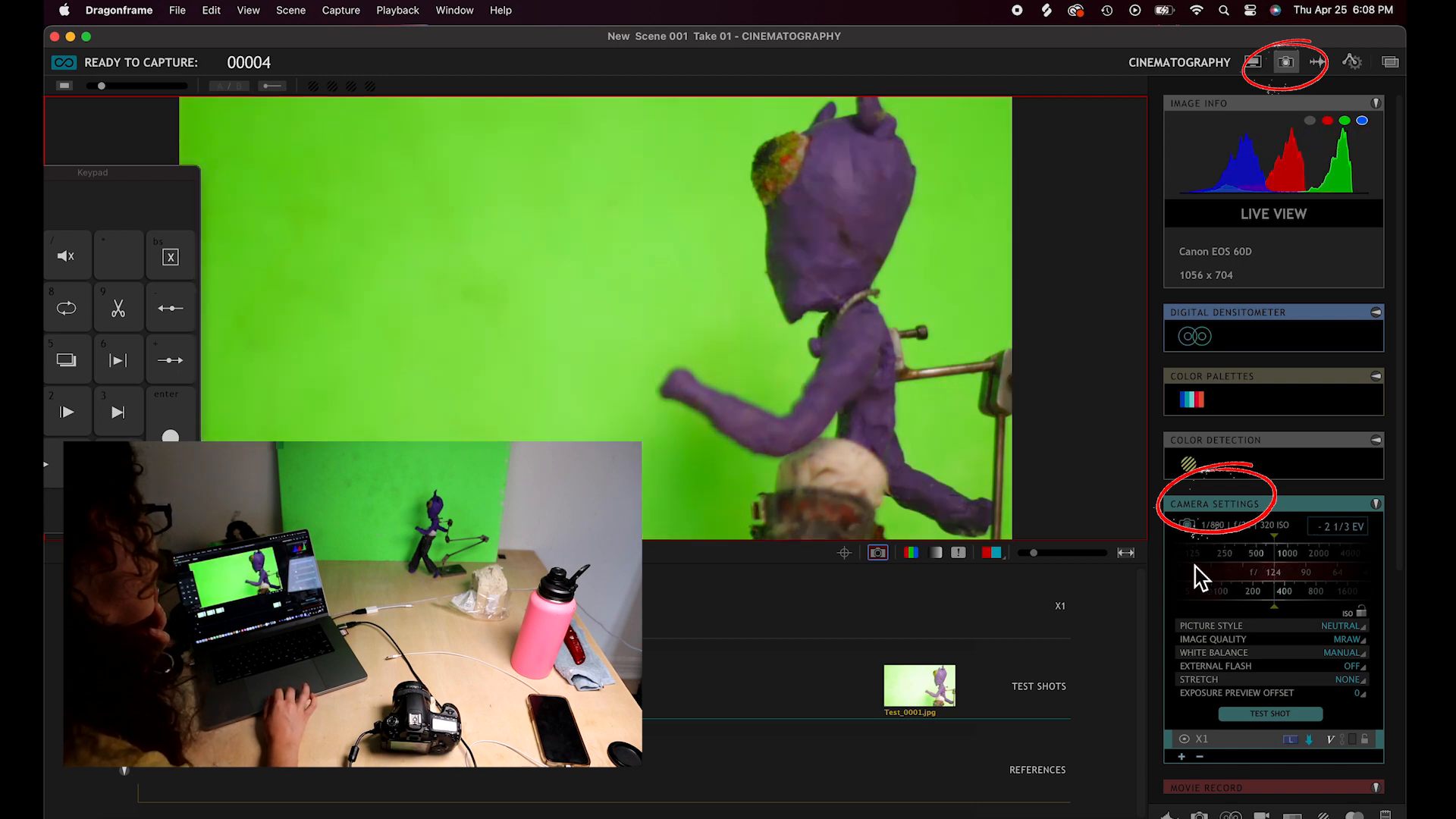
click(1277, 553)
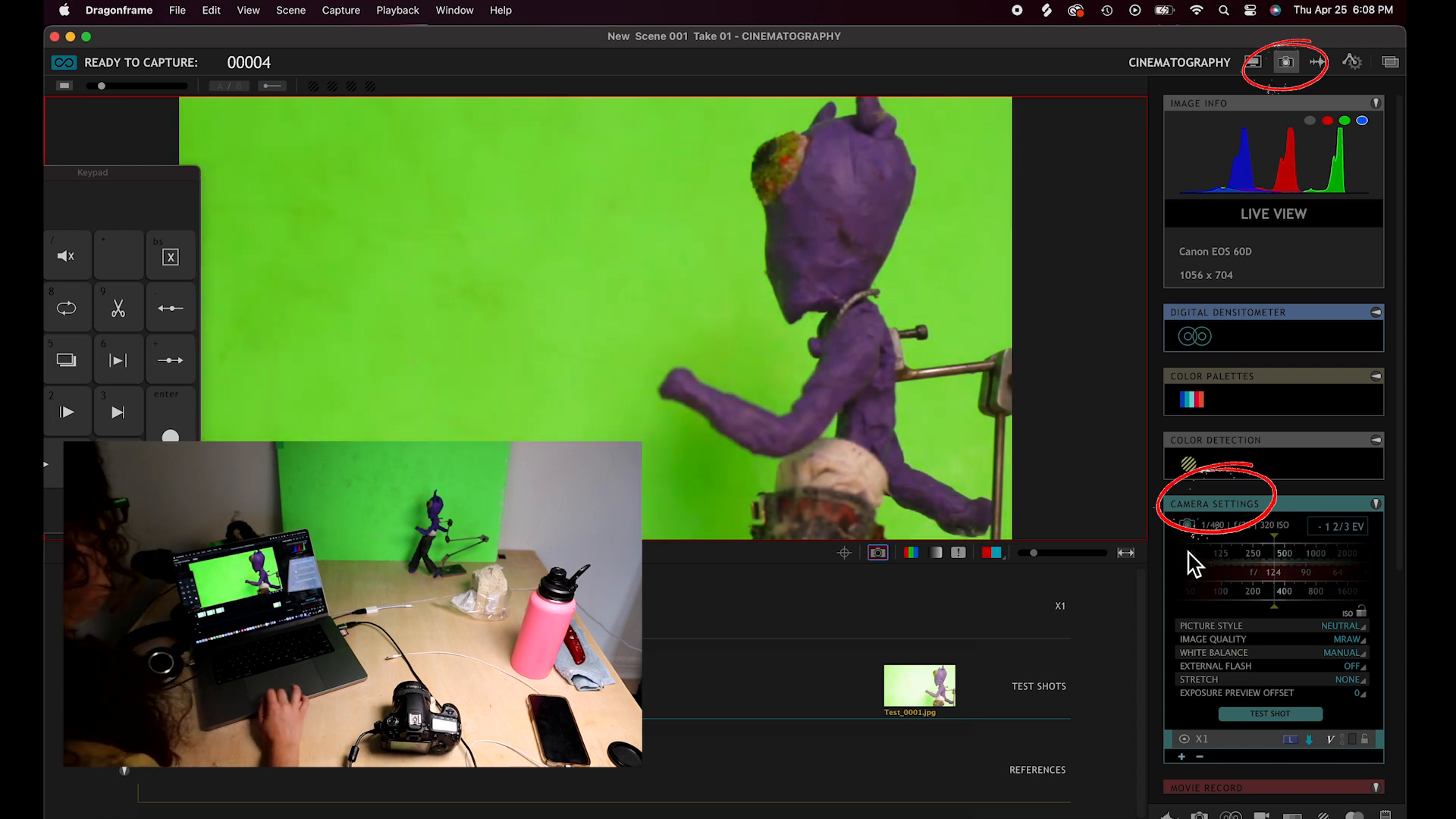
click(1253, 61)
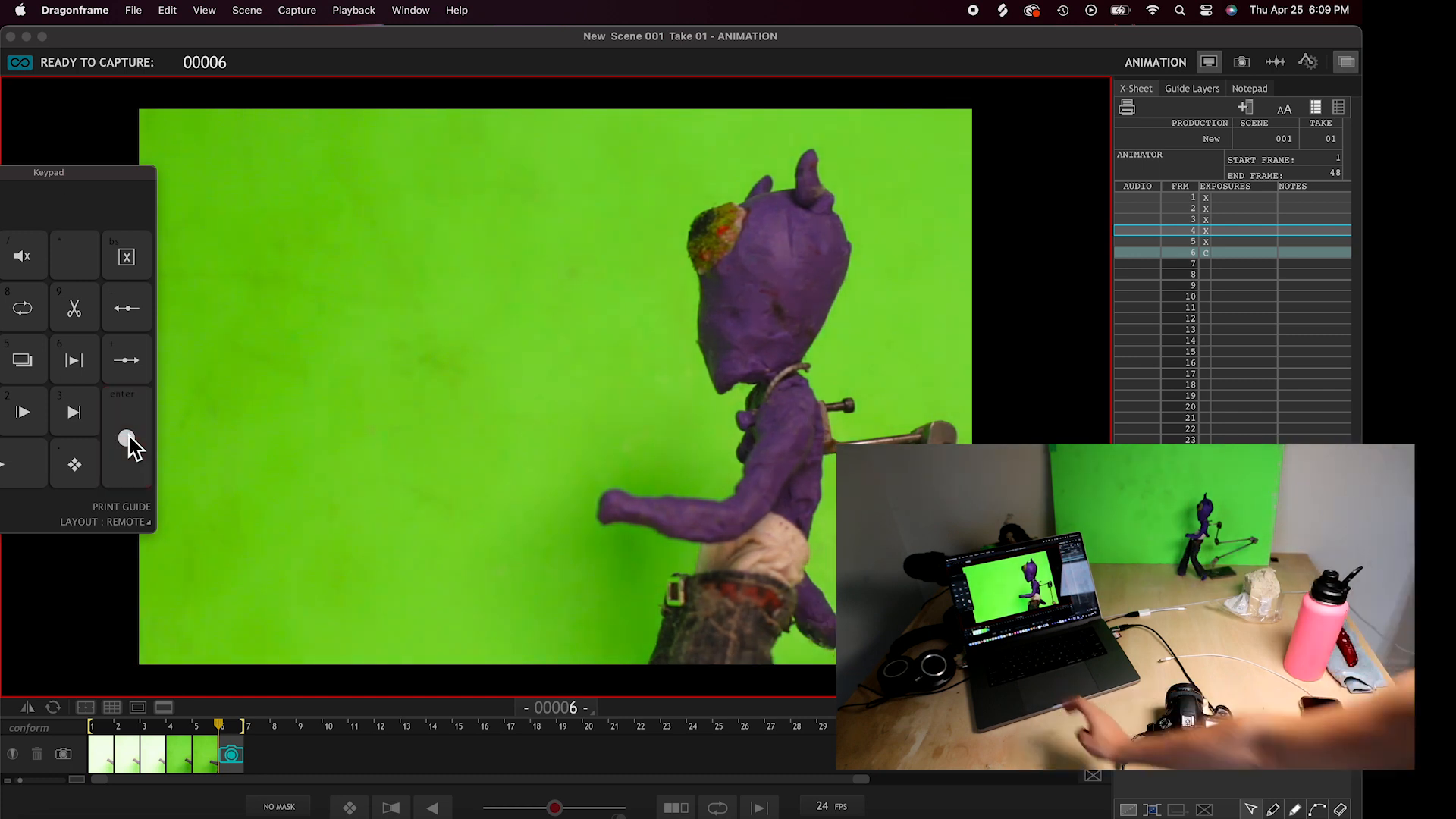
- Capture three more posed frames of the alien with the keypad Shoot button
click(127, 438)
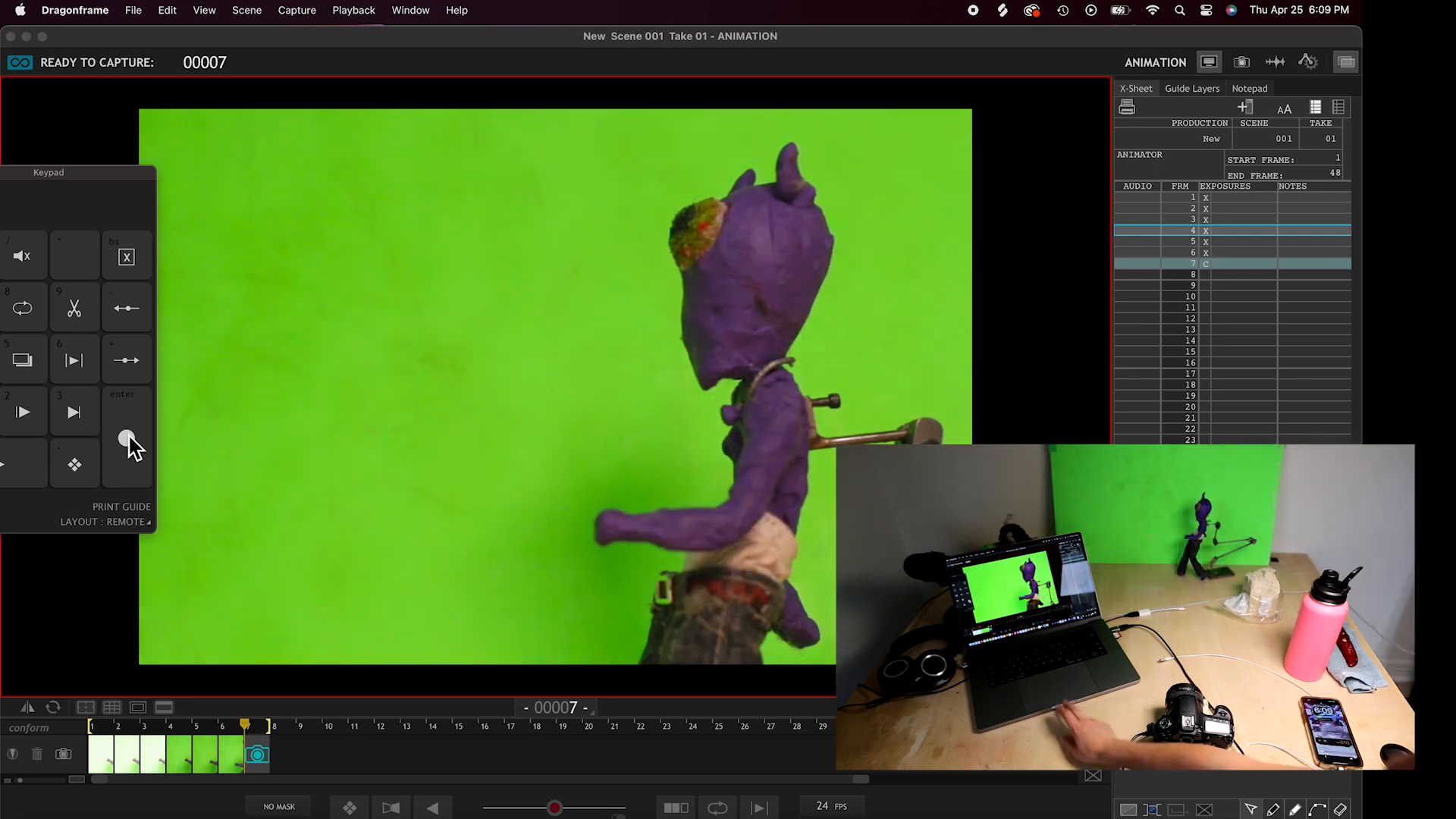
click(128, 438)
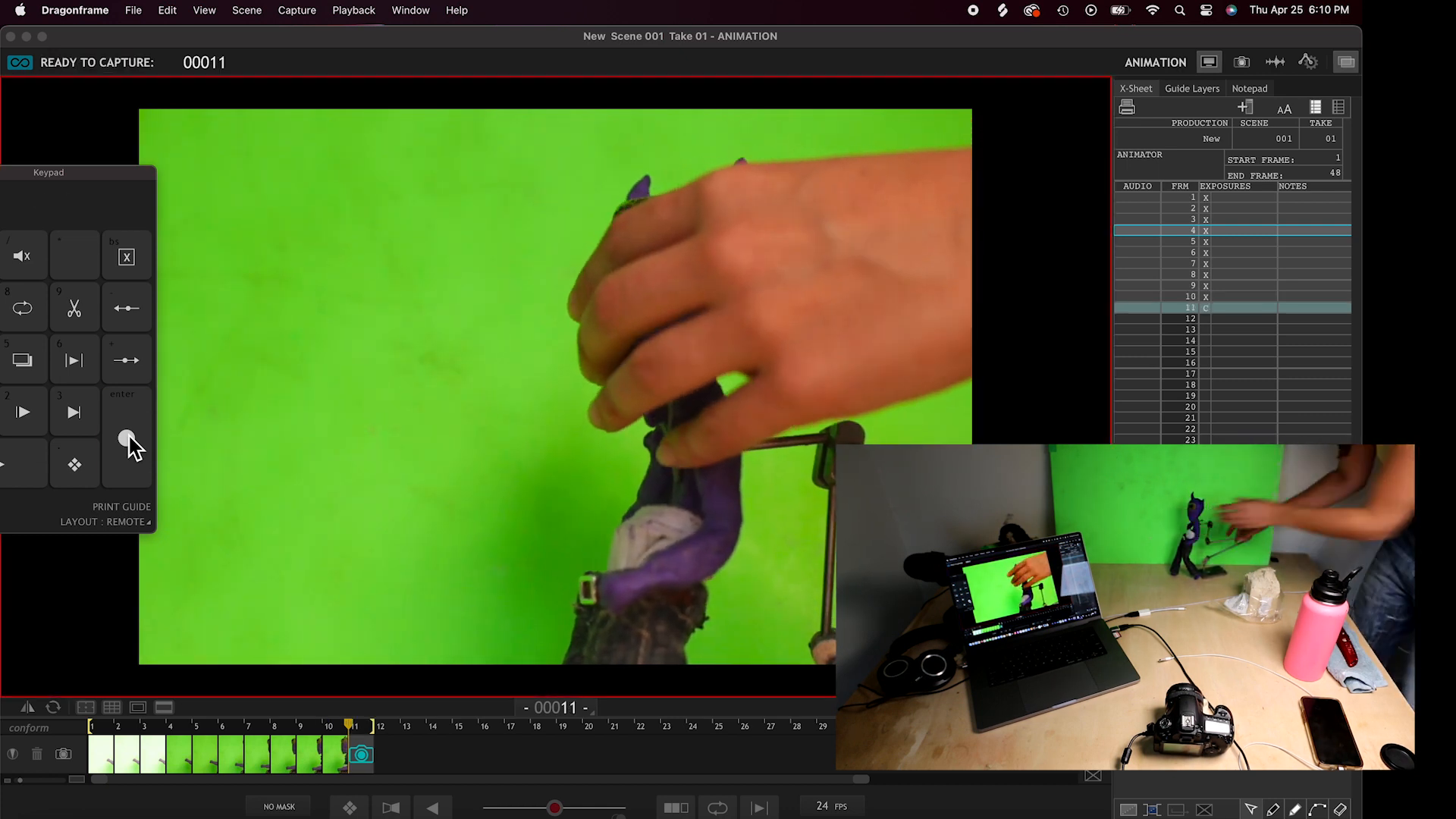
click(128, 439)
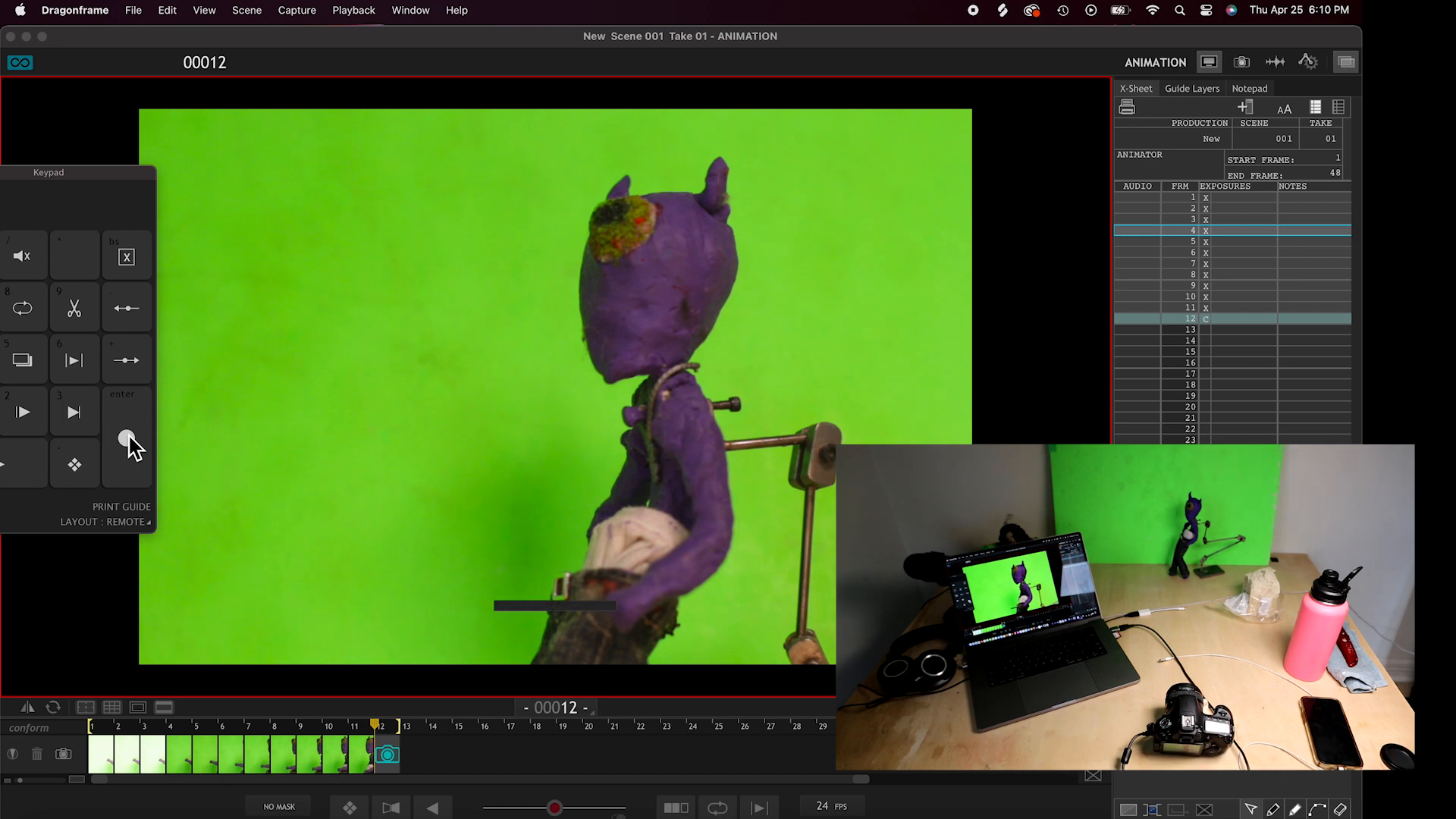
- Capture two more frames of the repositioned alien puppet
click(128, 438)
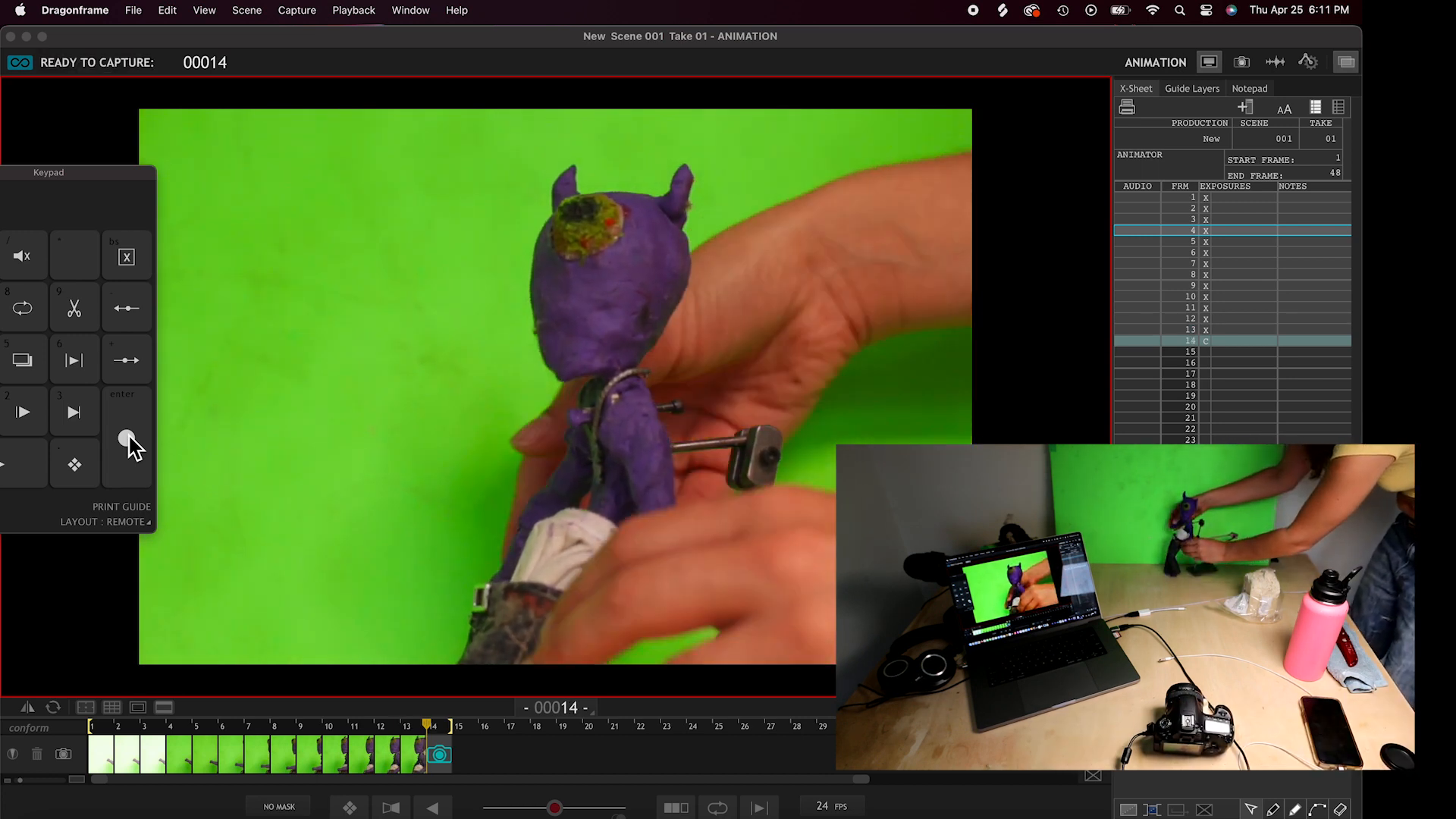
click(128, 440)
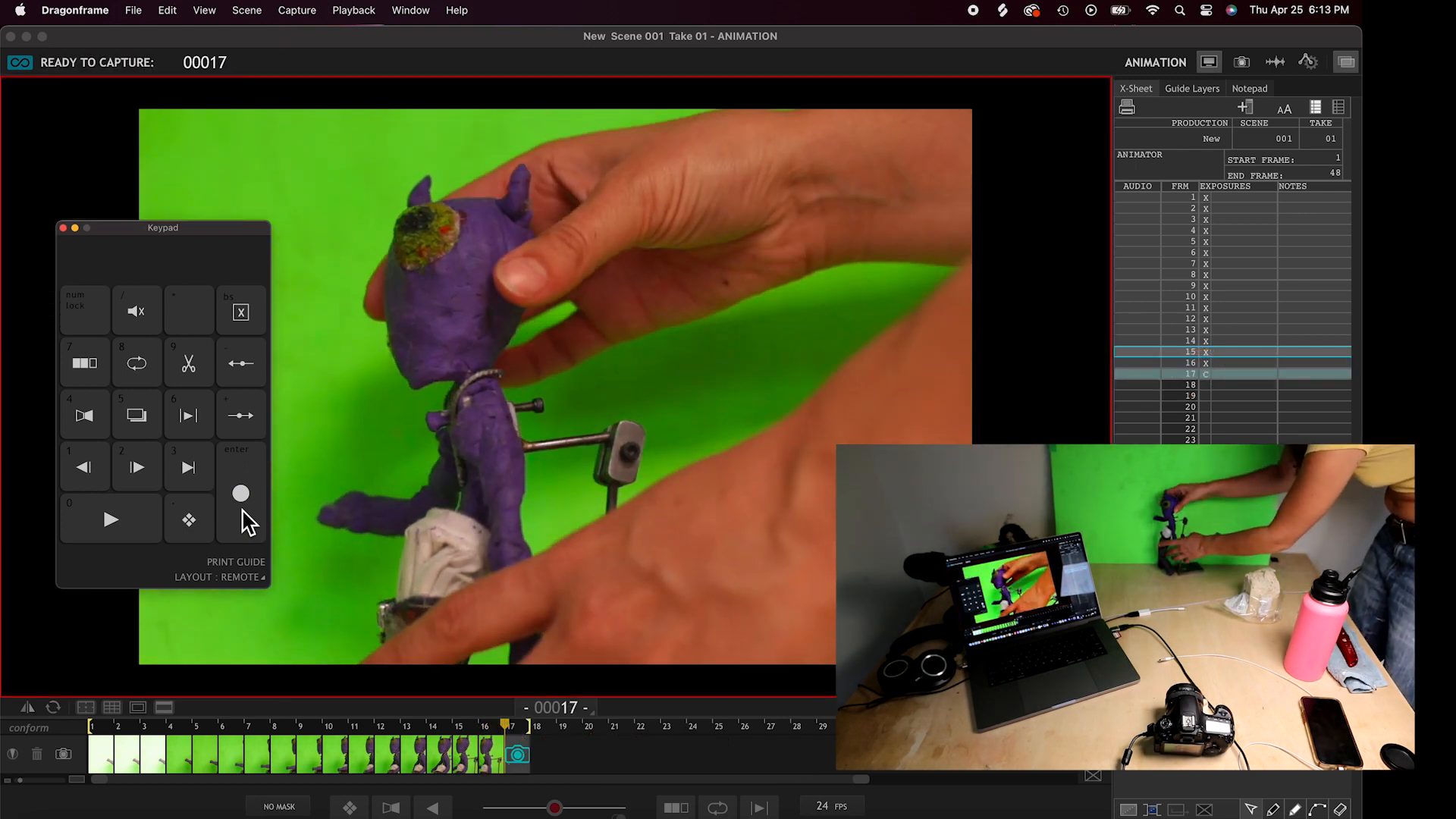
- Capture fifteen walking-pose frames of the alien, ending on the final pose of the walk
click(240, 493)
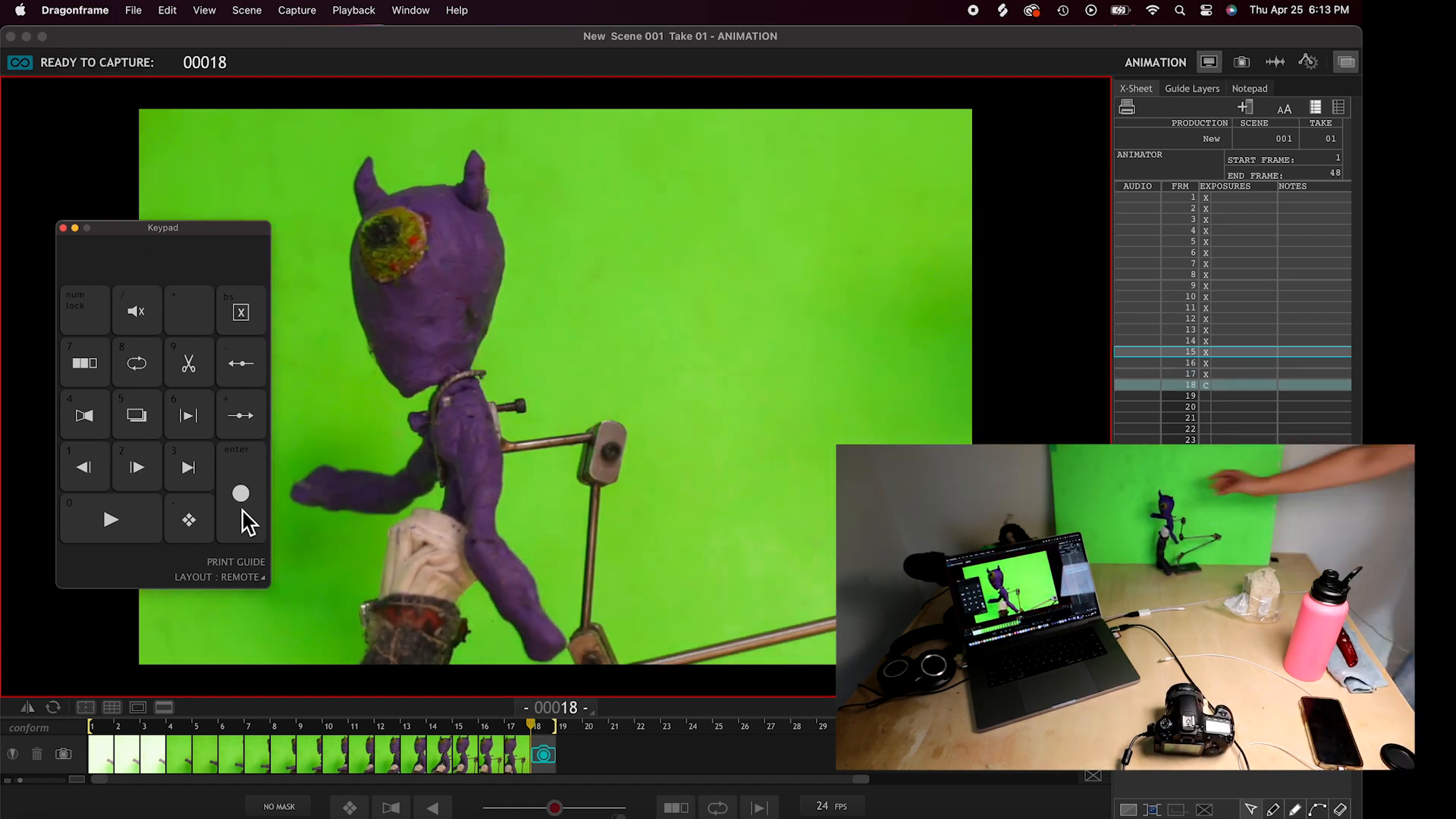
click(239, 493)
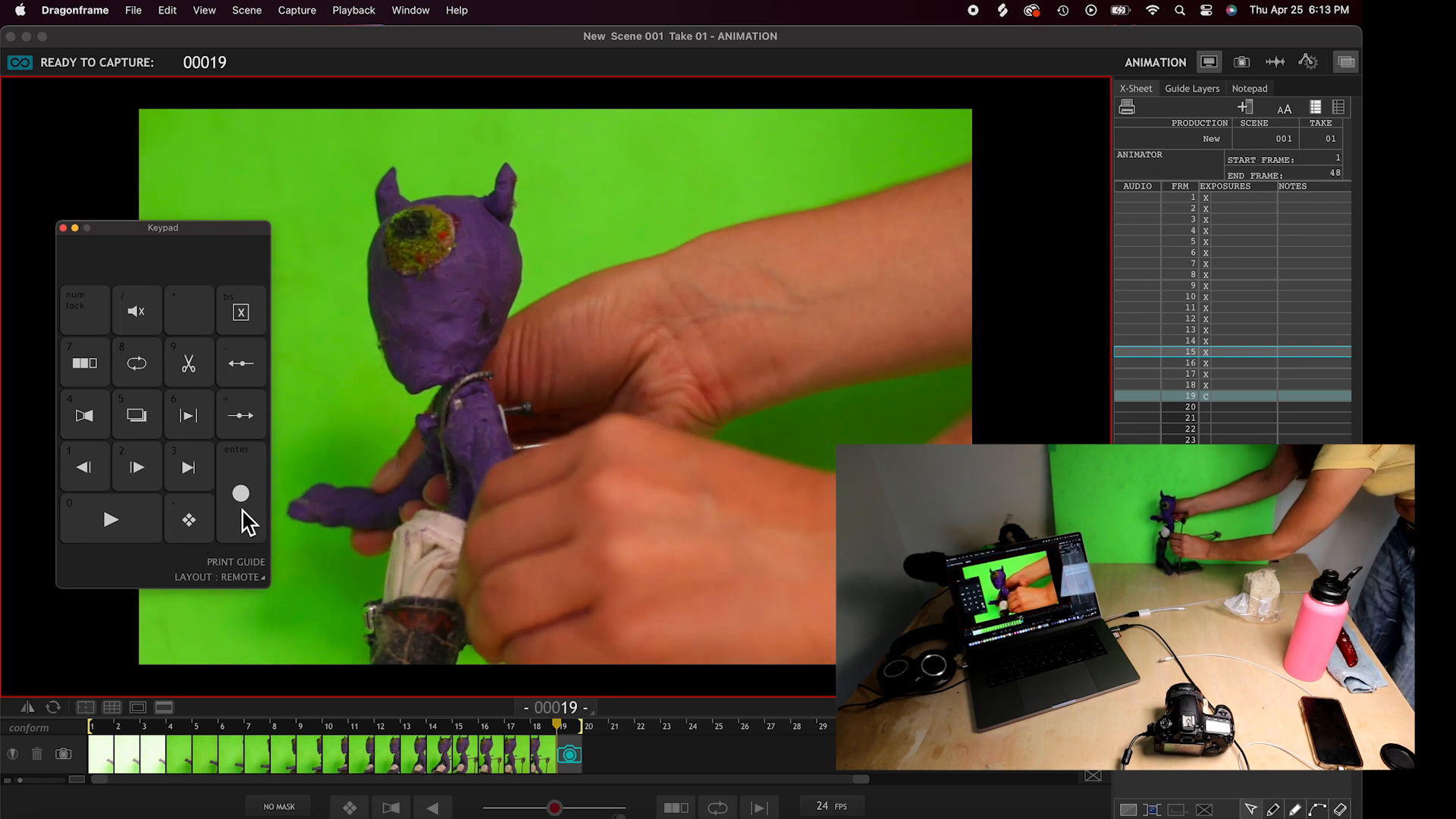
click(239, 493)
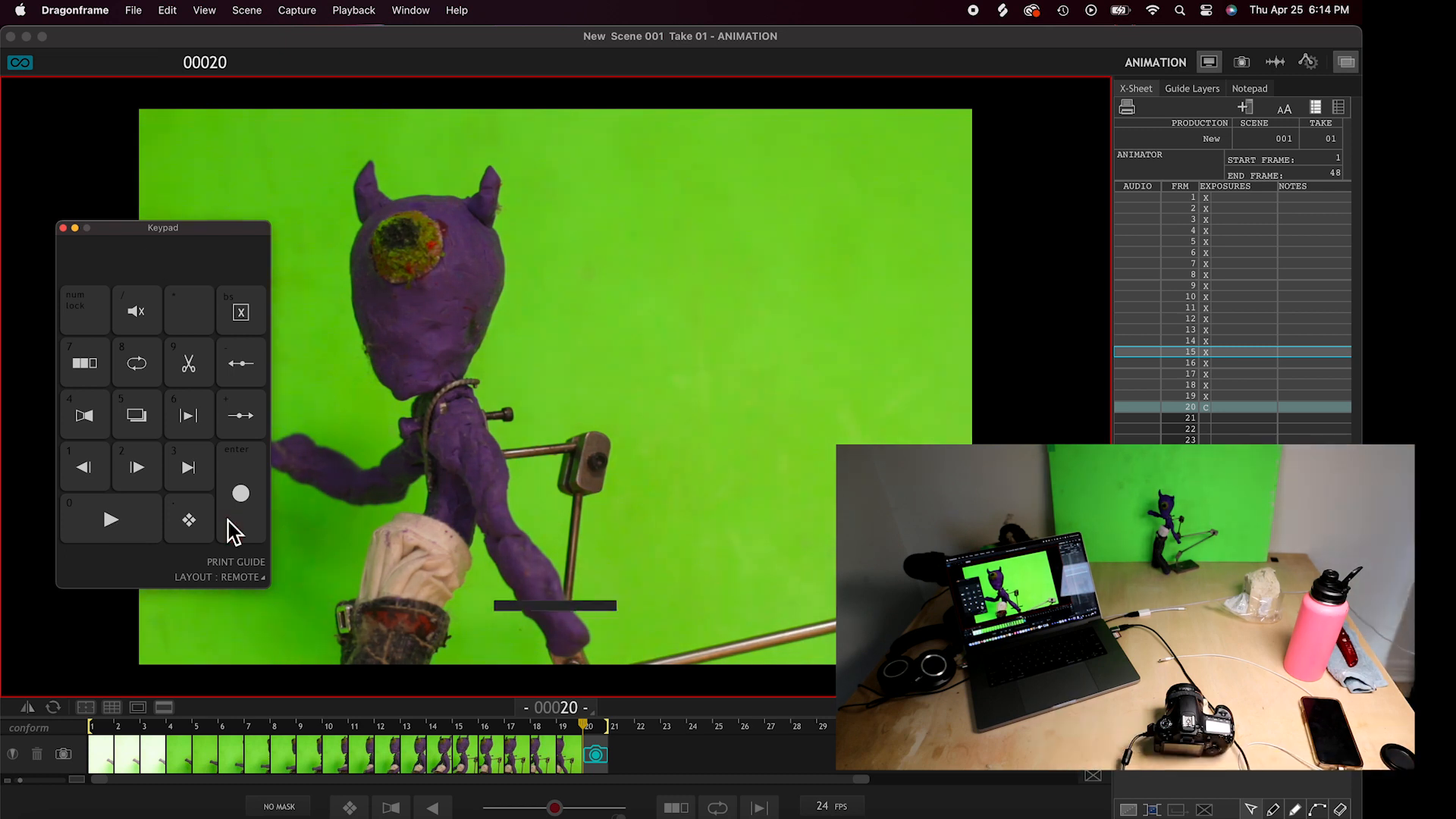
click(240, 493)
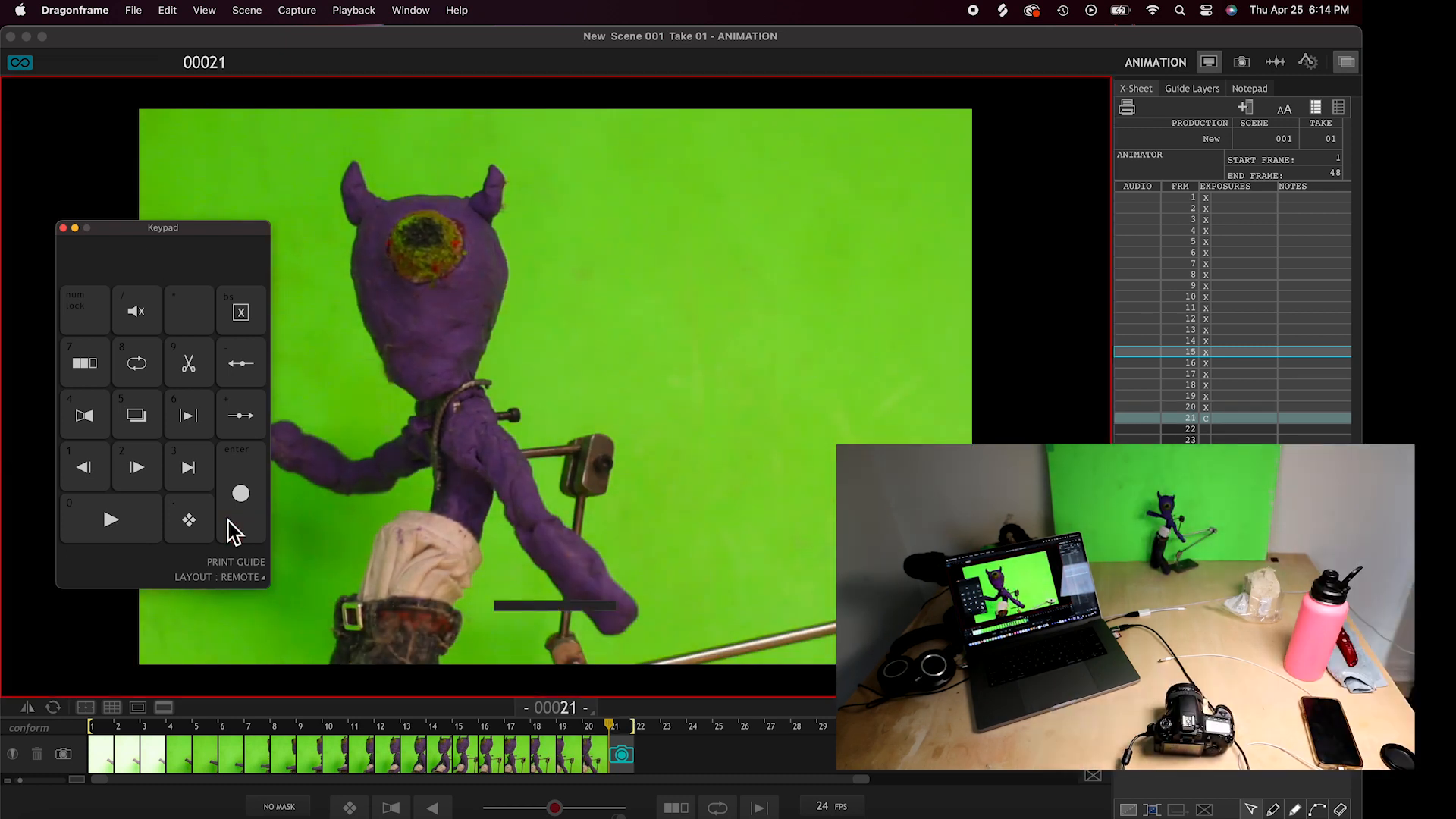
click(239, 493)
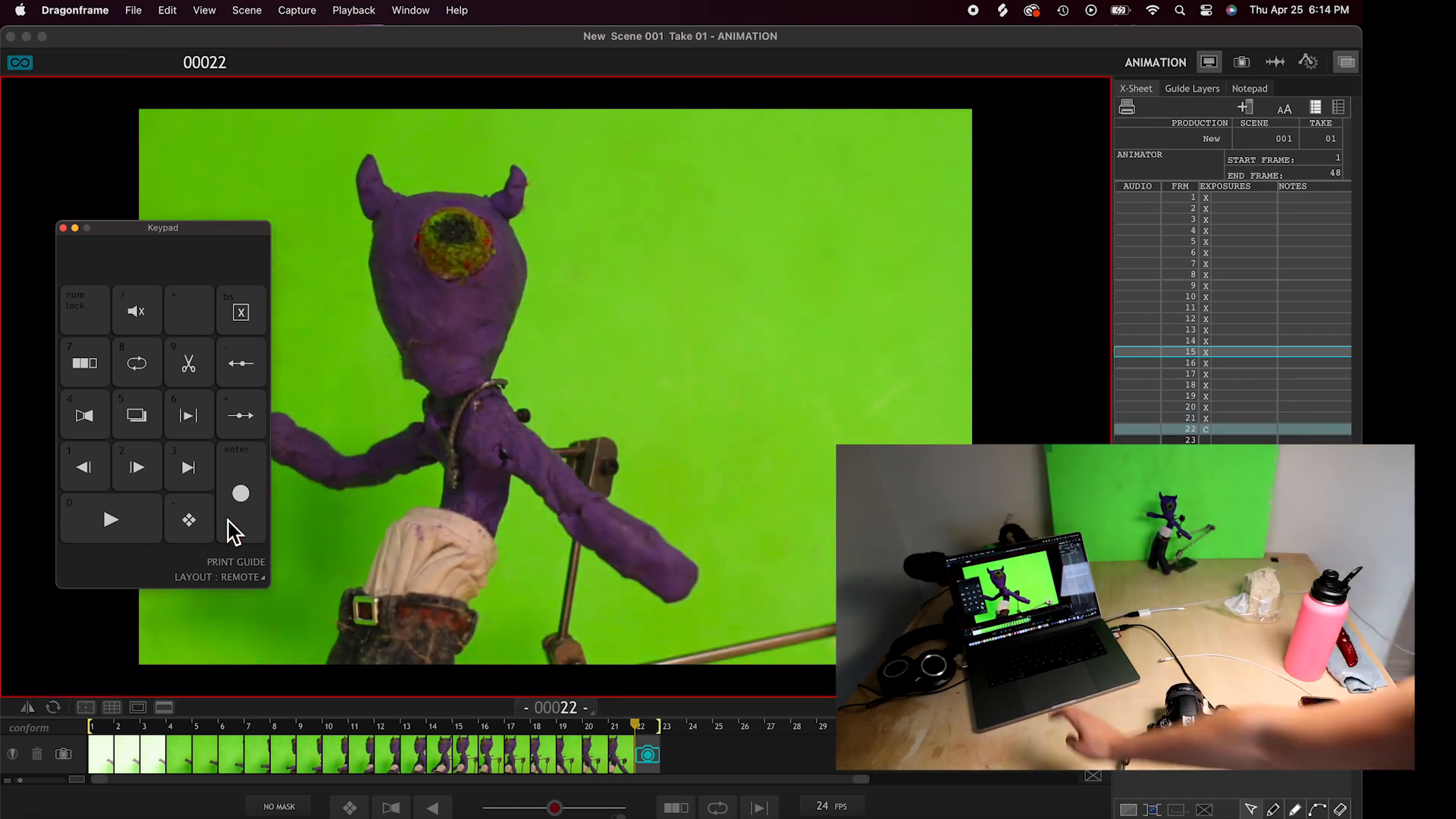
click(240, 493)
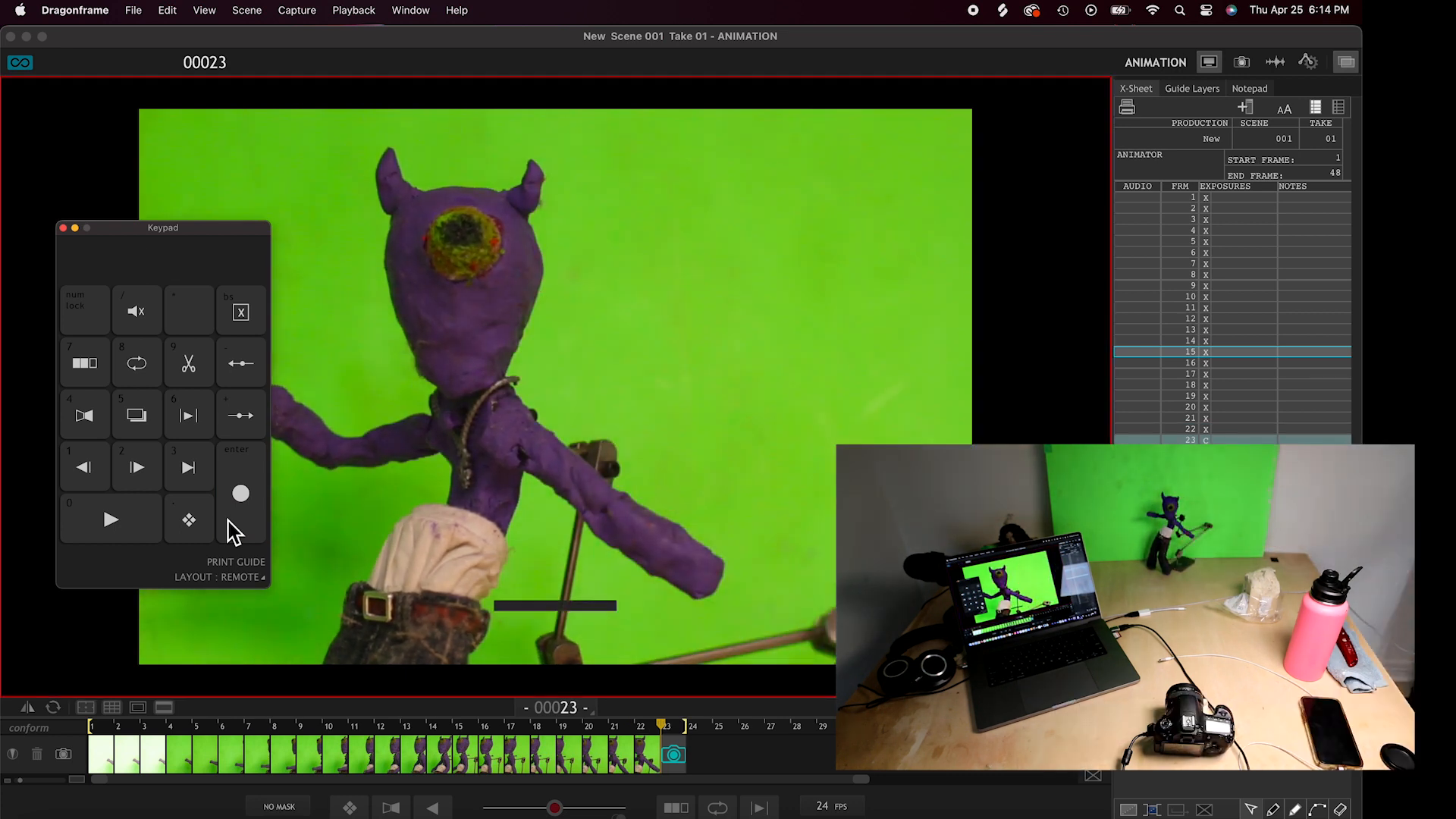
click(239, 492)
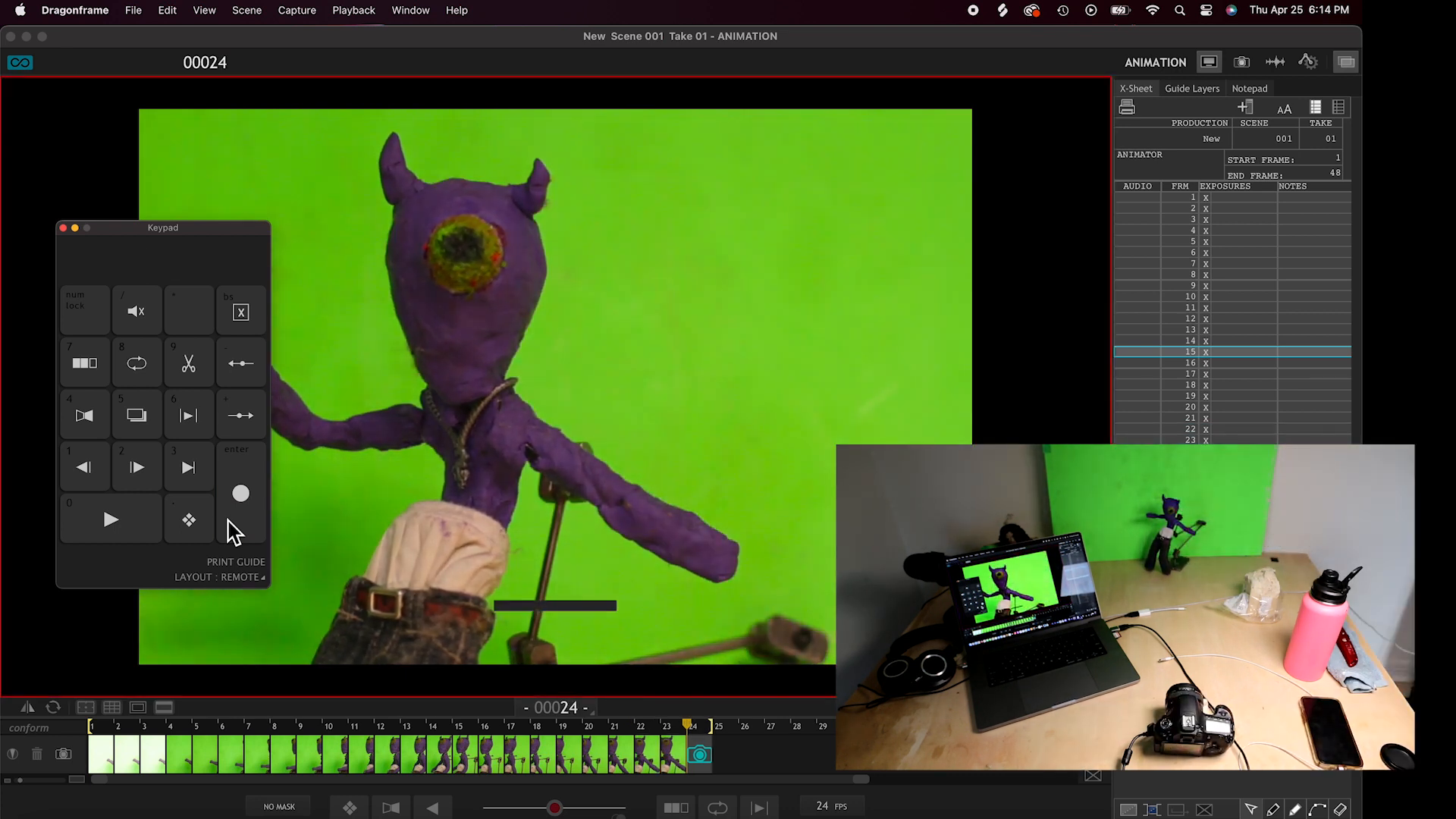
click(240, 493)
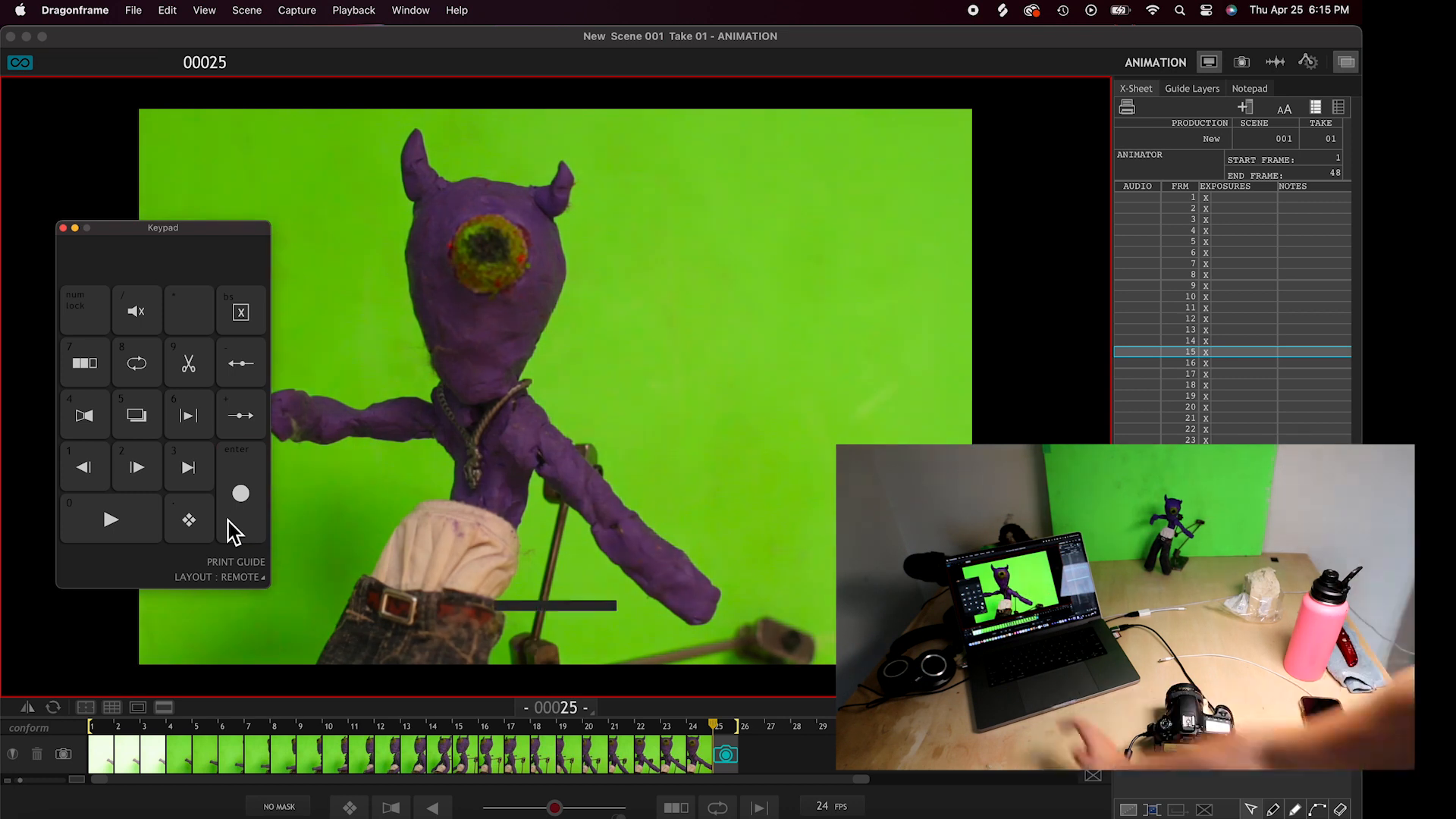
click(239, 493)
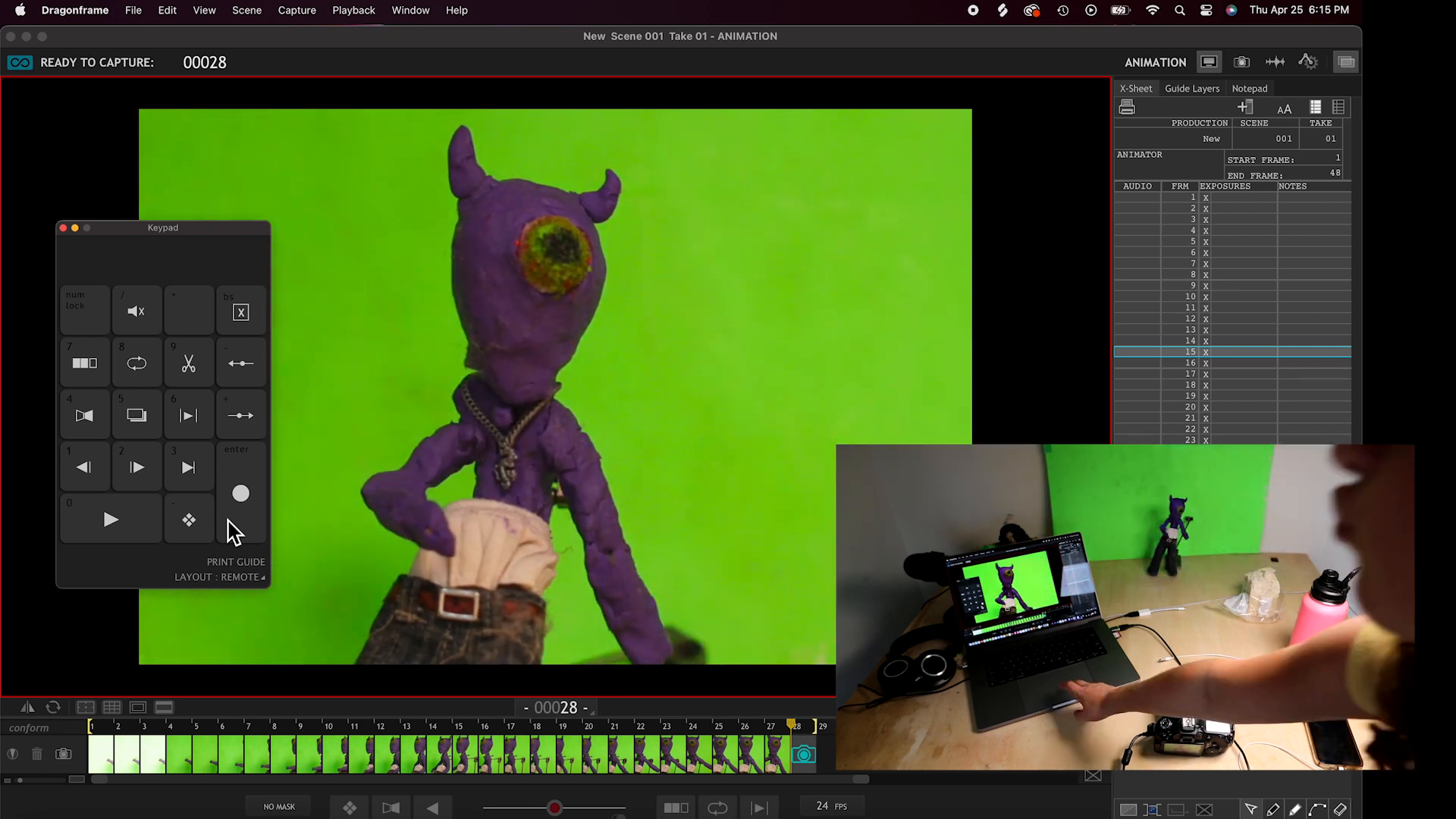
click(239, 493)
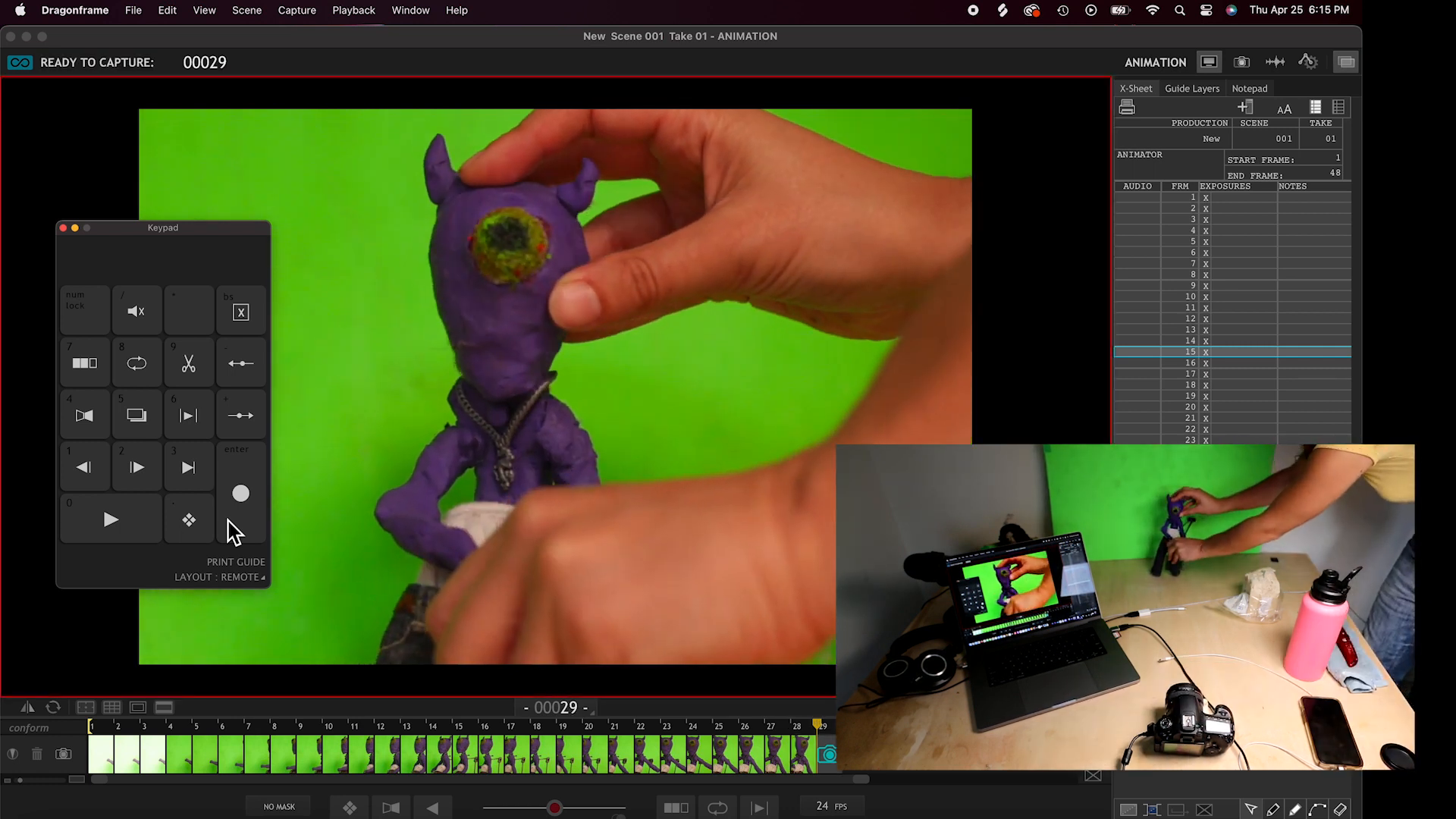
click(240, 493)
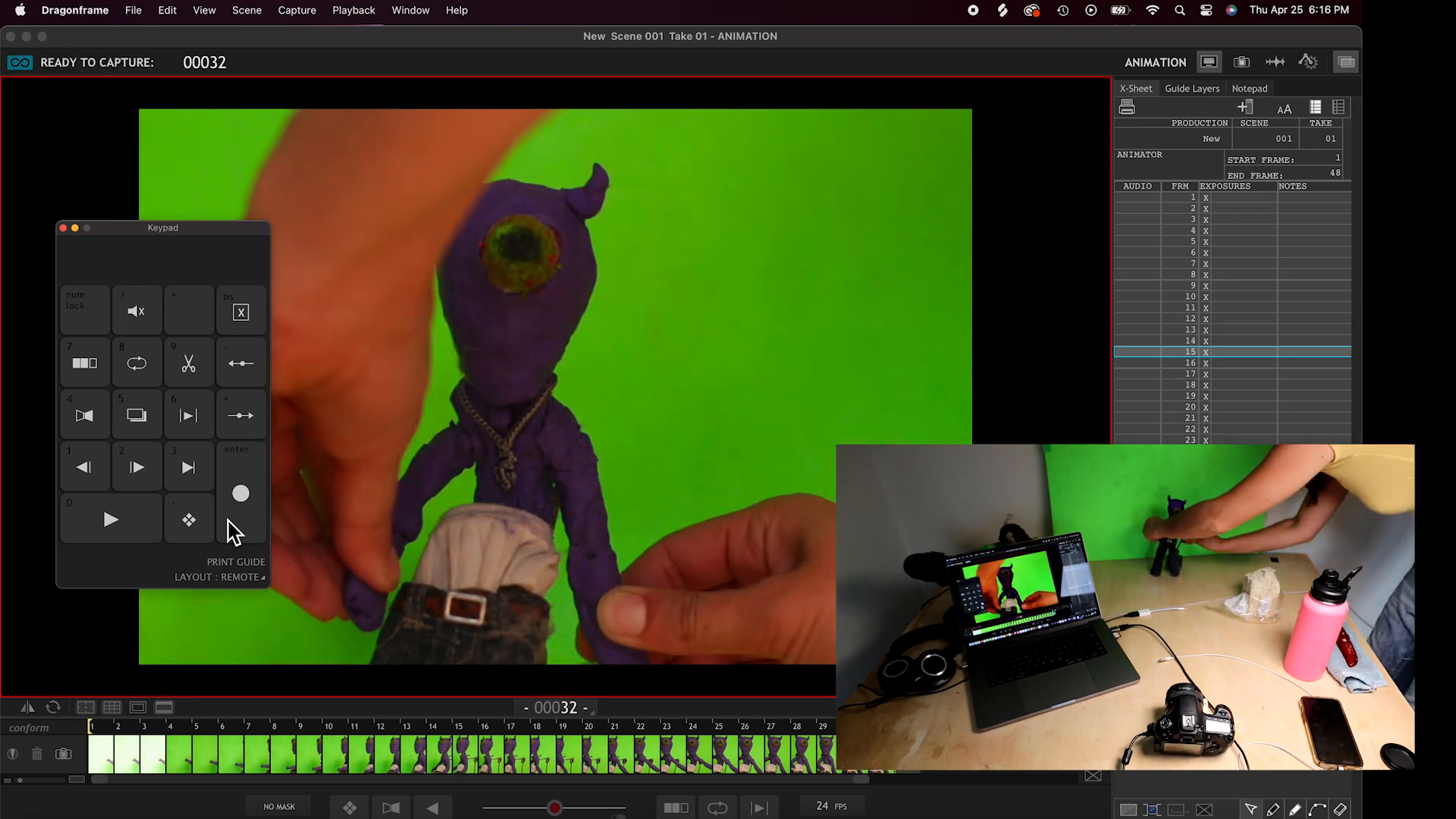
click(240, 493)
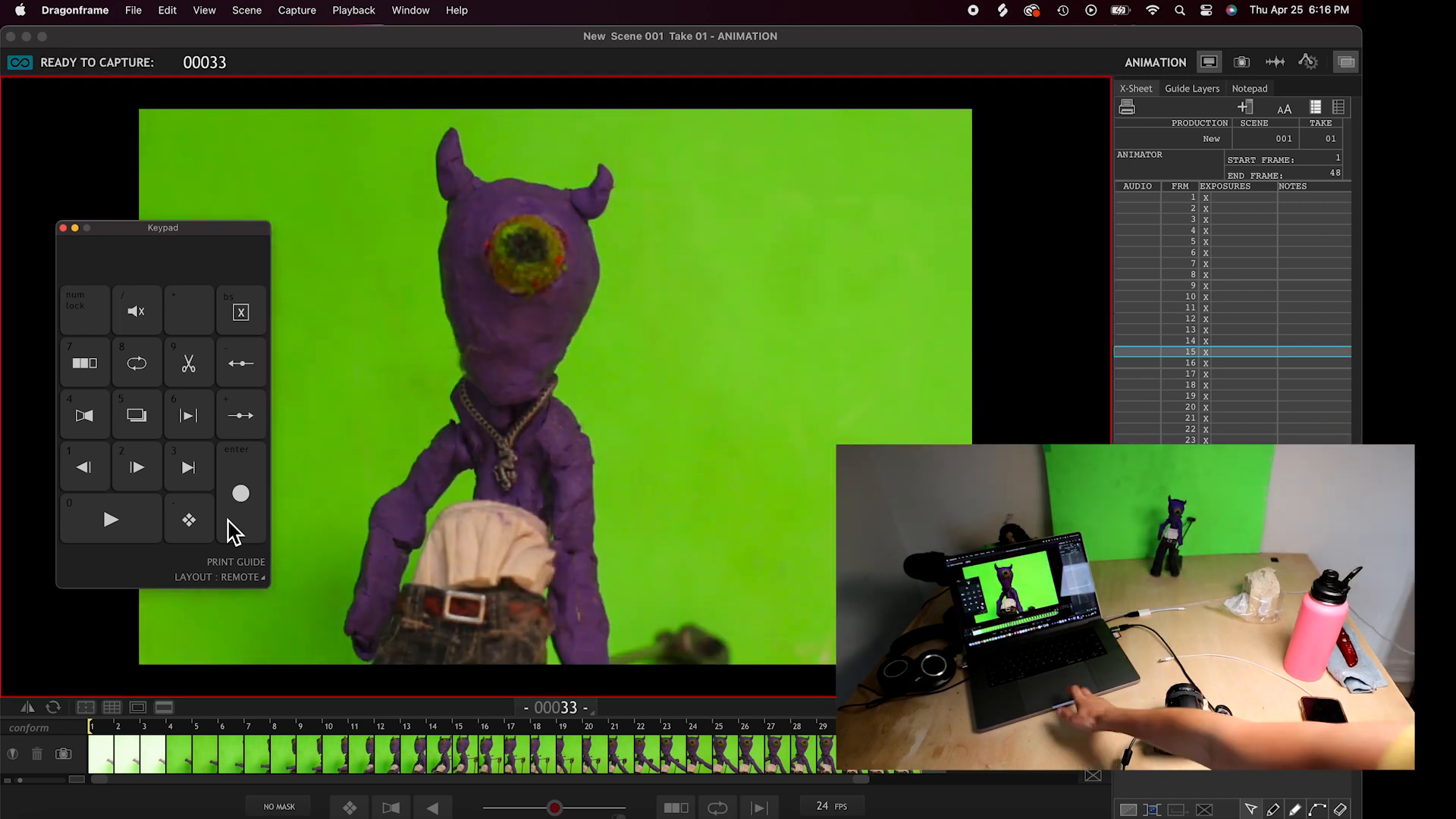
click(240, 493)
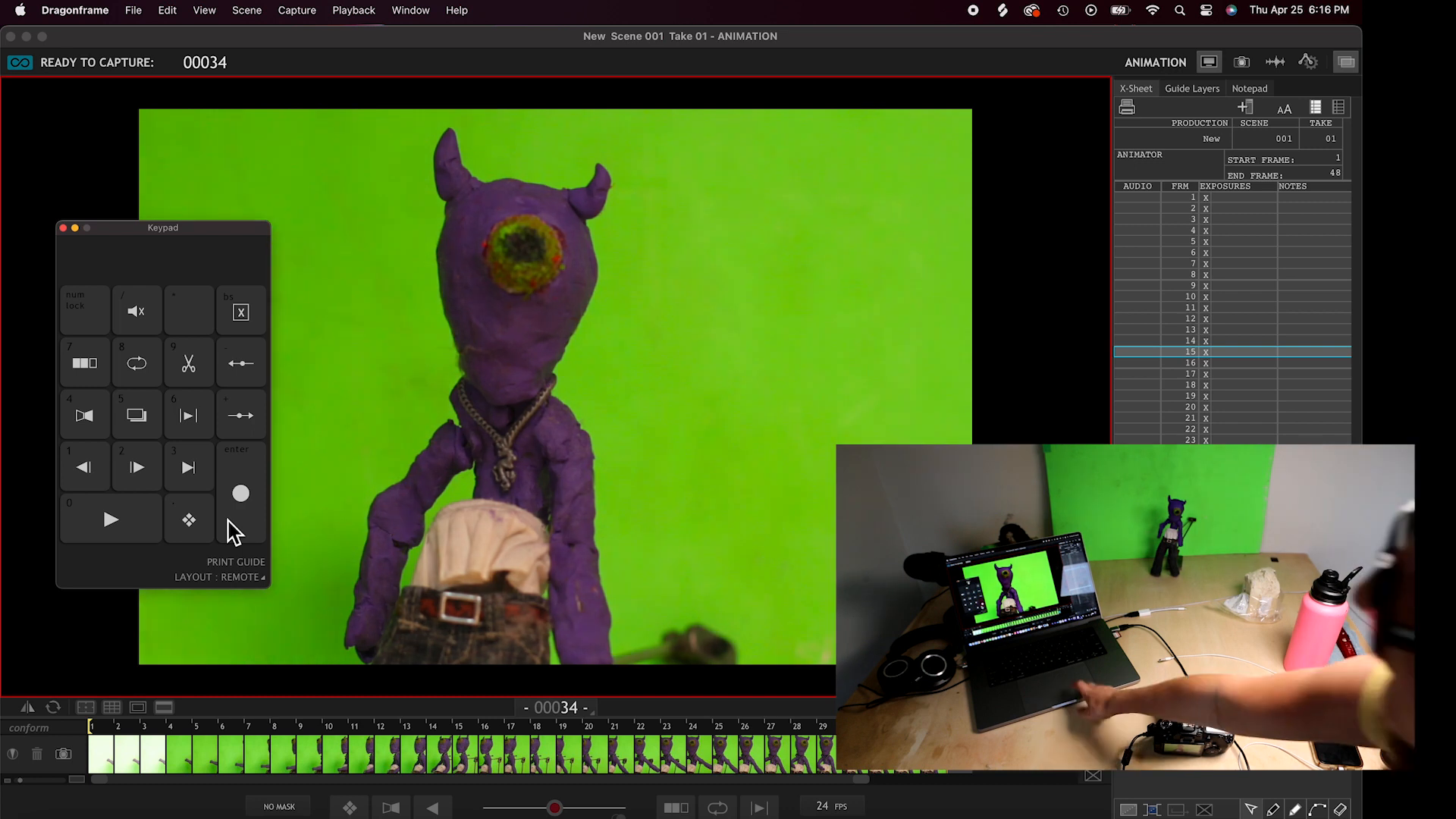
click(239, 493)
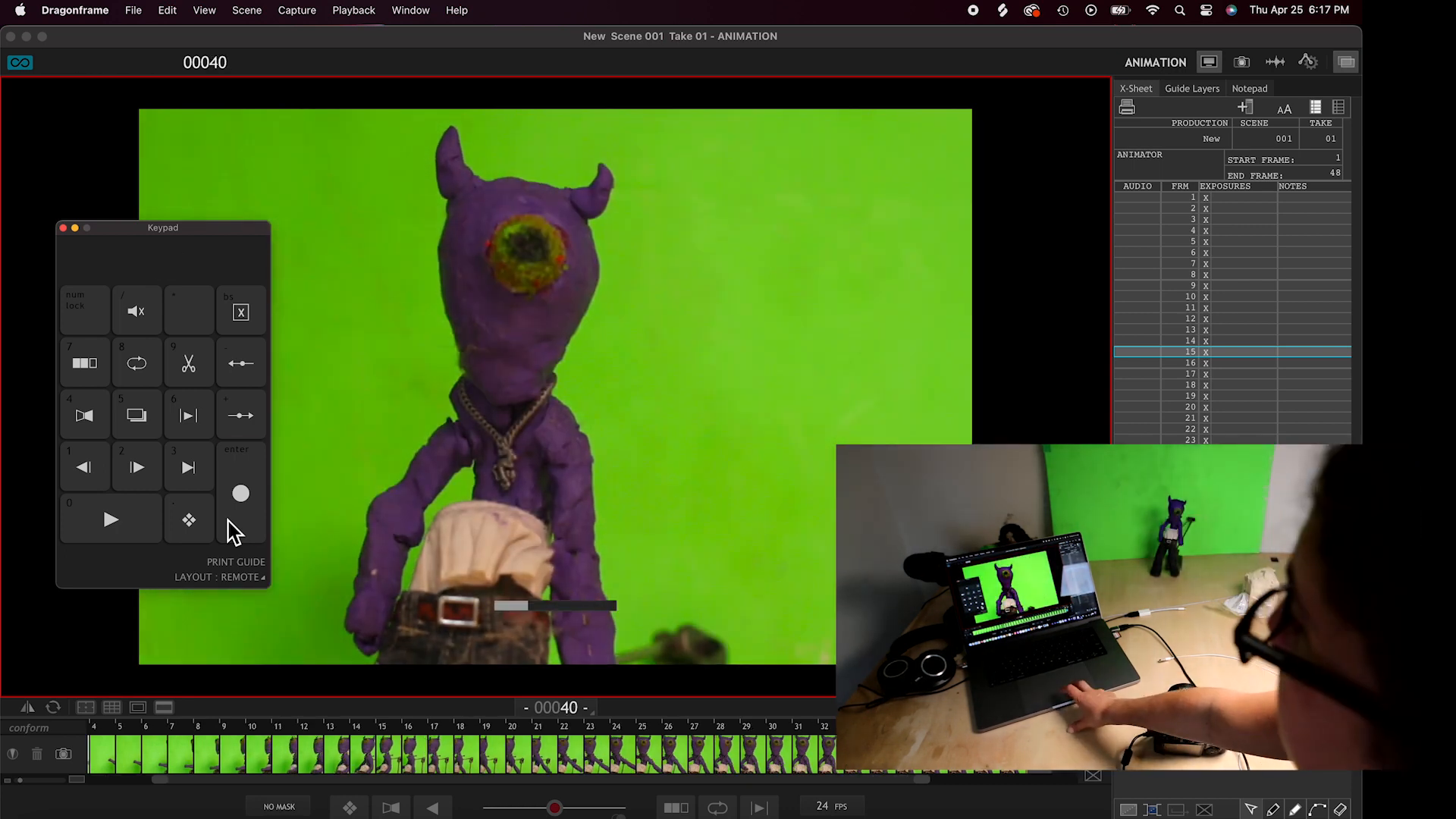
click(240, 493)
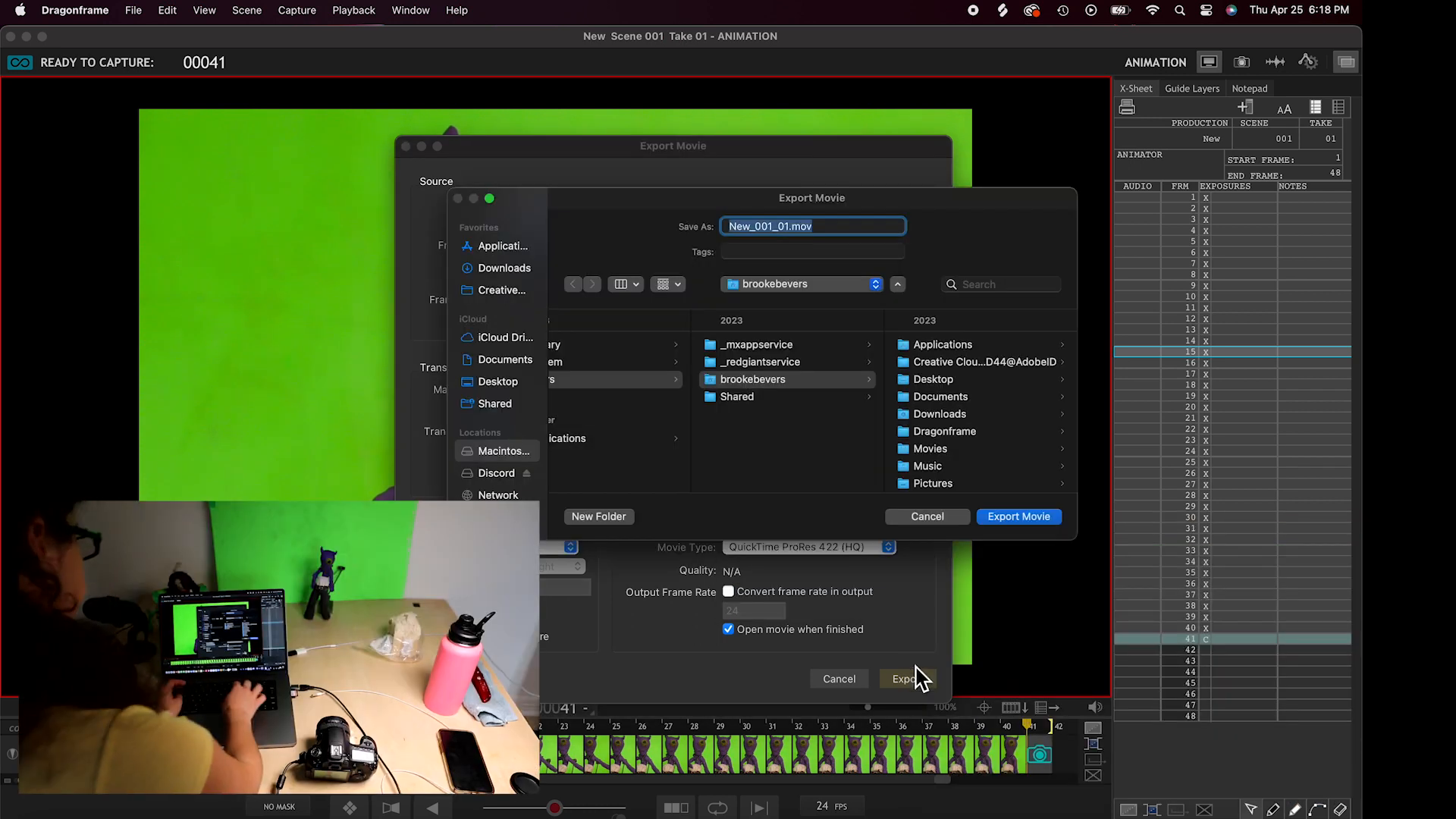
- Export the movie as 'Alien 1' into the Desktop Alien folder and dismiss the confirmation
text(ALi)
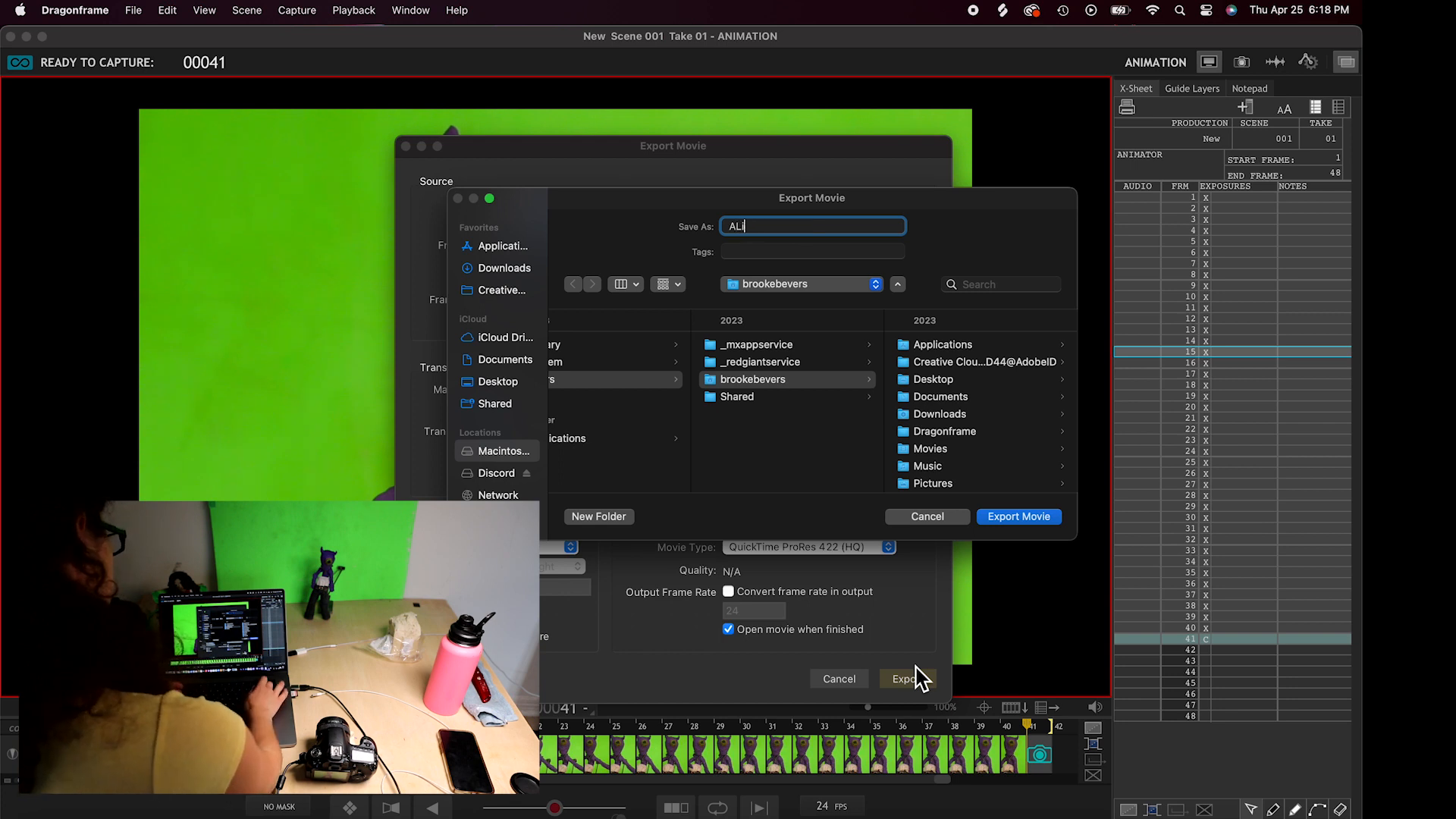
text(en)
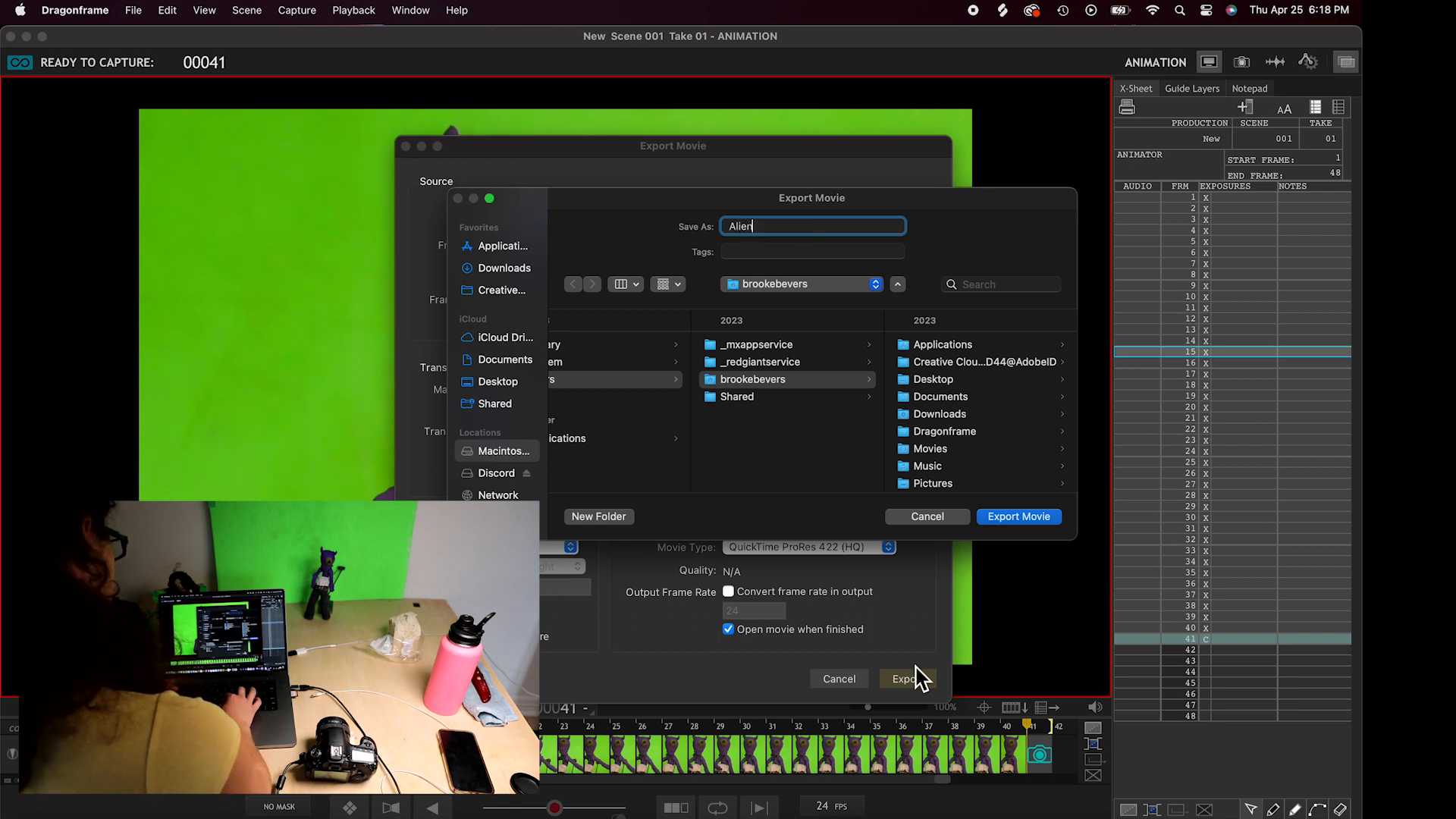
text(1)
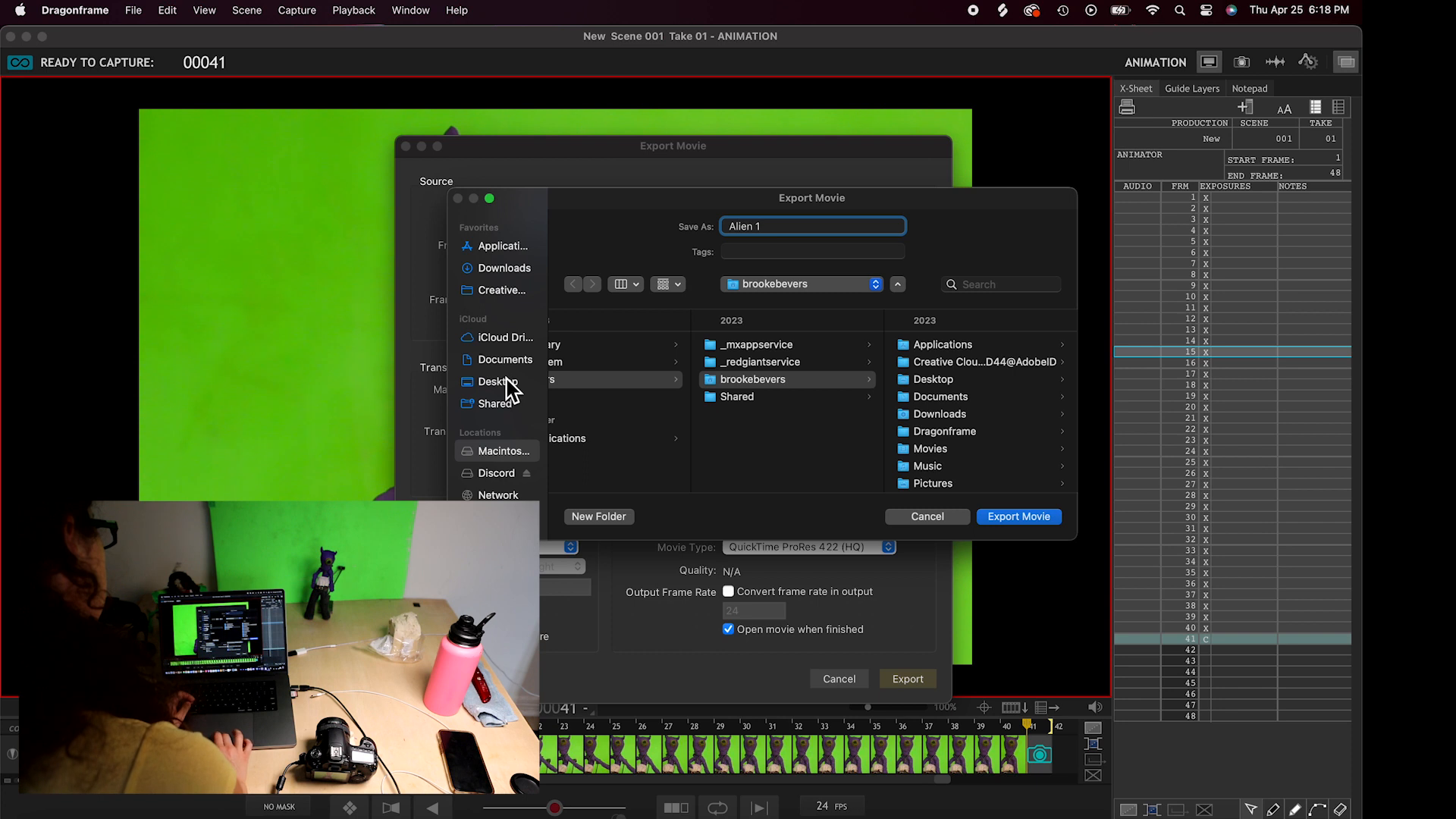
click(495, 381)
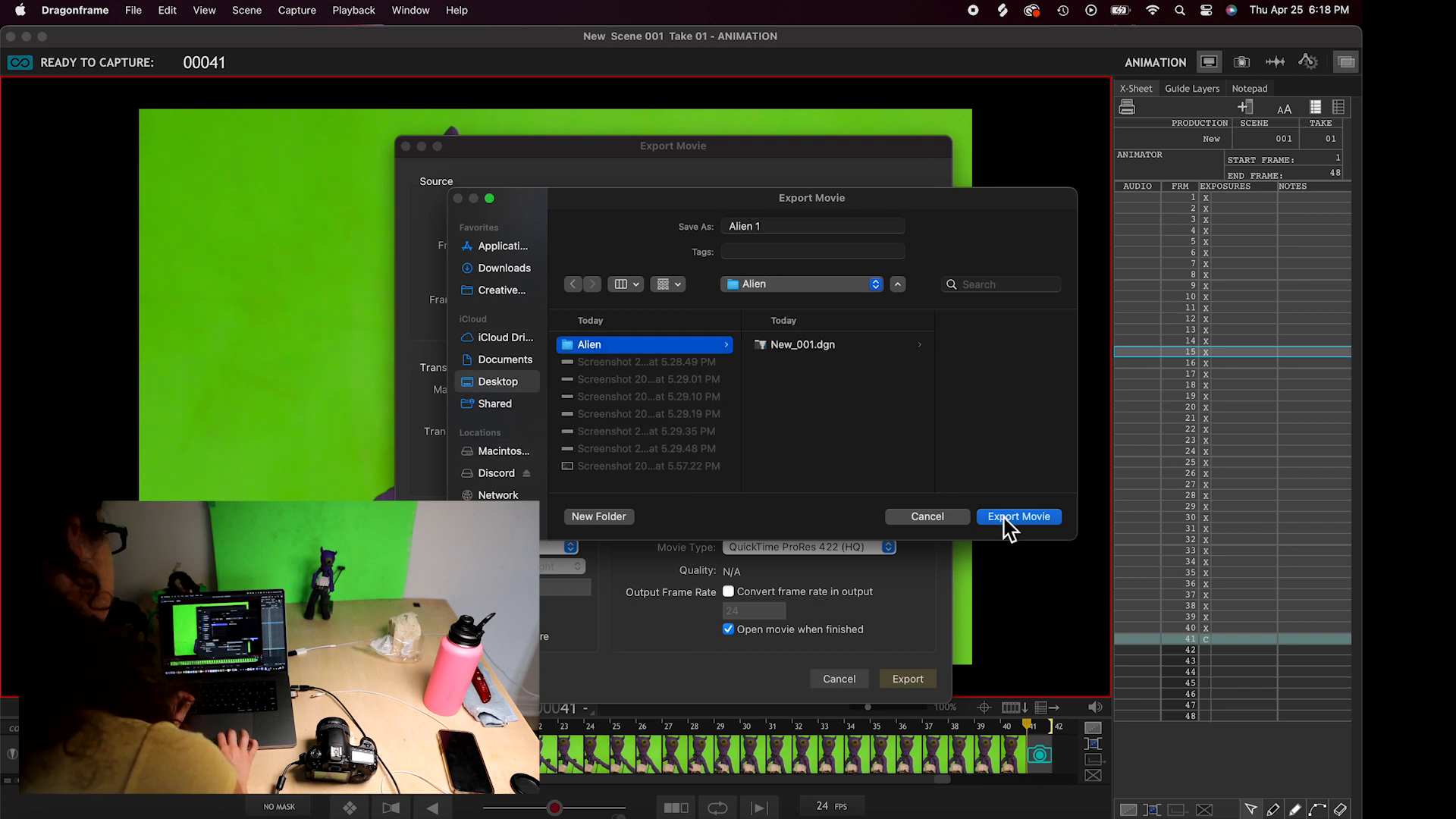
click(1017, 517)
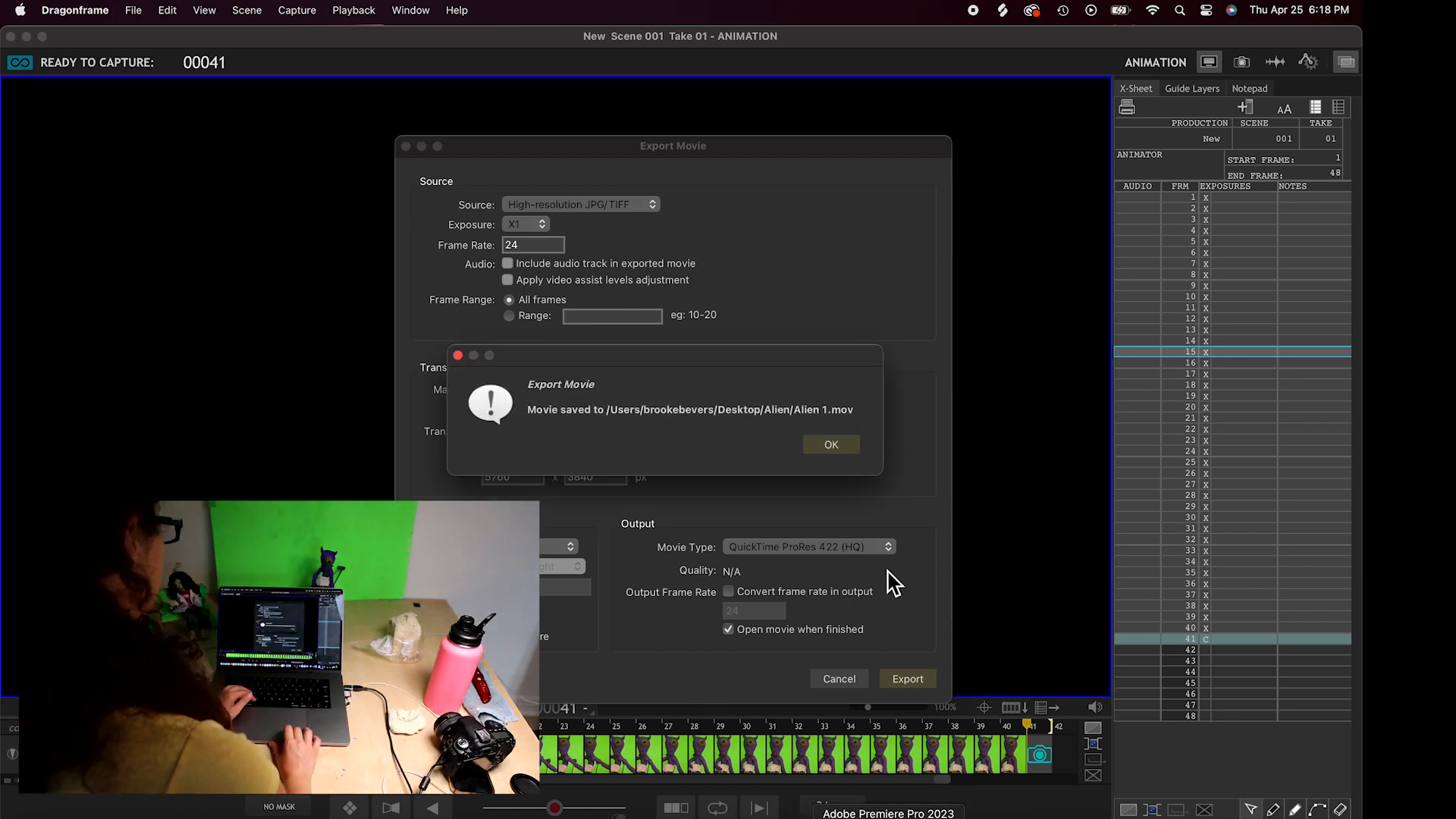
click(831, 444)
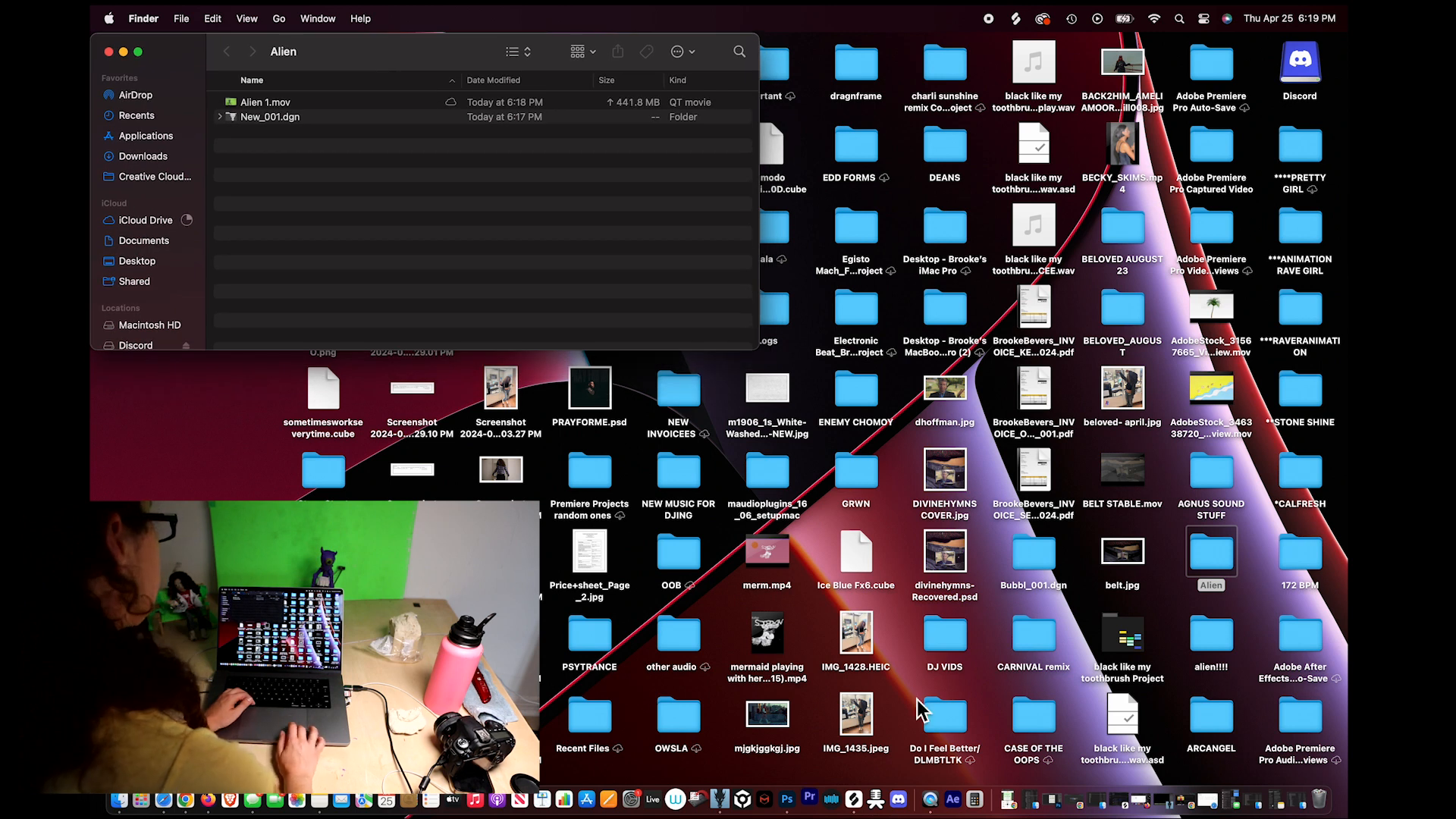
mouse_move(810, 799)
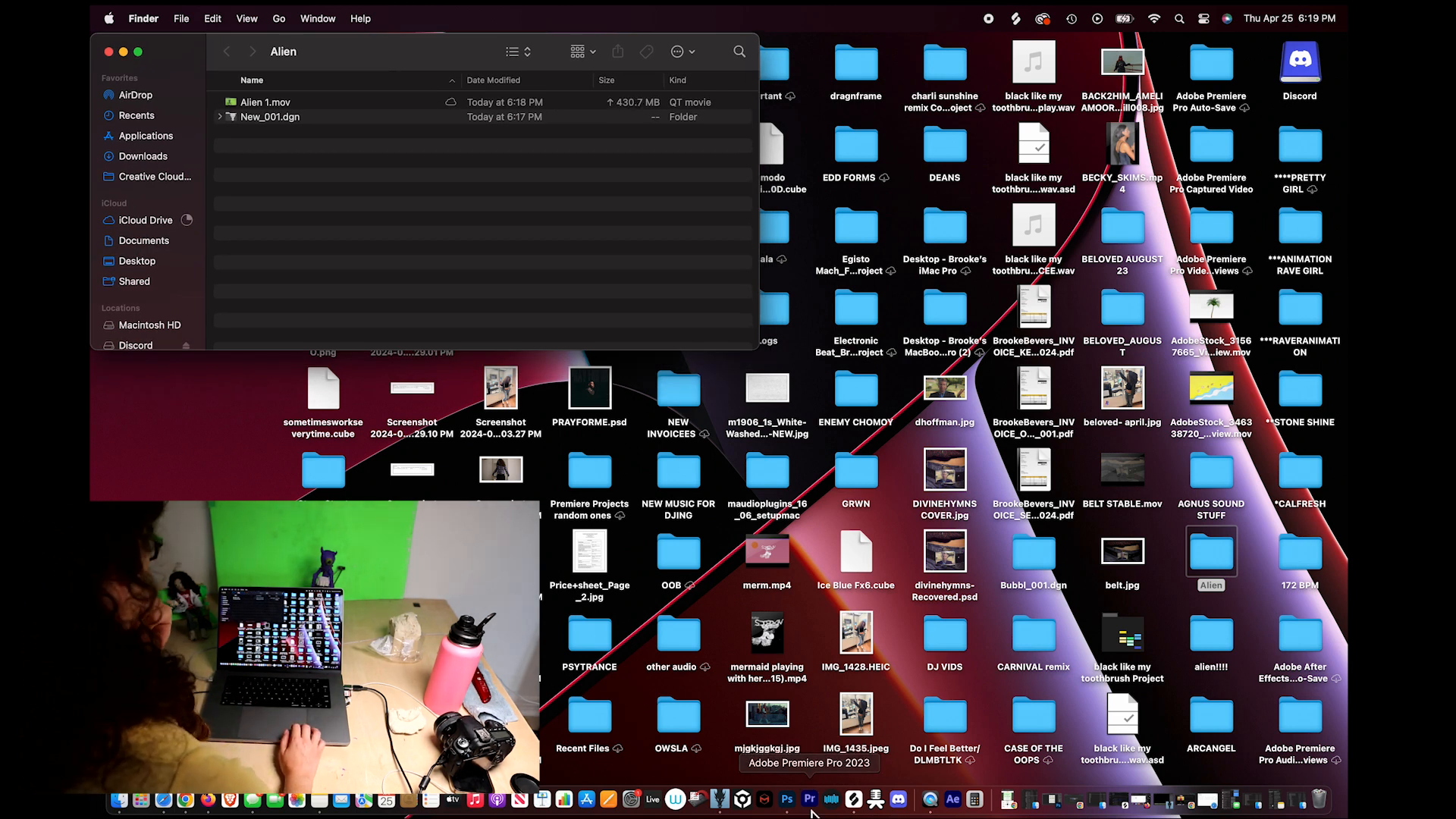
- Launch Premiere Pro from its Dock icon
click(809, 799)
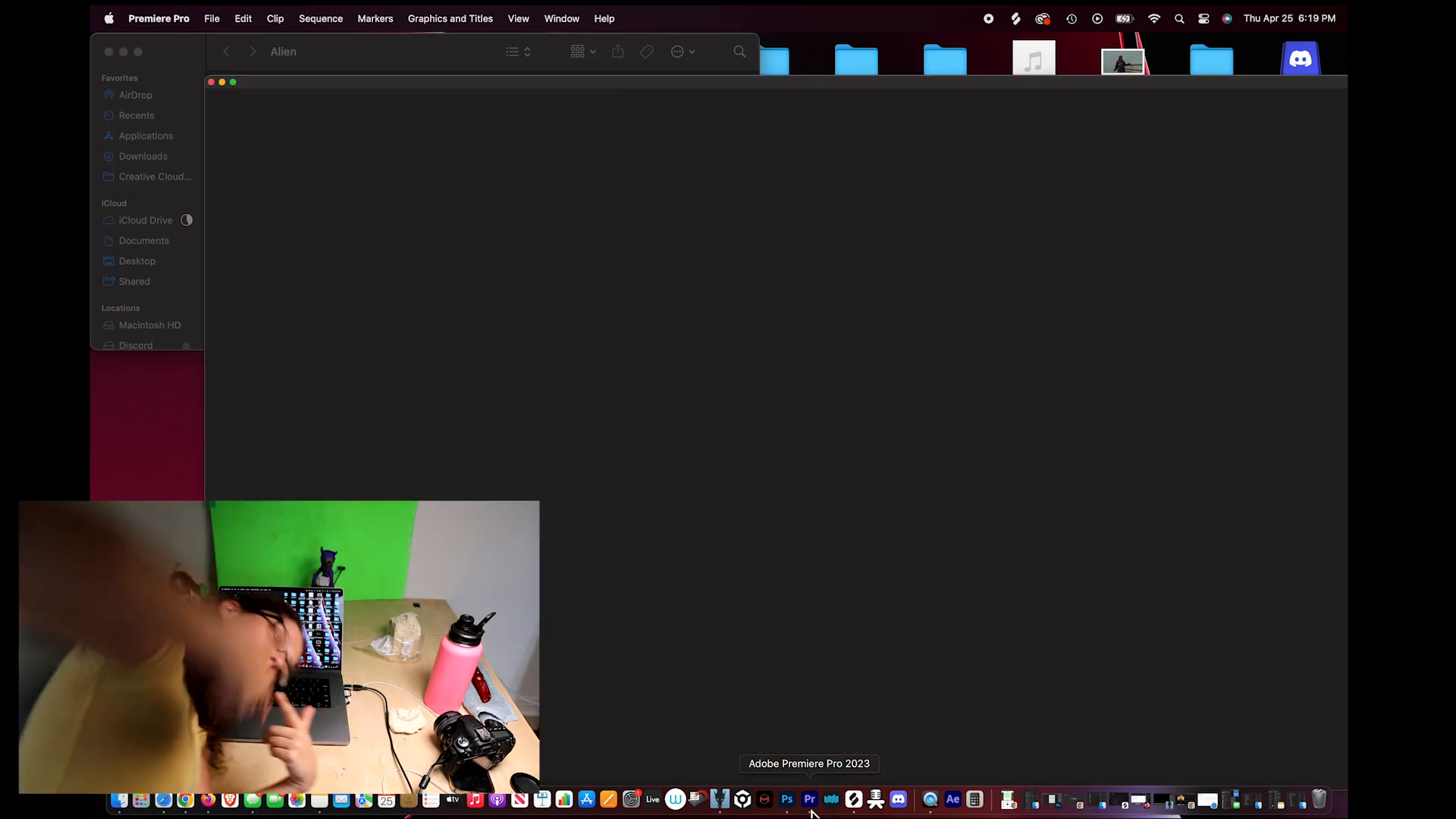
click(810, 799)
text(ethreal parking)
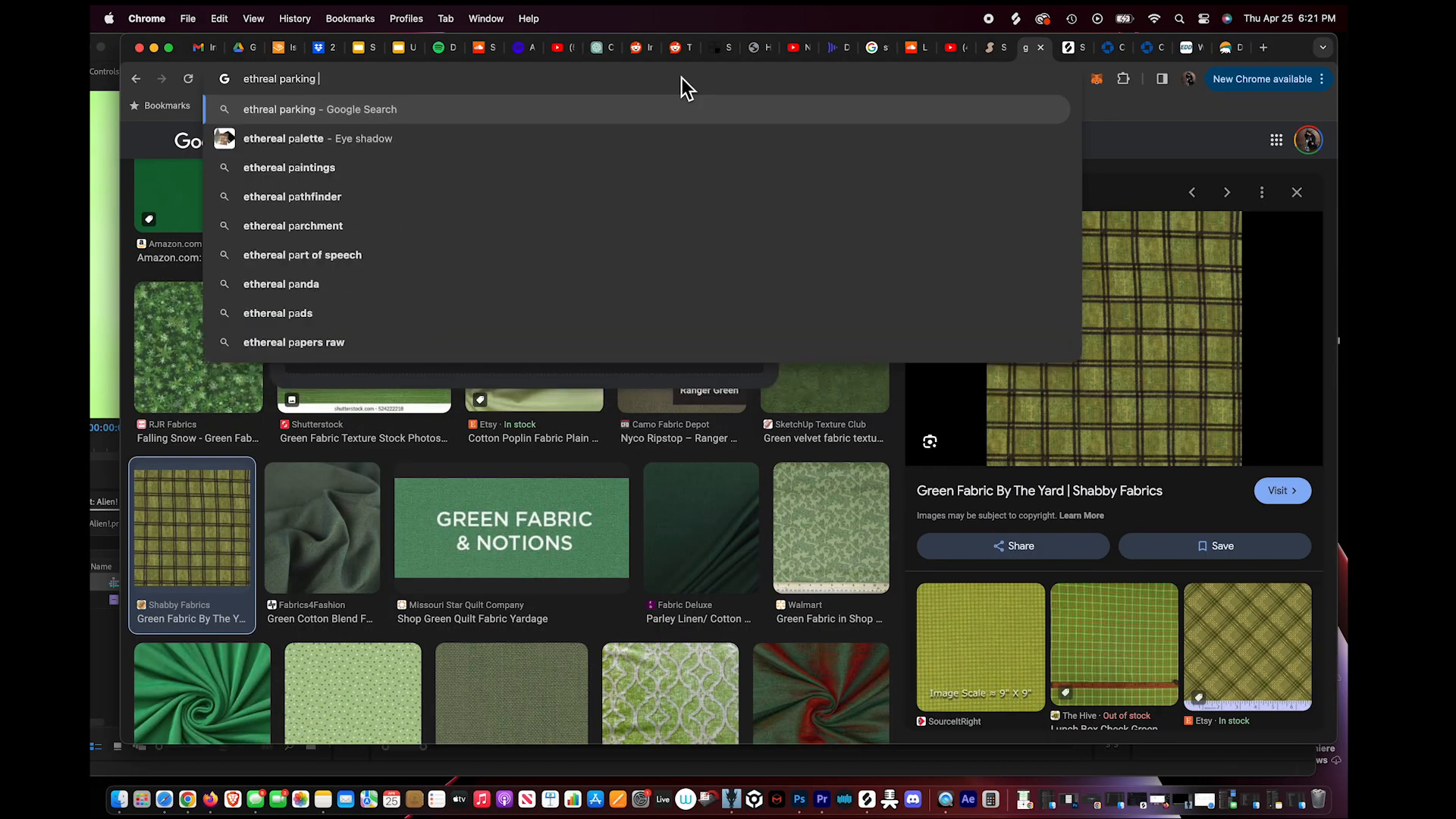
- Run the ethereal shiny parking lot image search and choose a result
key(Return)
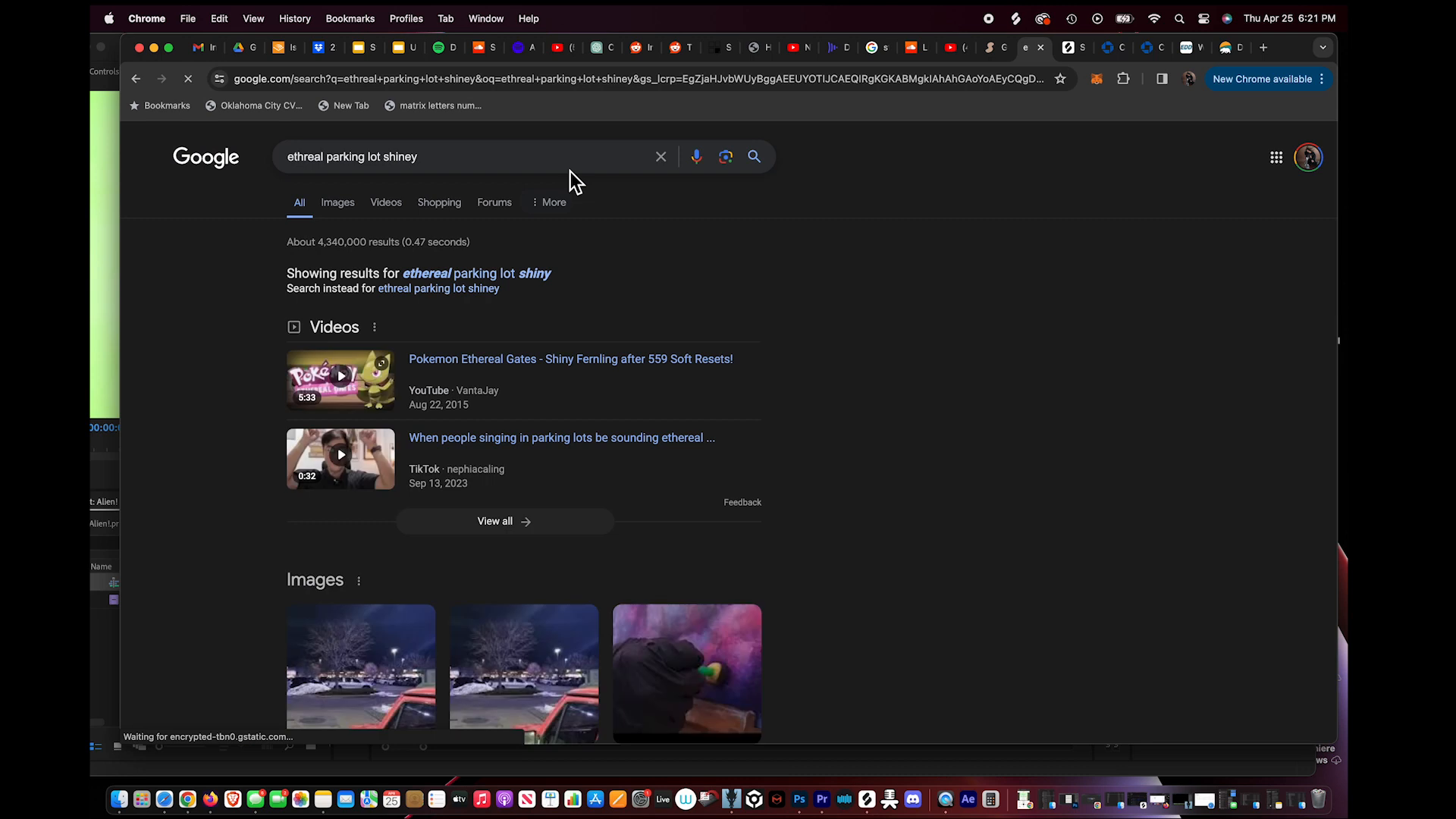
click(337, 202)
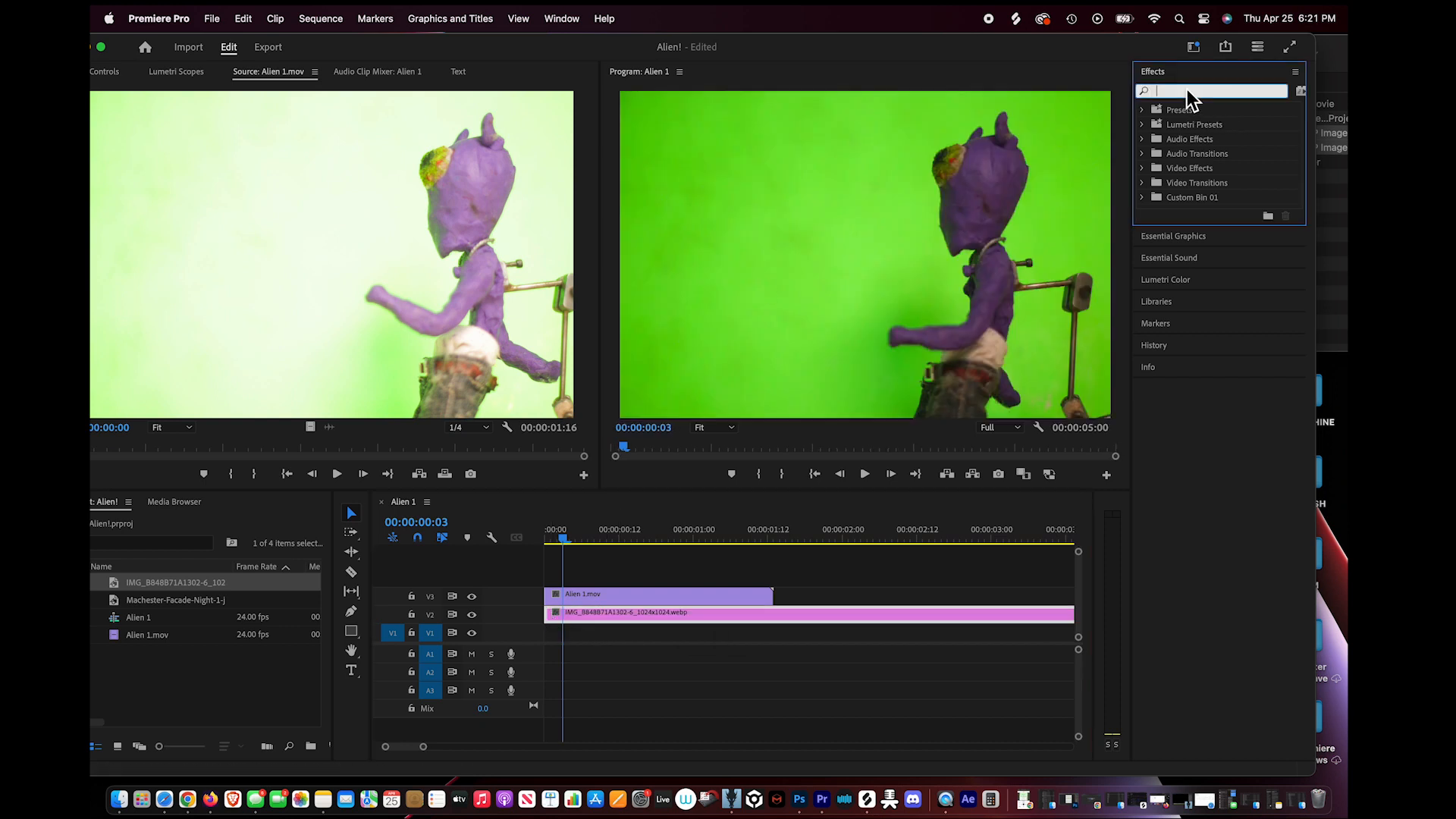
- Apply Ultra Key to Alien 1.mov and set it to Custom to tweak Matte Generation
text(ultr)
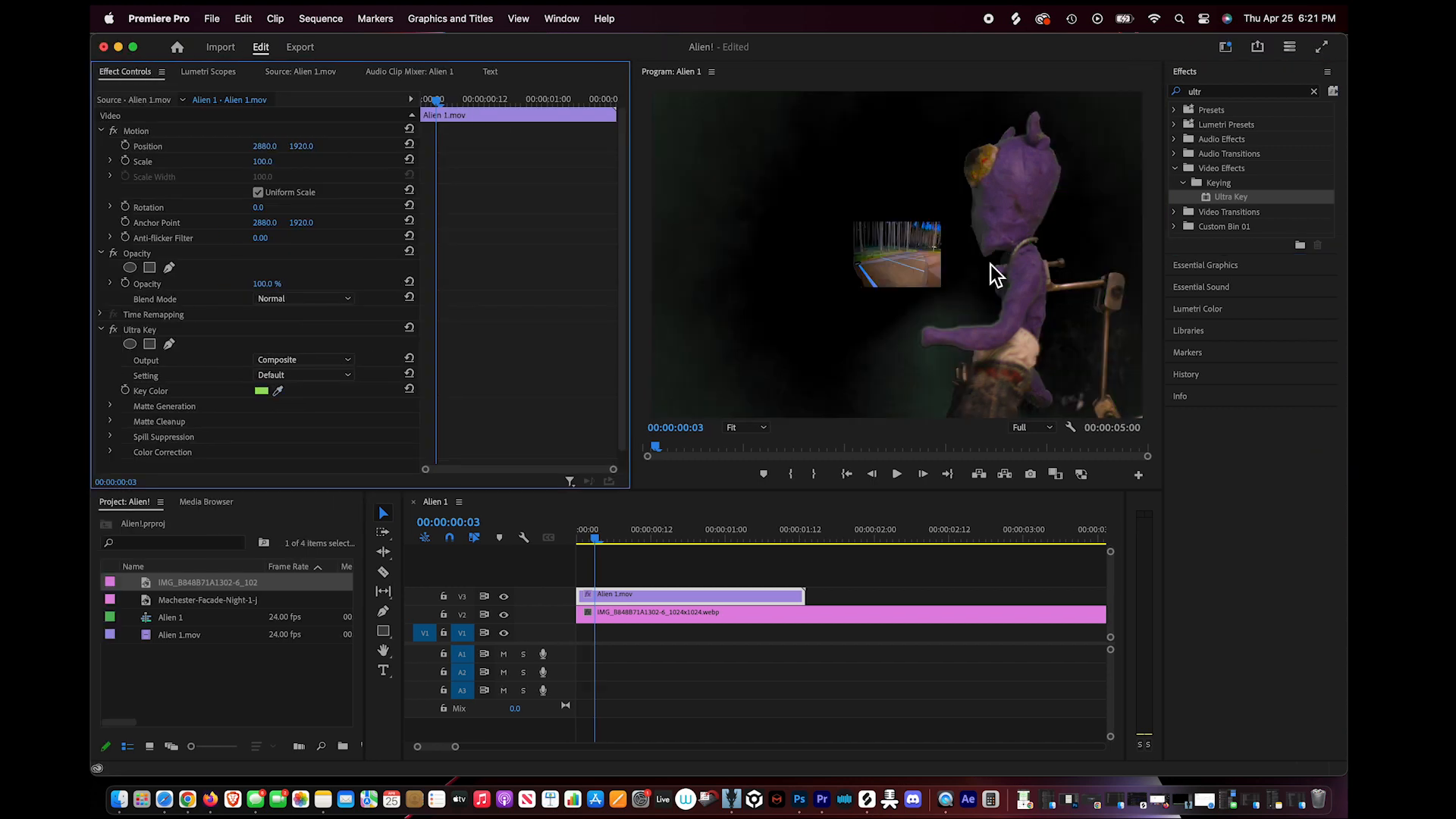
click(692, 612)
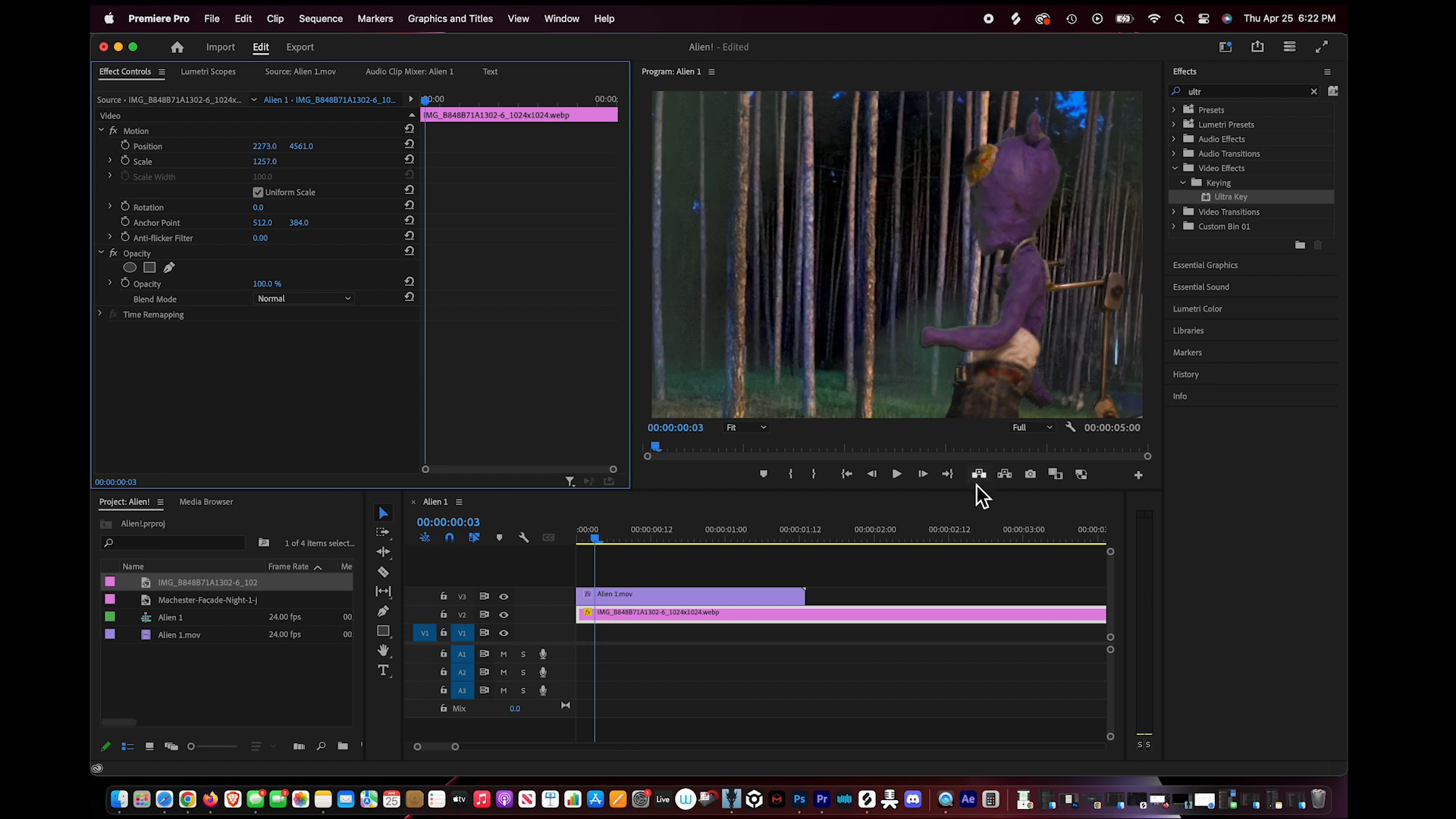
click(692, 594)
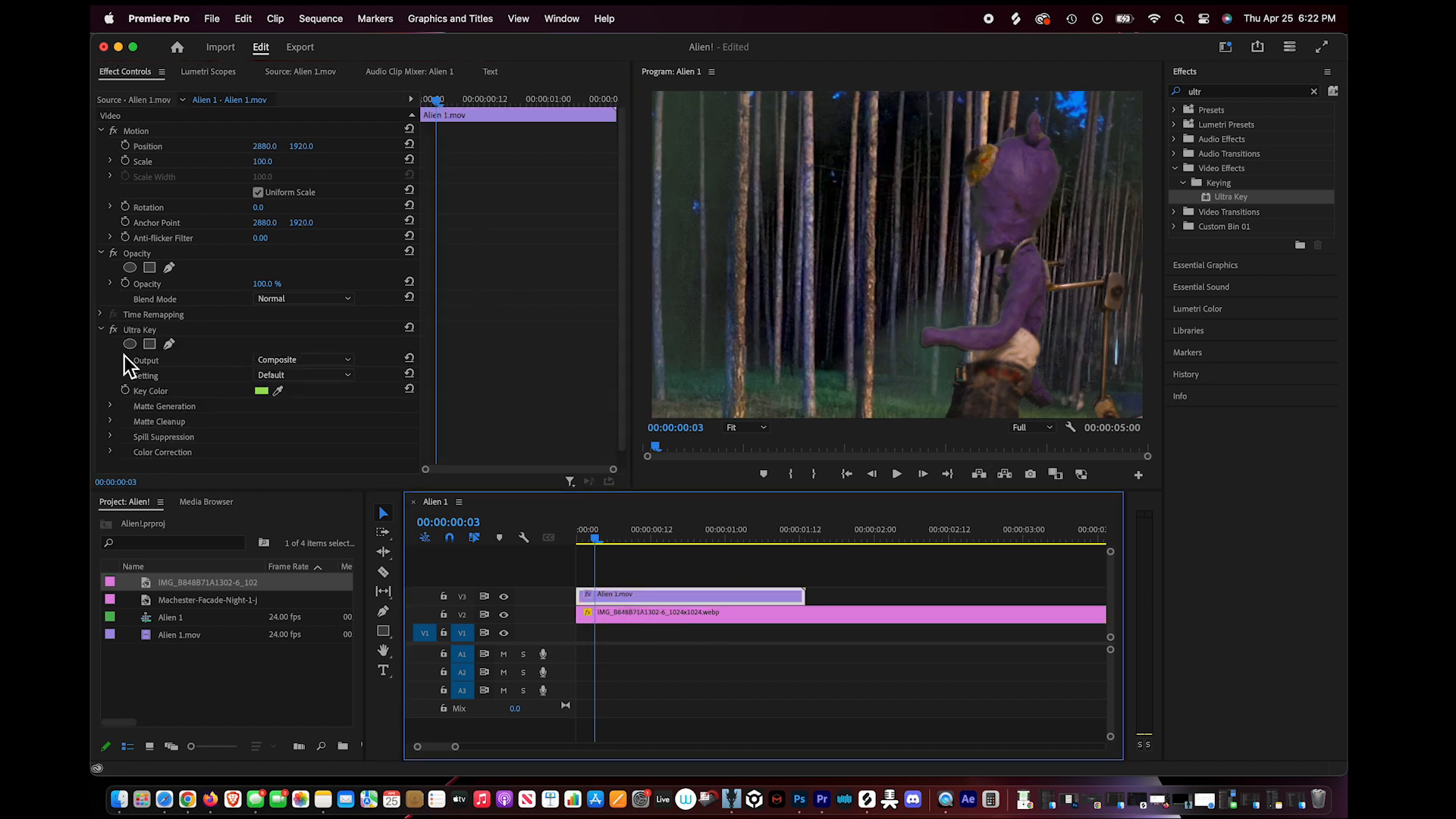
click(109, 405)
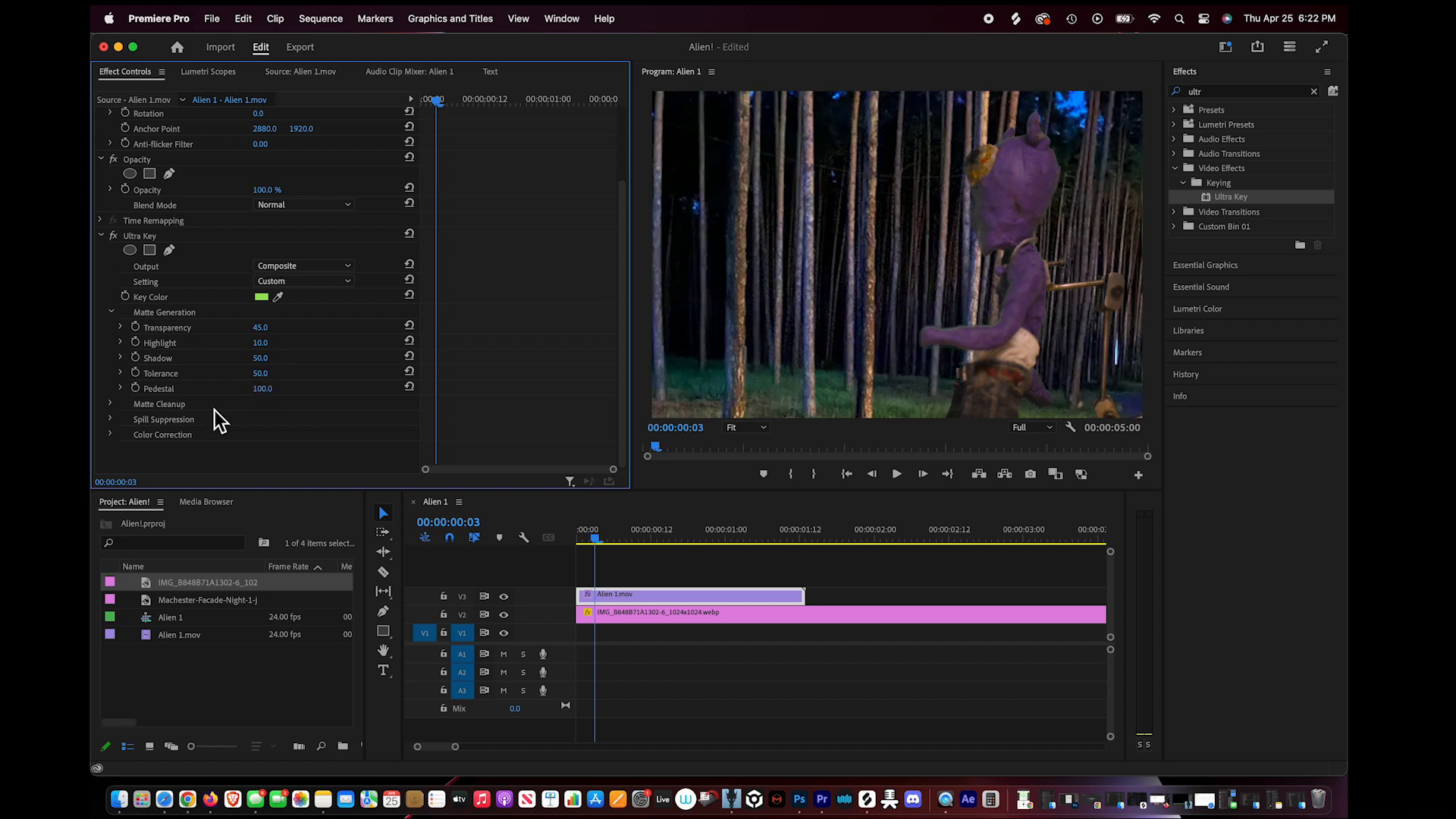
click(111, 403)
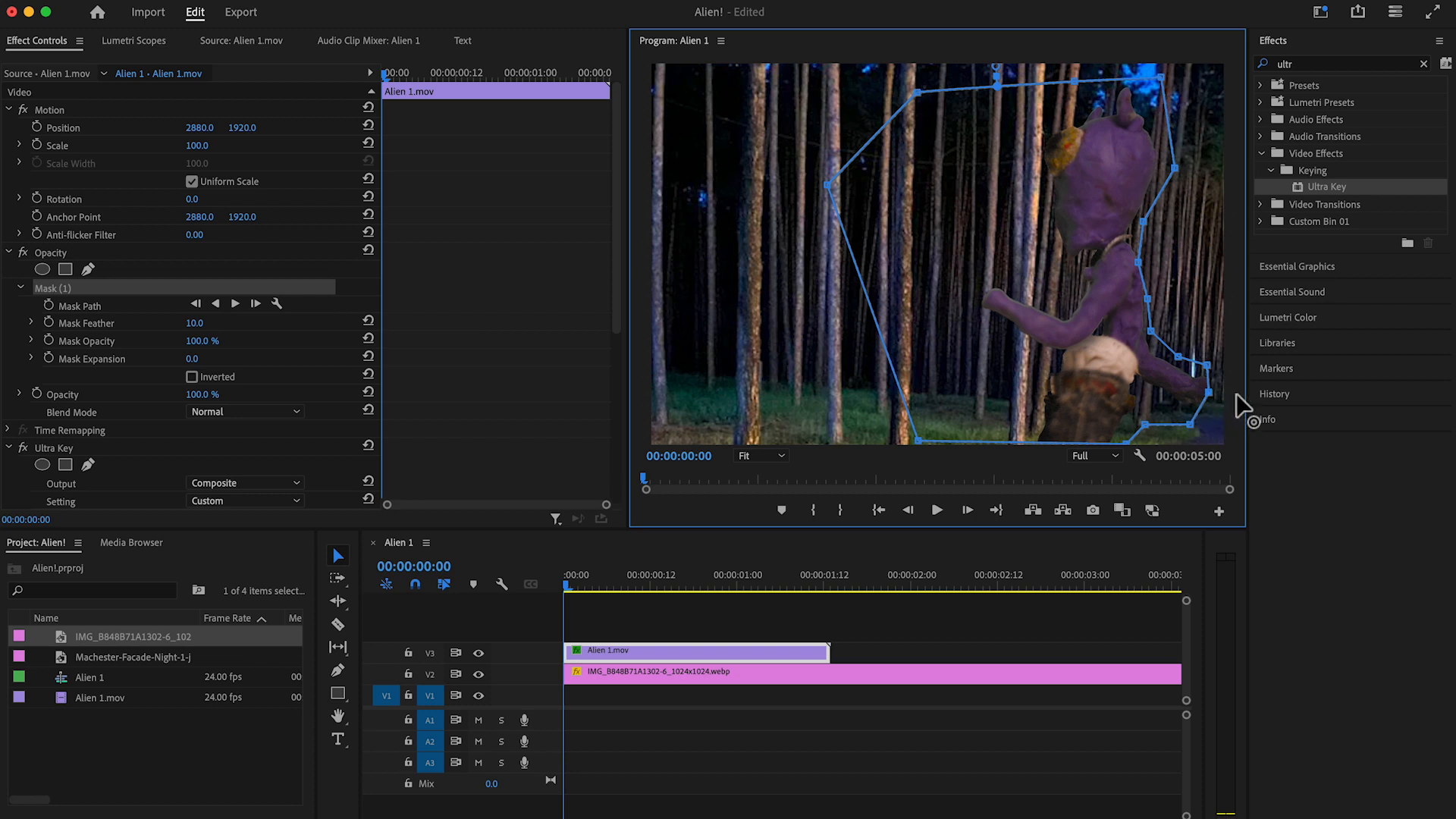
mouse_move(55, 316)
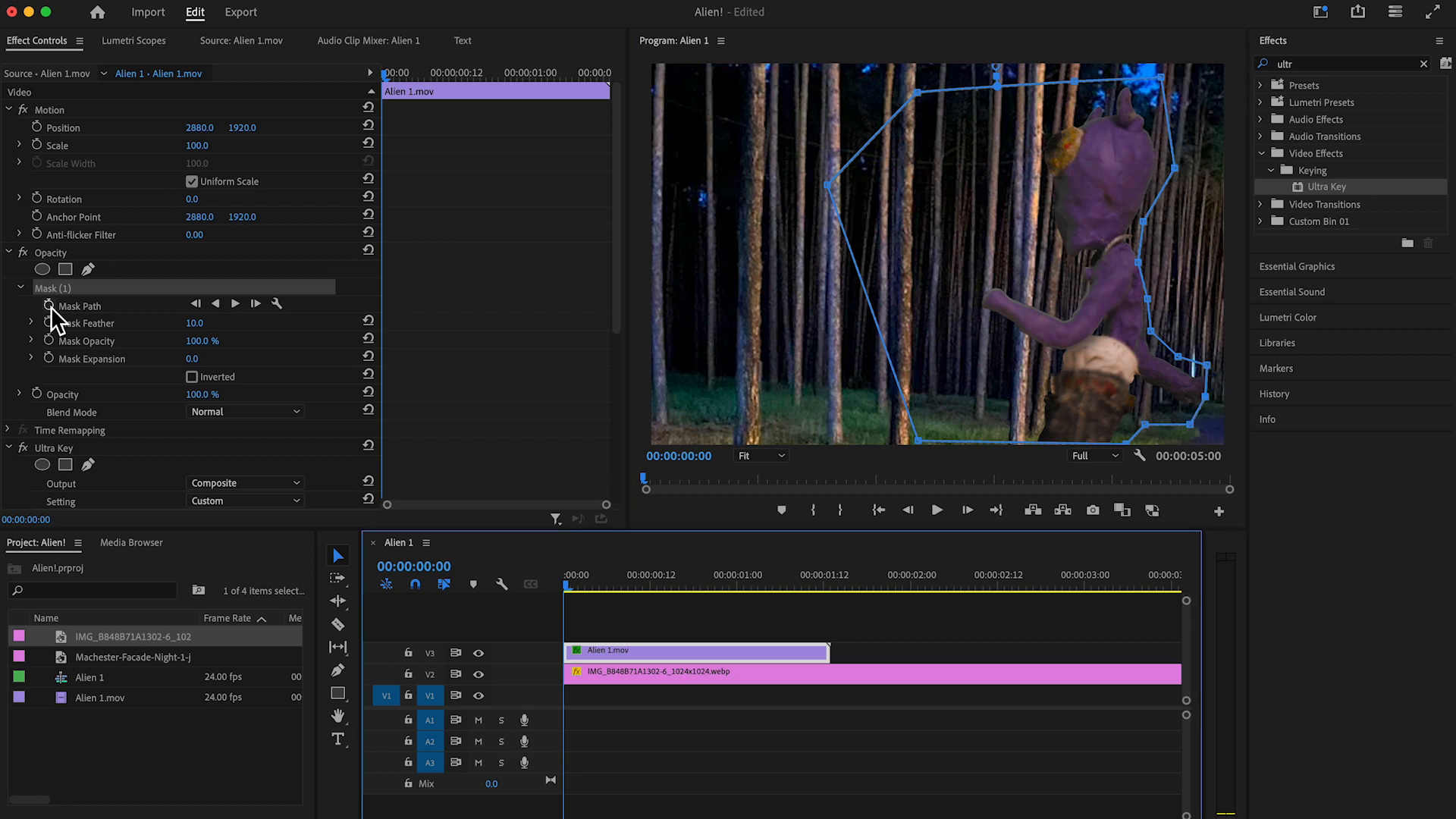
- Enable Mask Path keyframing and reshape the mask around the alien's body
click(79, 305)
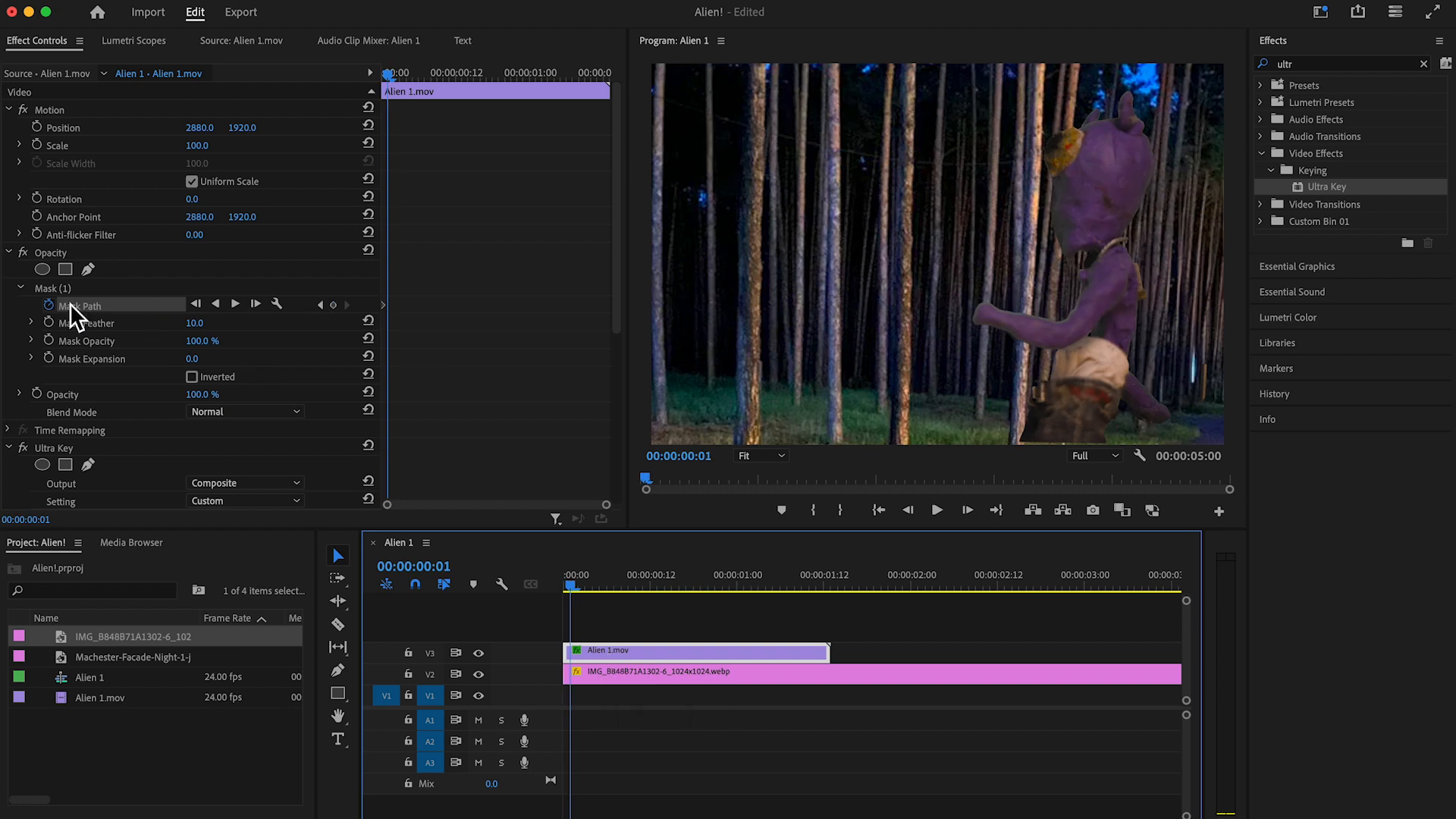
click(82, 307)
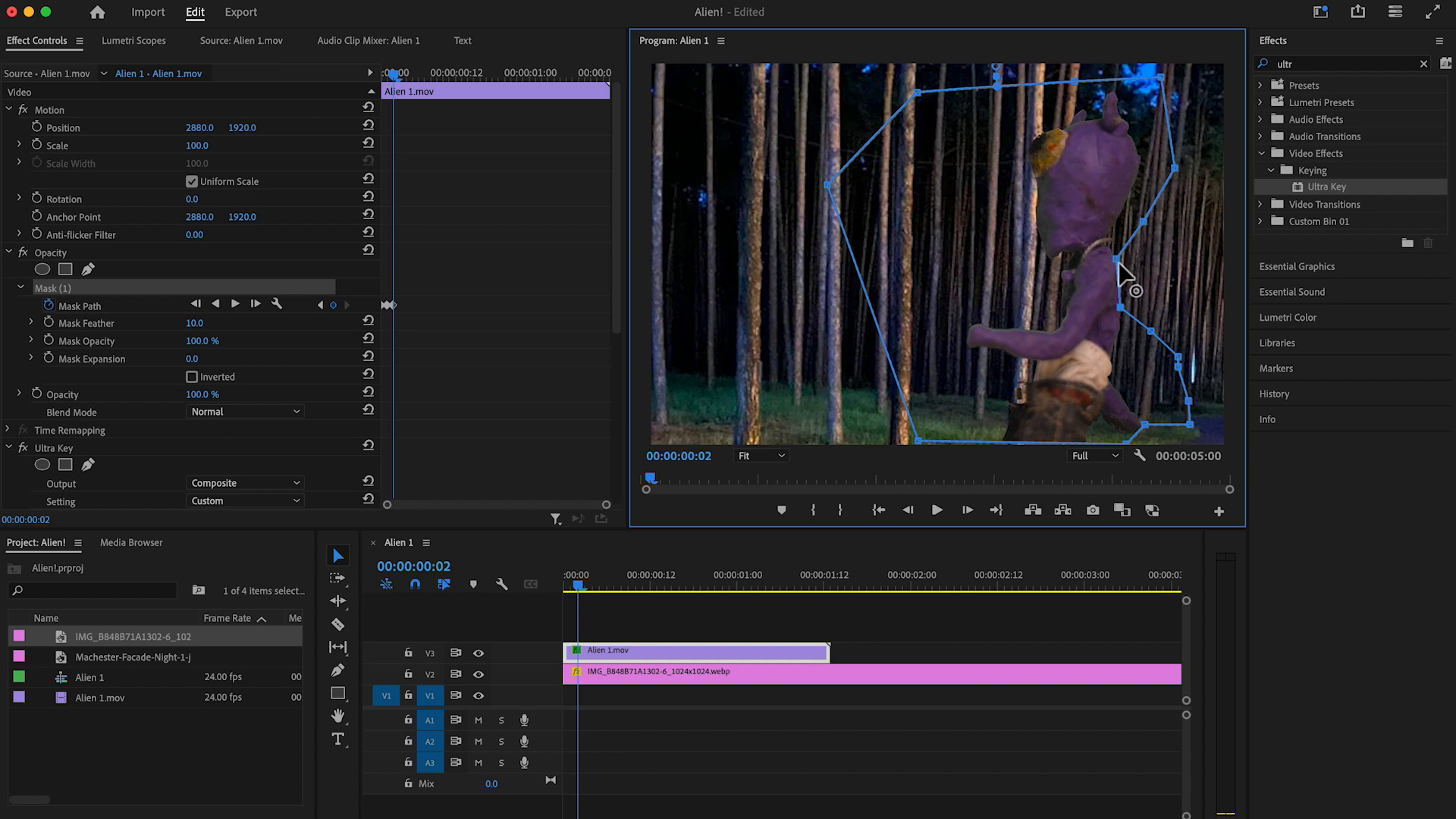
mouse_move(1126, 325)
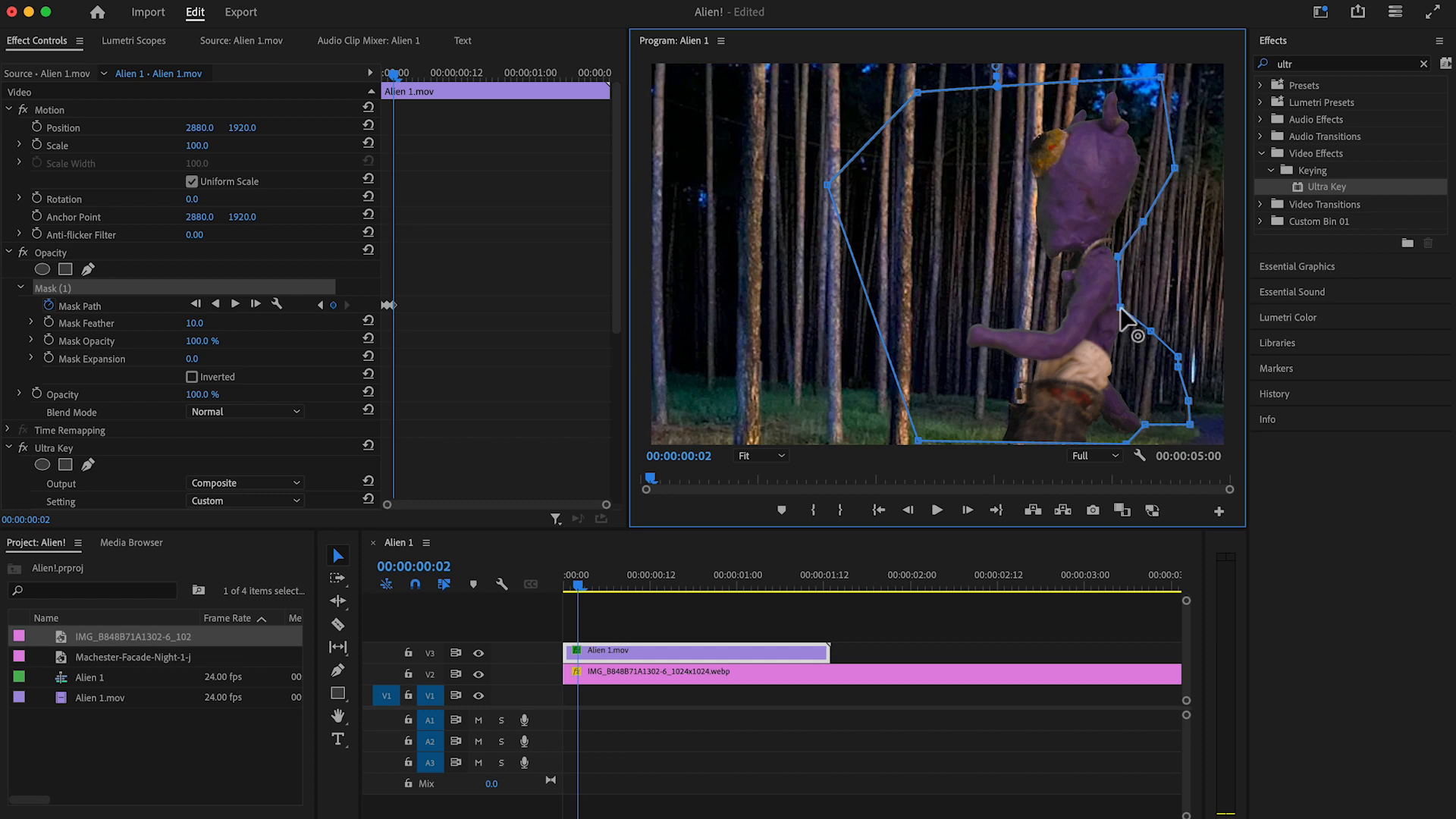
mouse_move(1134, 320)
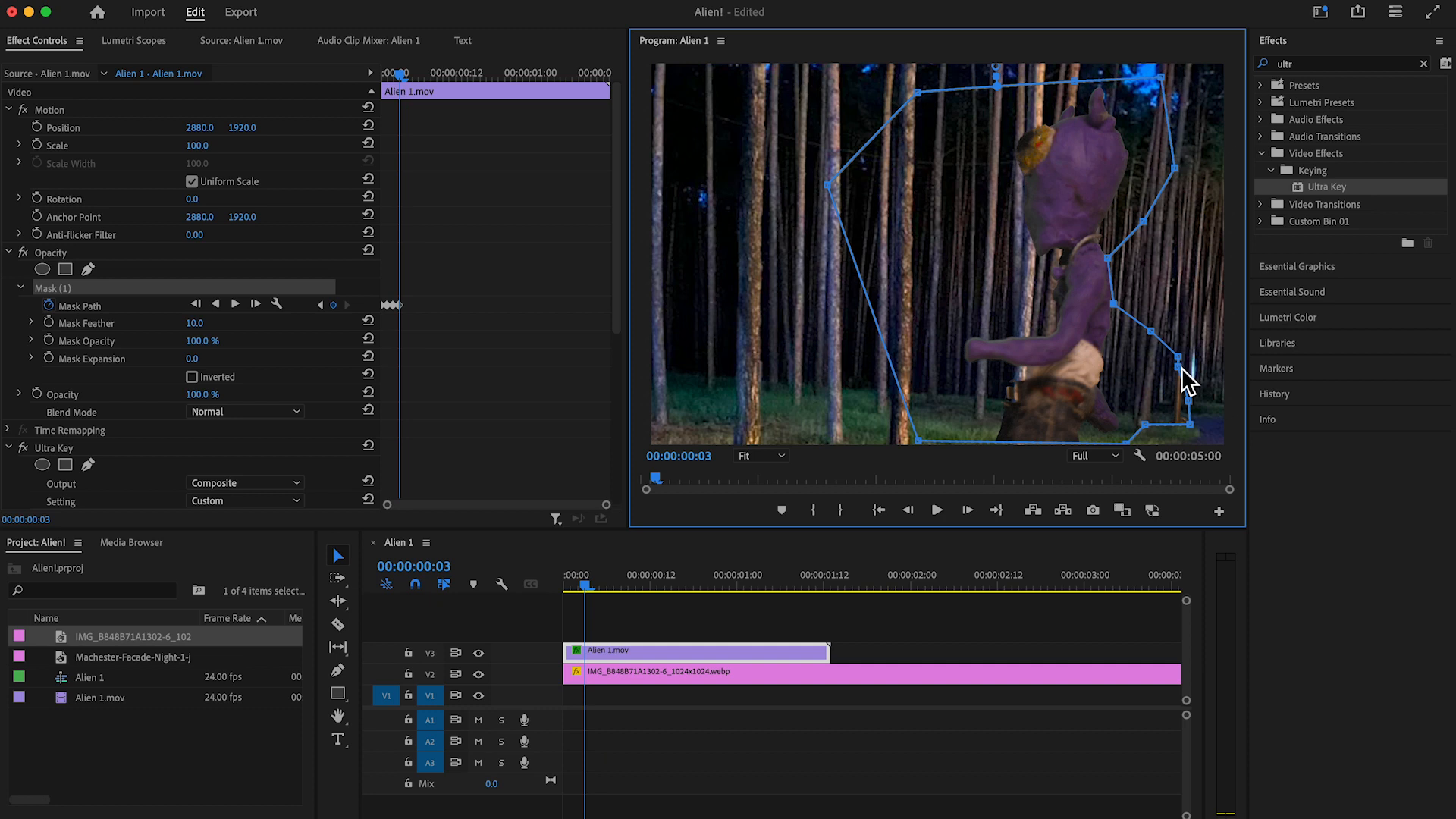
click(877, 674)
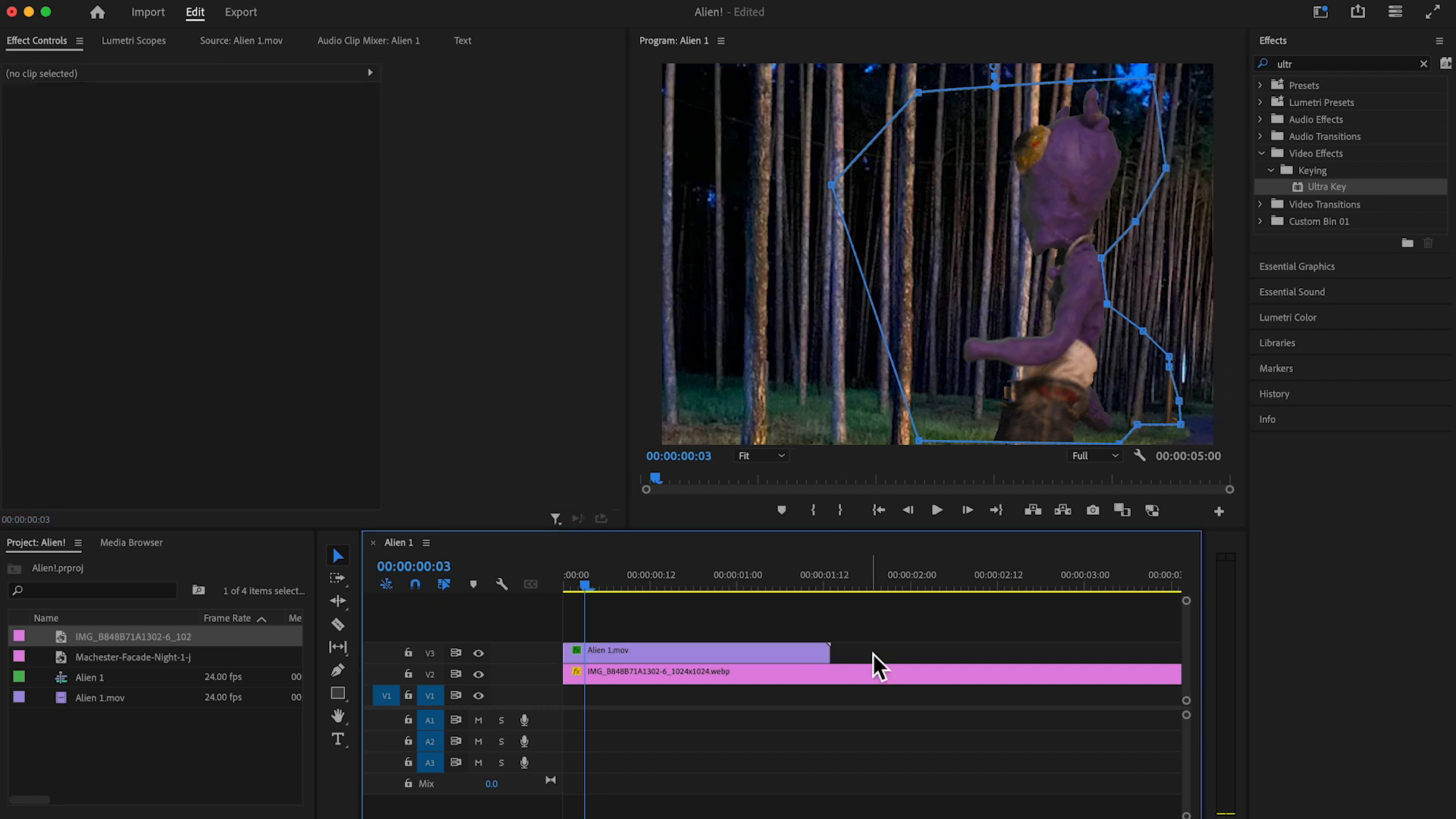
click(696, 649)
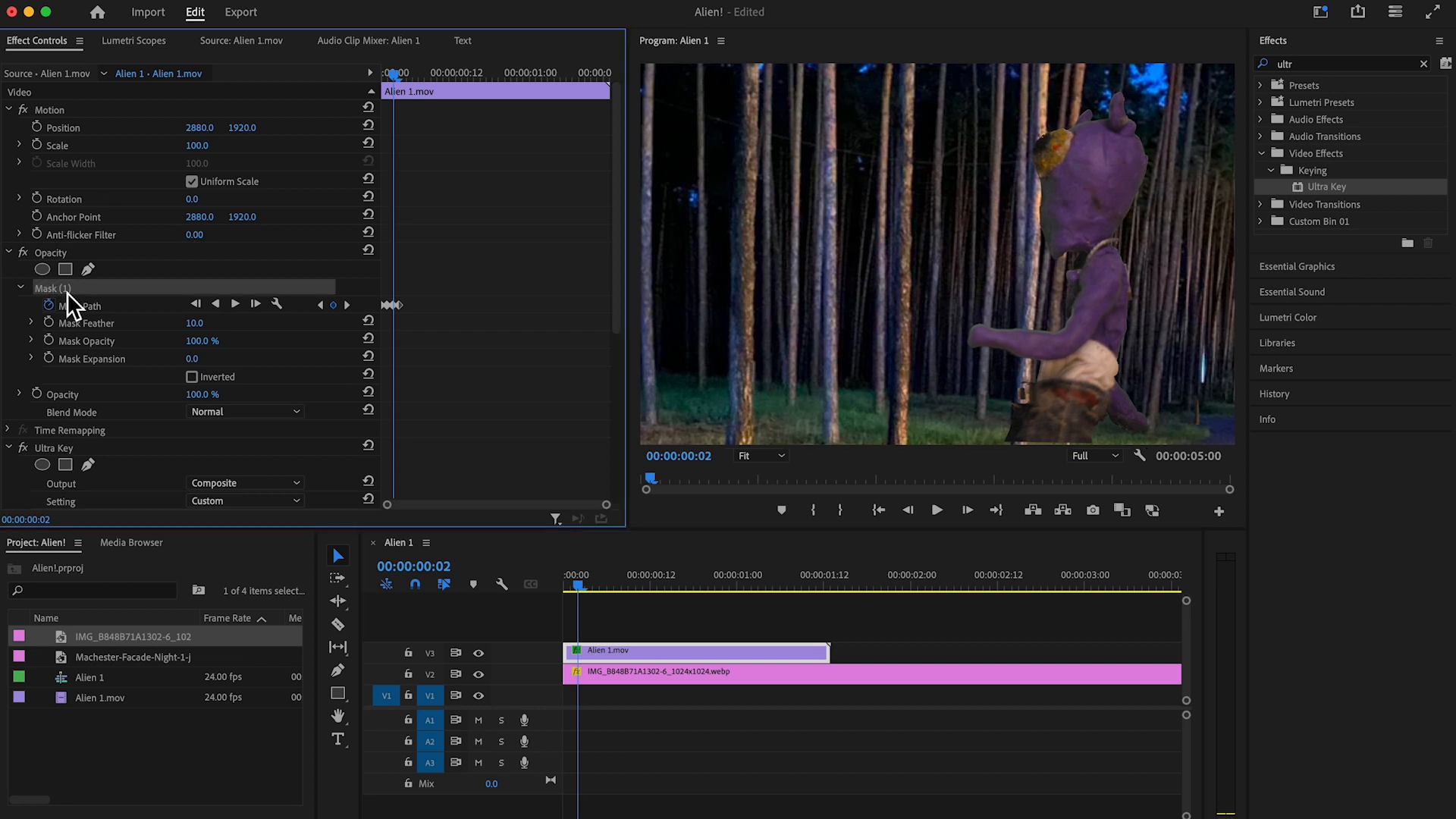
click(79, 306)
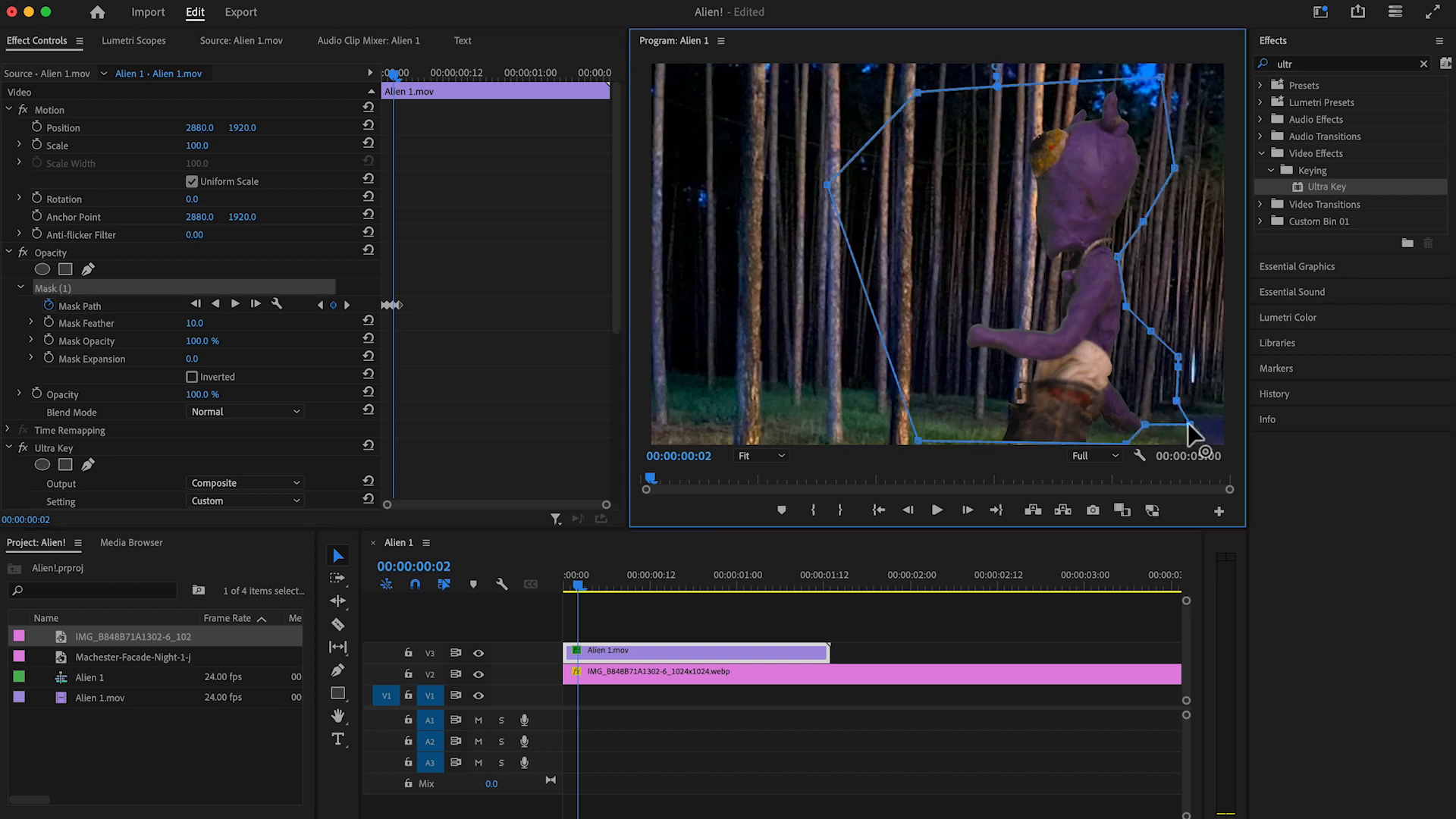
mouse_move(650, 659)
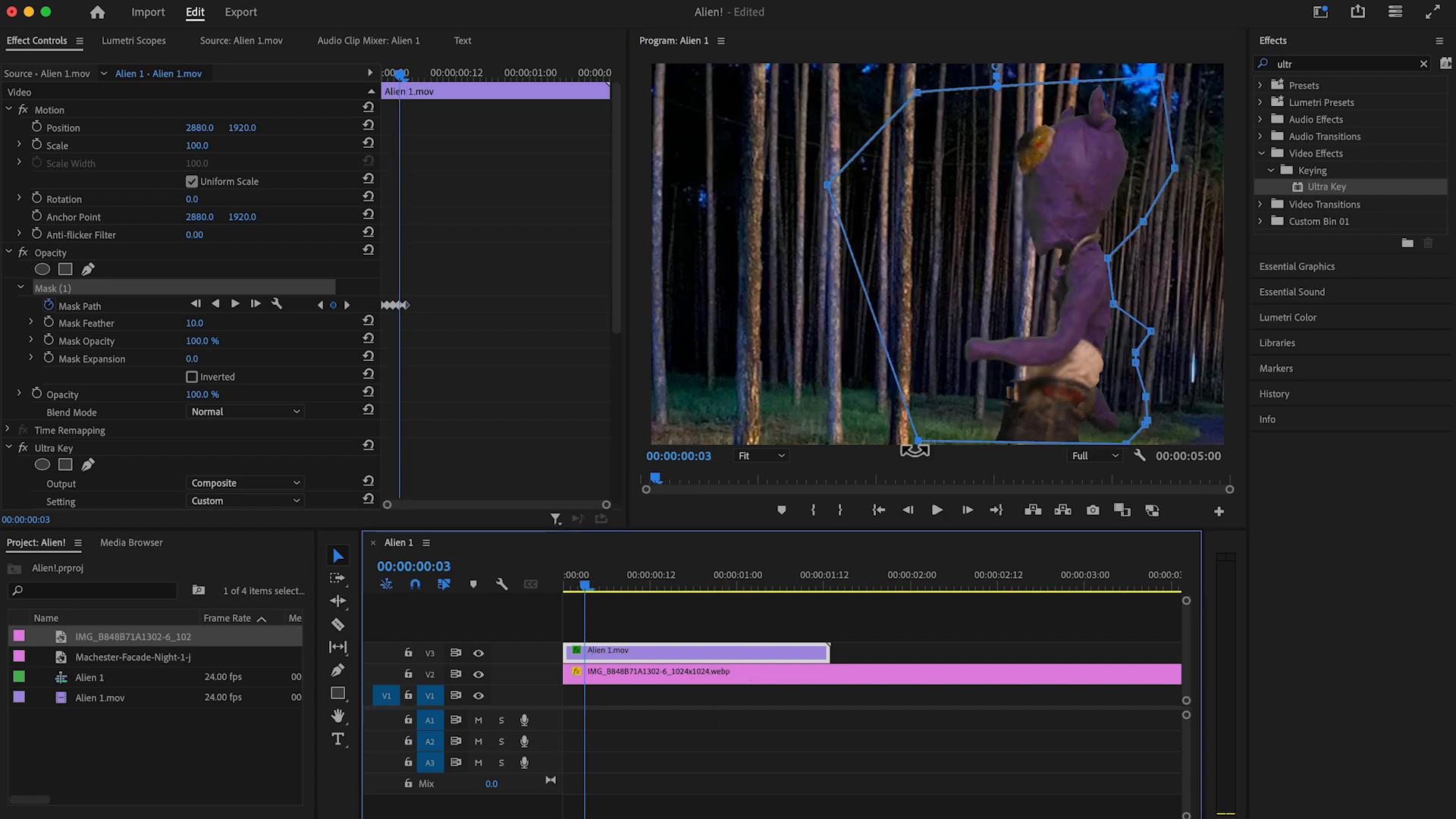
click(907, 510)
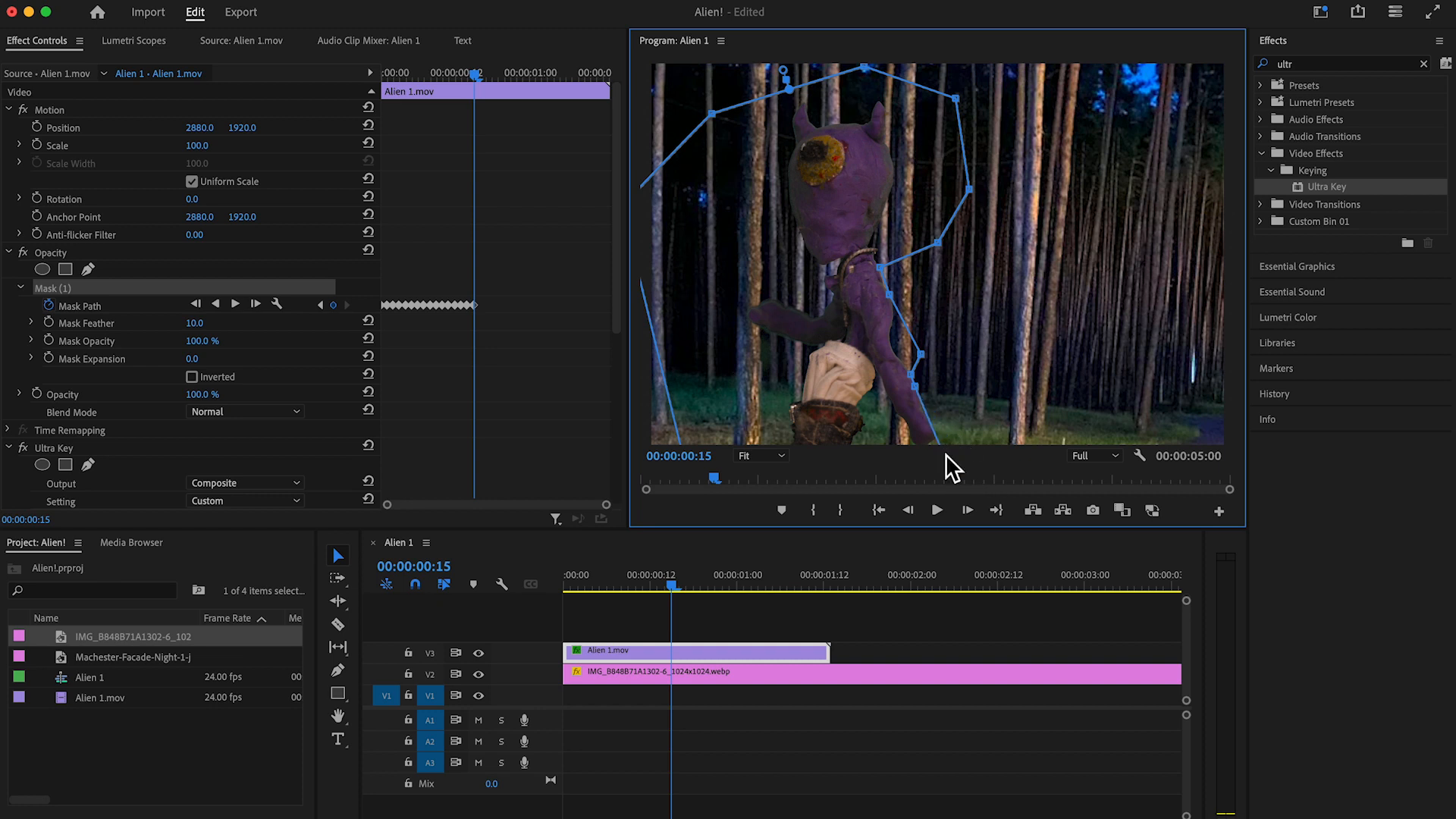
- Drag a Mask (1) vertex to follow the alien's arm around frame 17
click(754, 455)
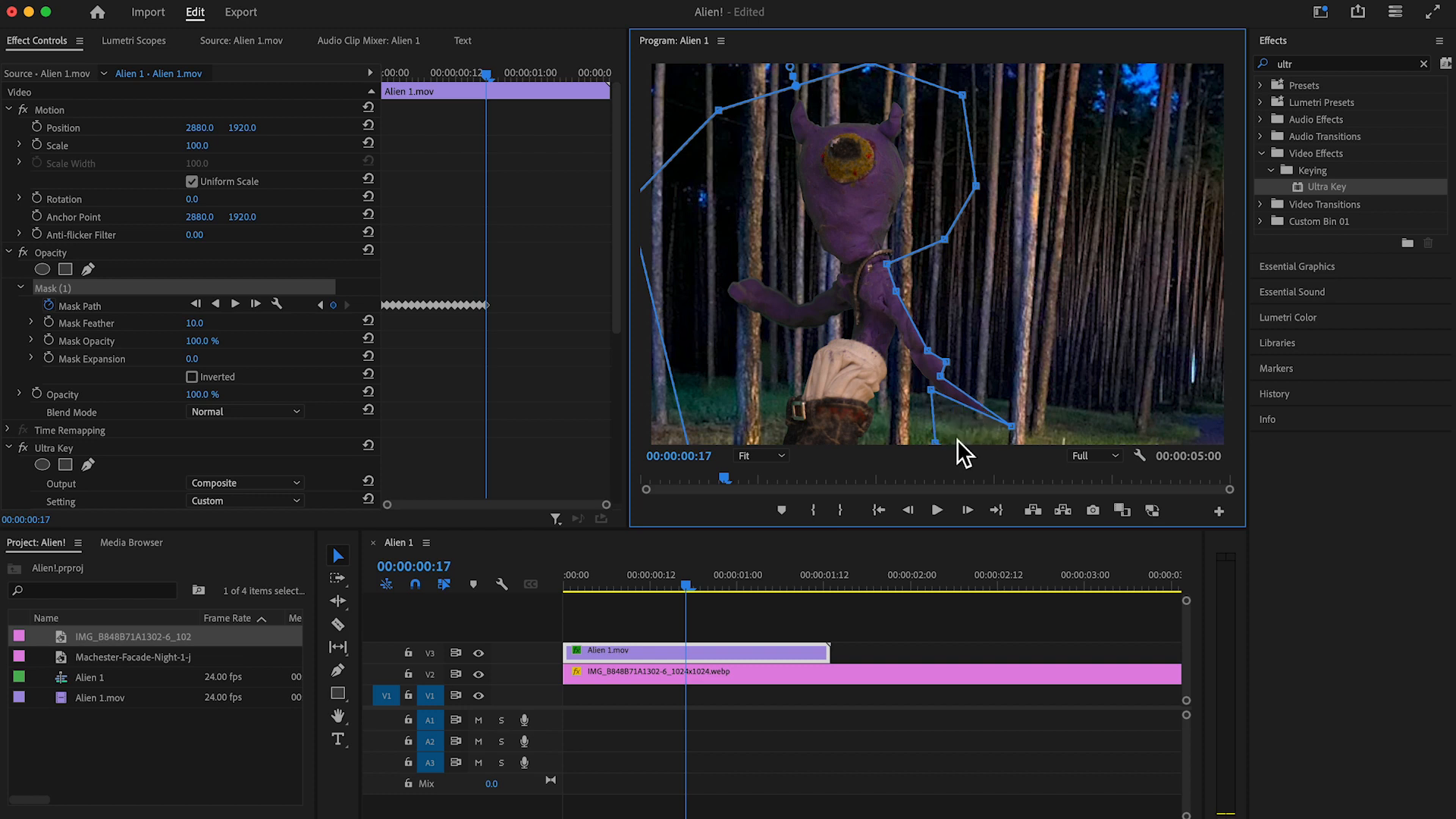
- Move a mask point along the alien's arm on a later frame
click(755, 456)
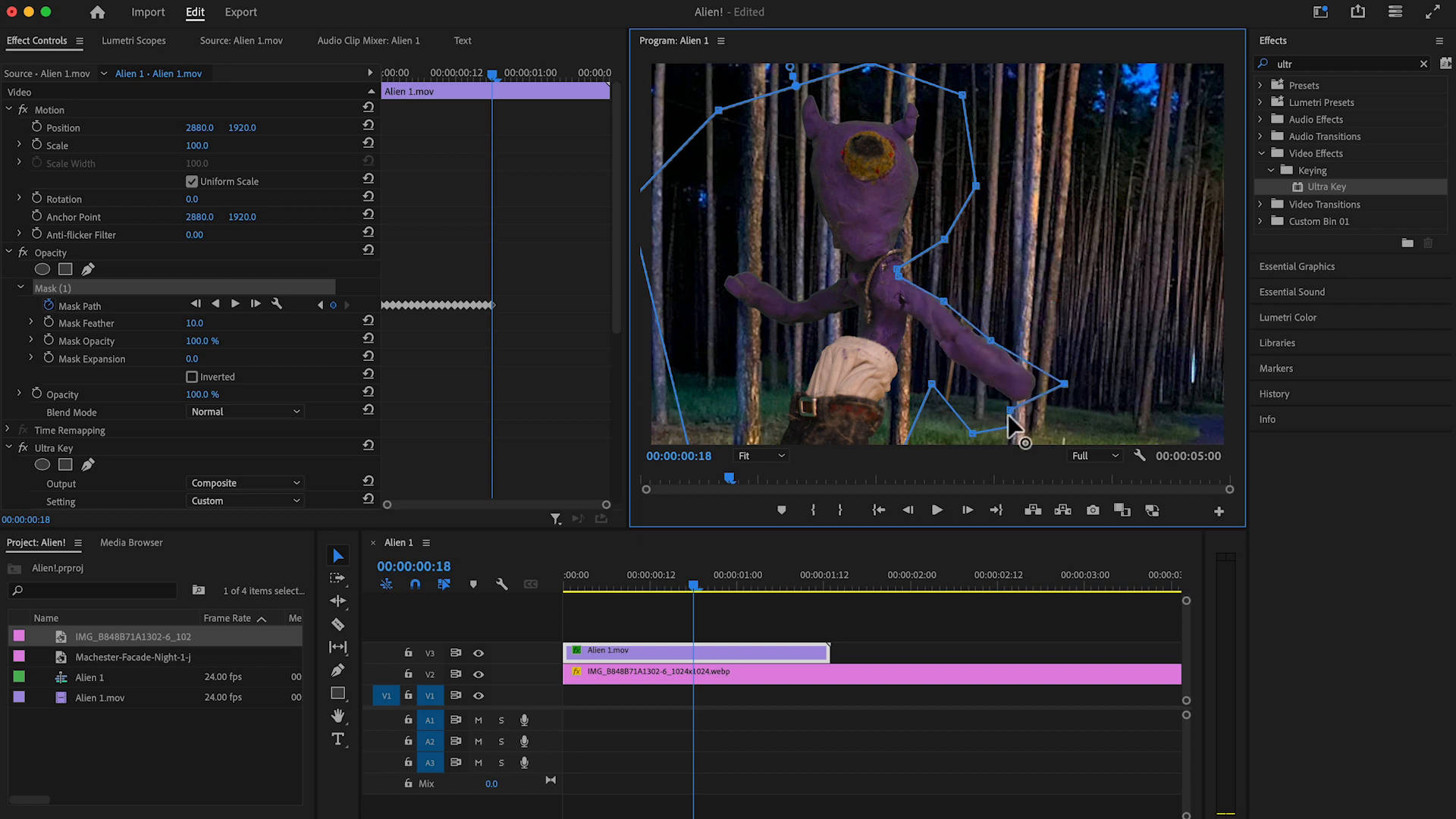
mouse_move(947, 315)
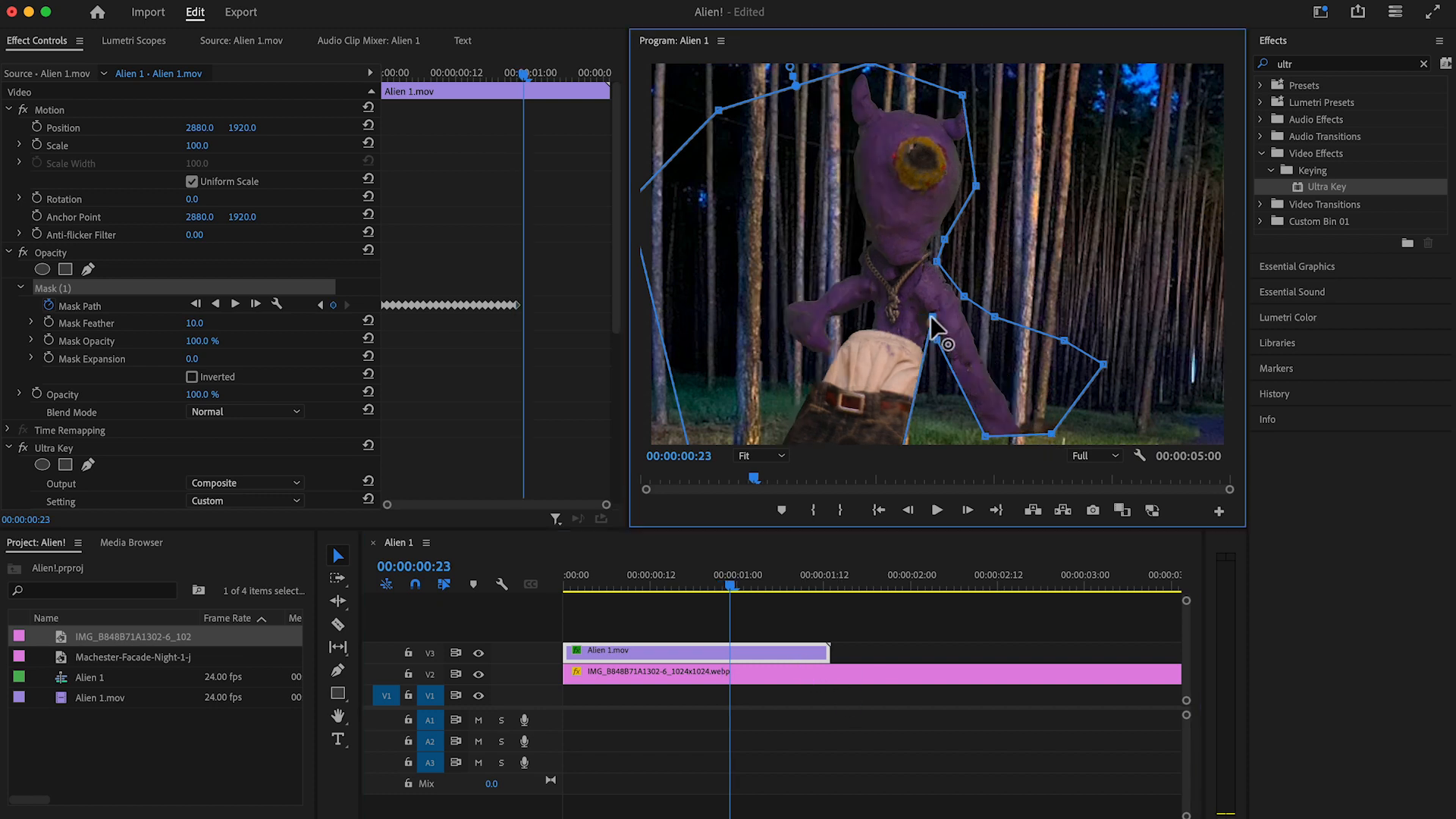
mouse_move(915, 437)
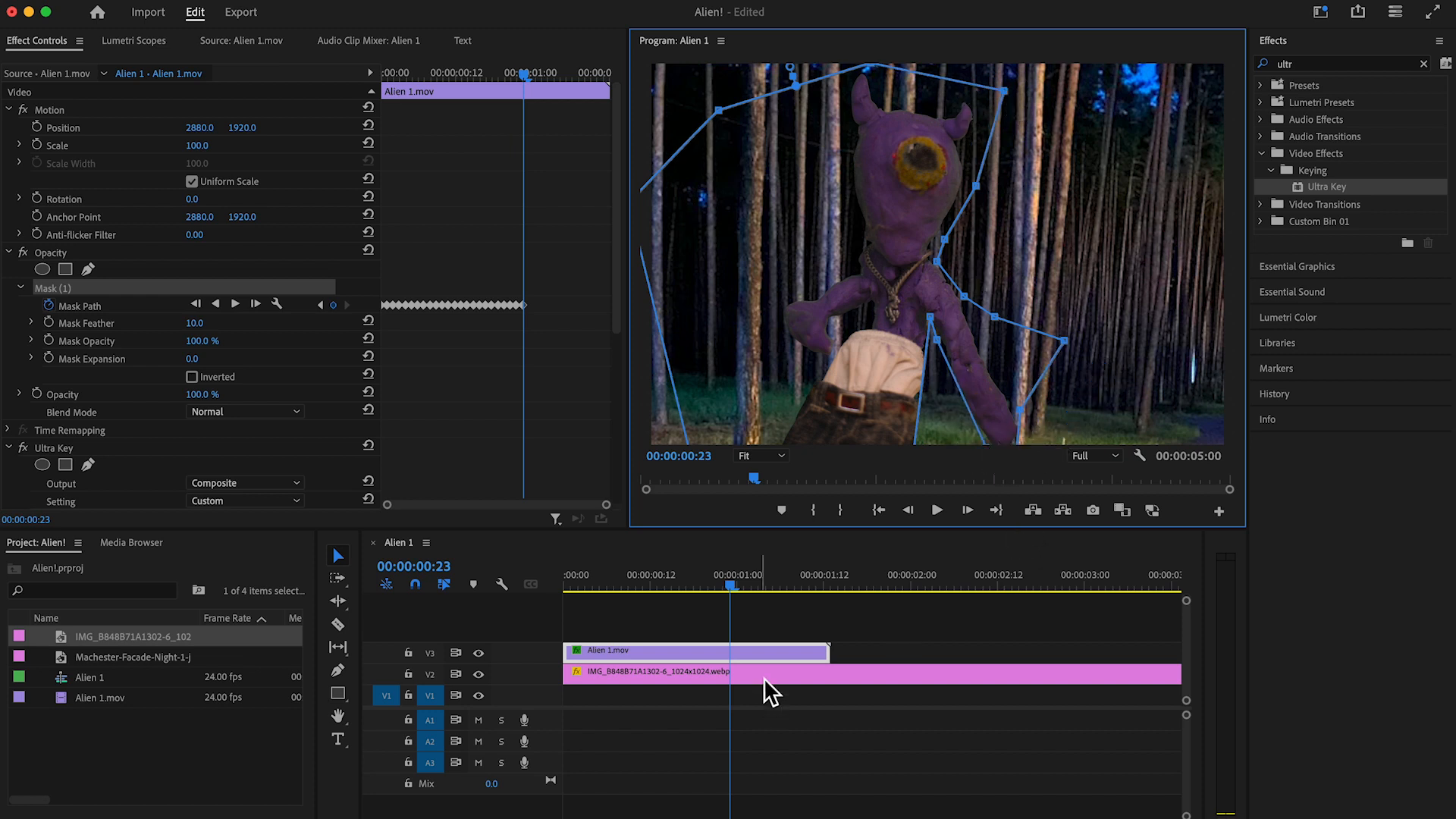
- Select the forest background clip on V2 for replacement
click(738, 574)
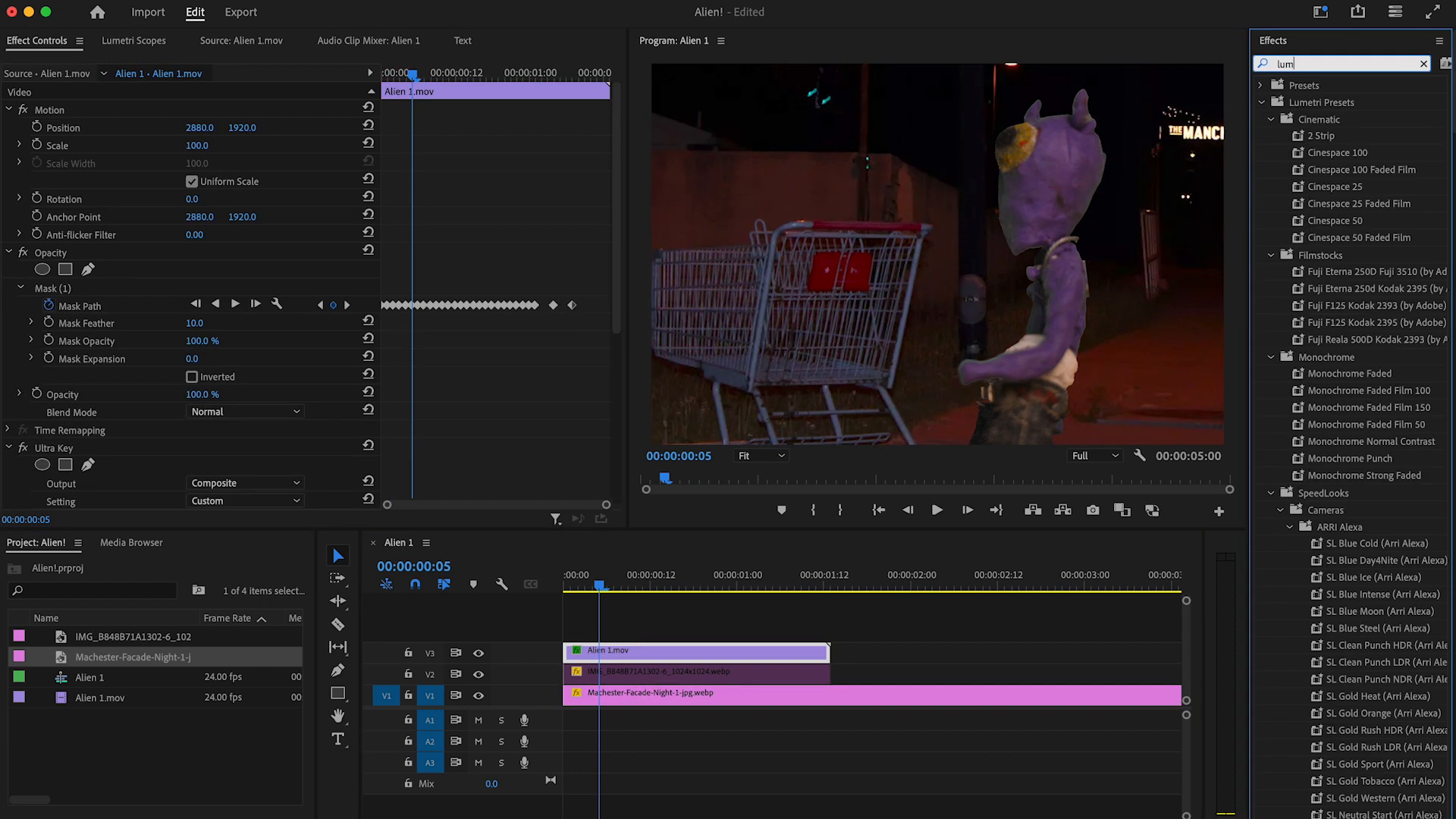
- Cool the alien clip with Lumetri Color (Temperature -57, exposure) and reverse the copy's speed
text(lumetri col)
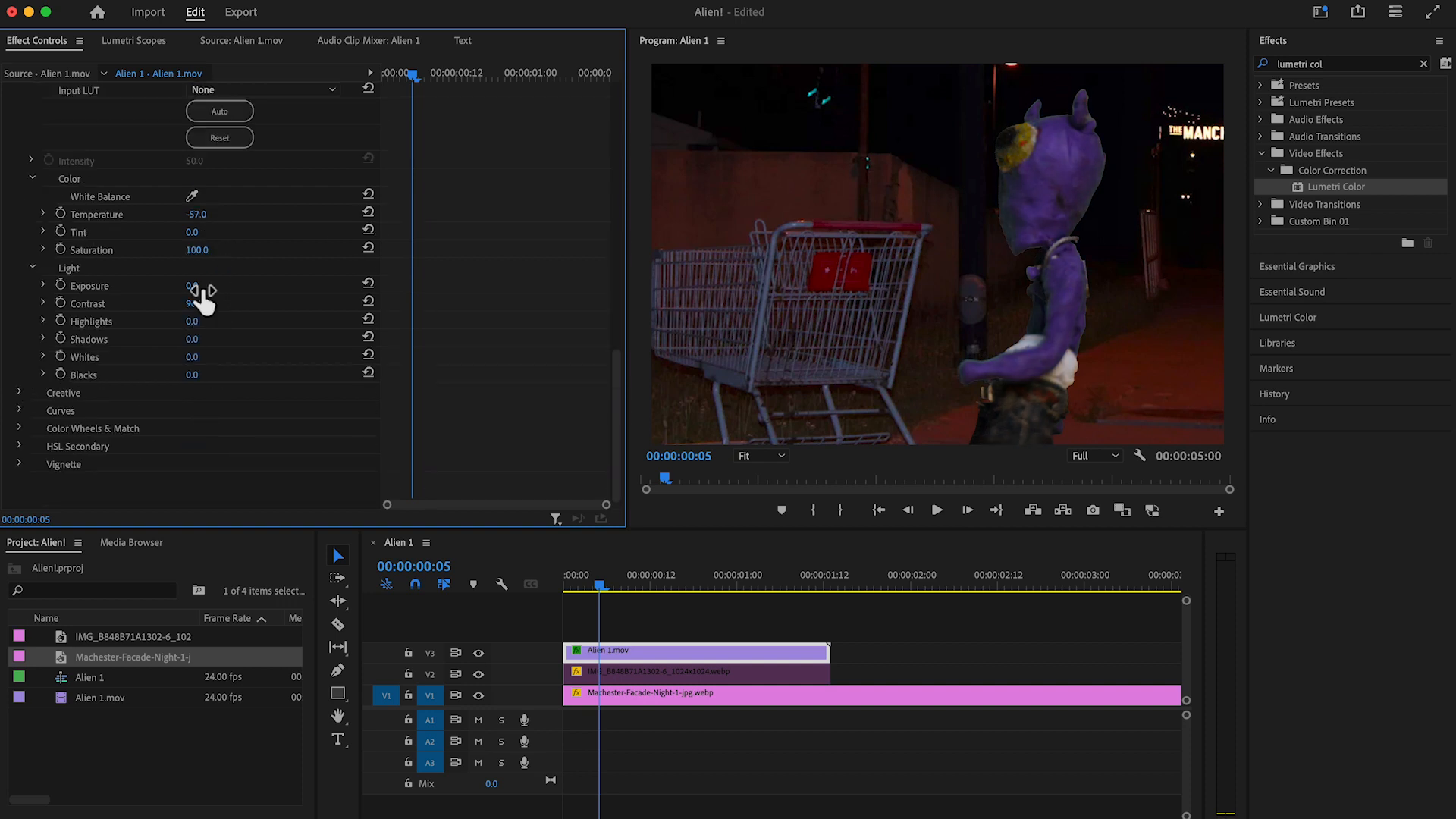
click(936, 509)
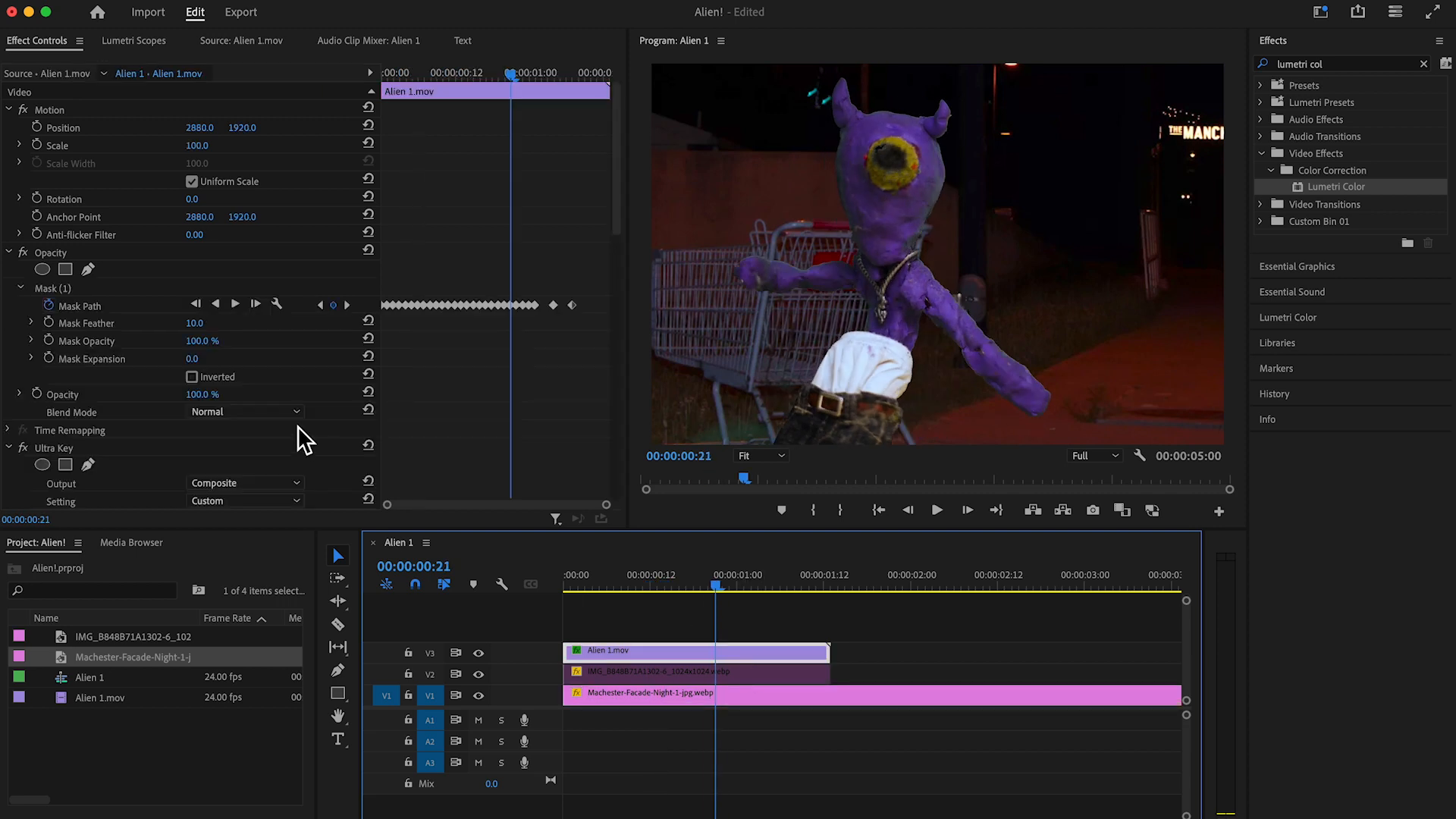
scroll(down, 3)
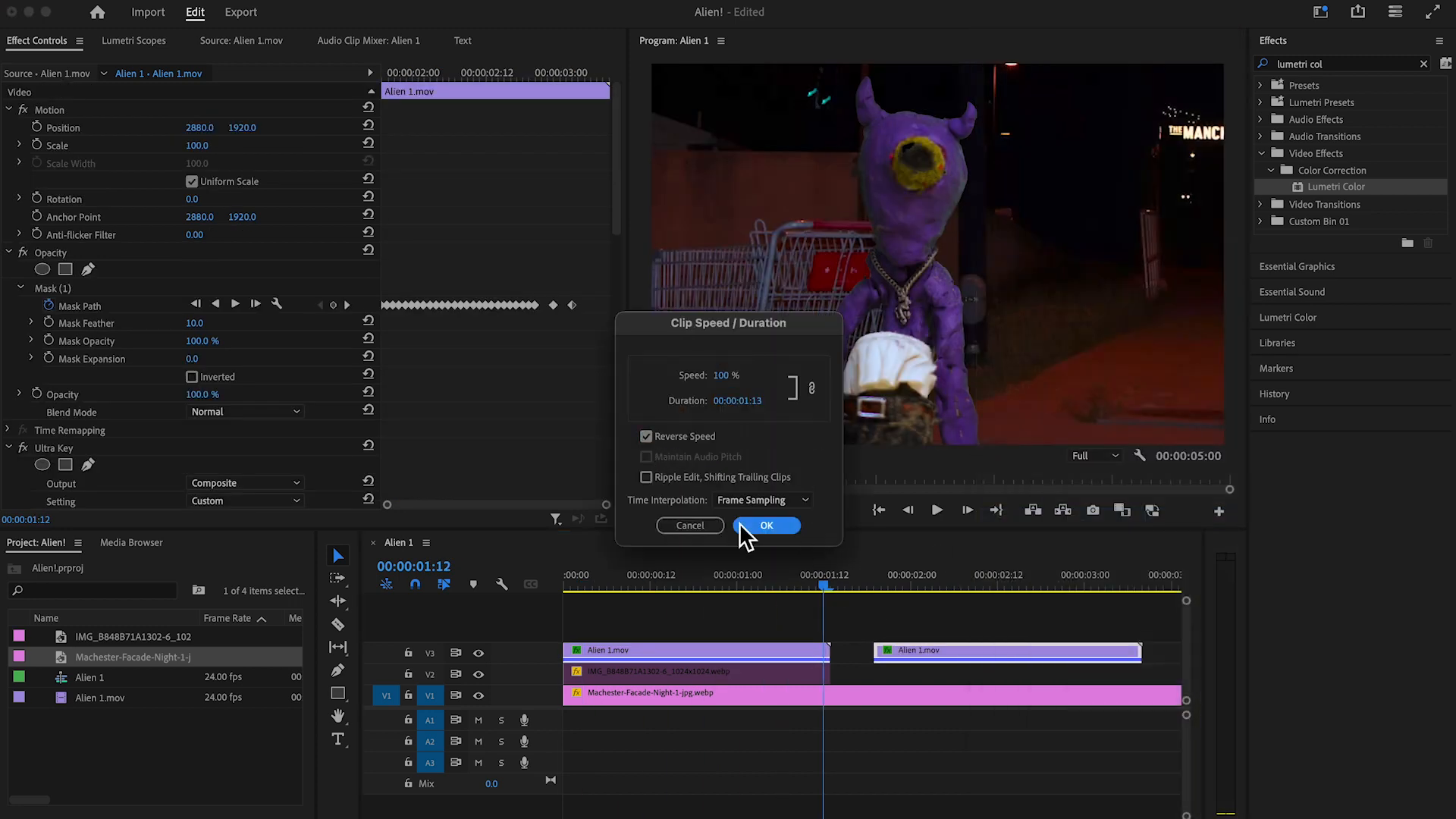
click(765, 525)
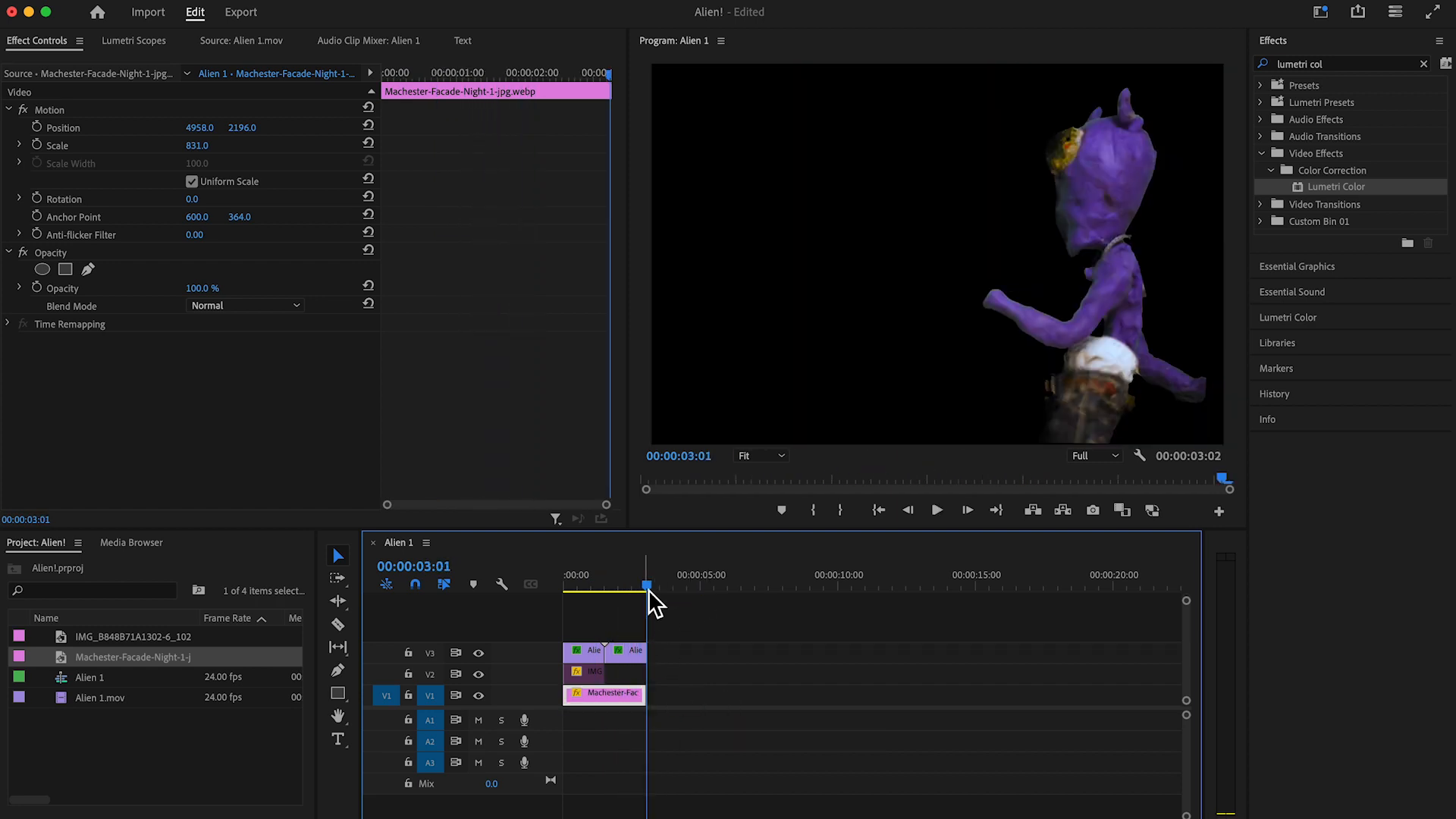
click(721, 41)
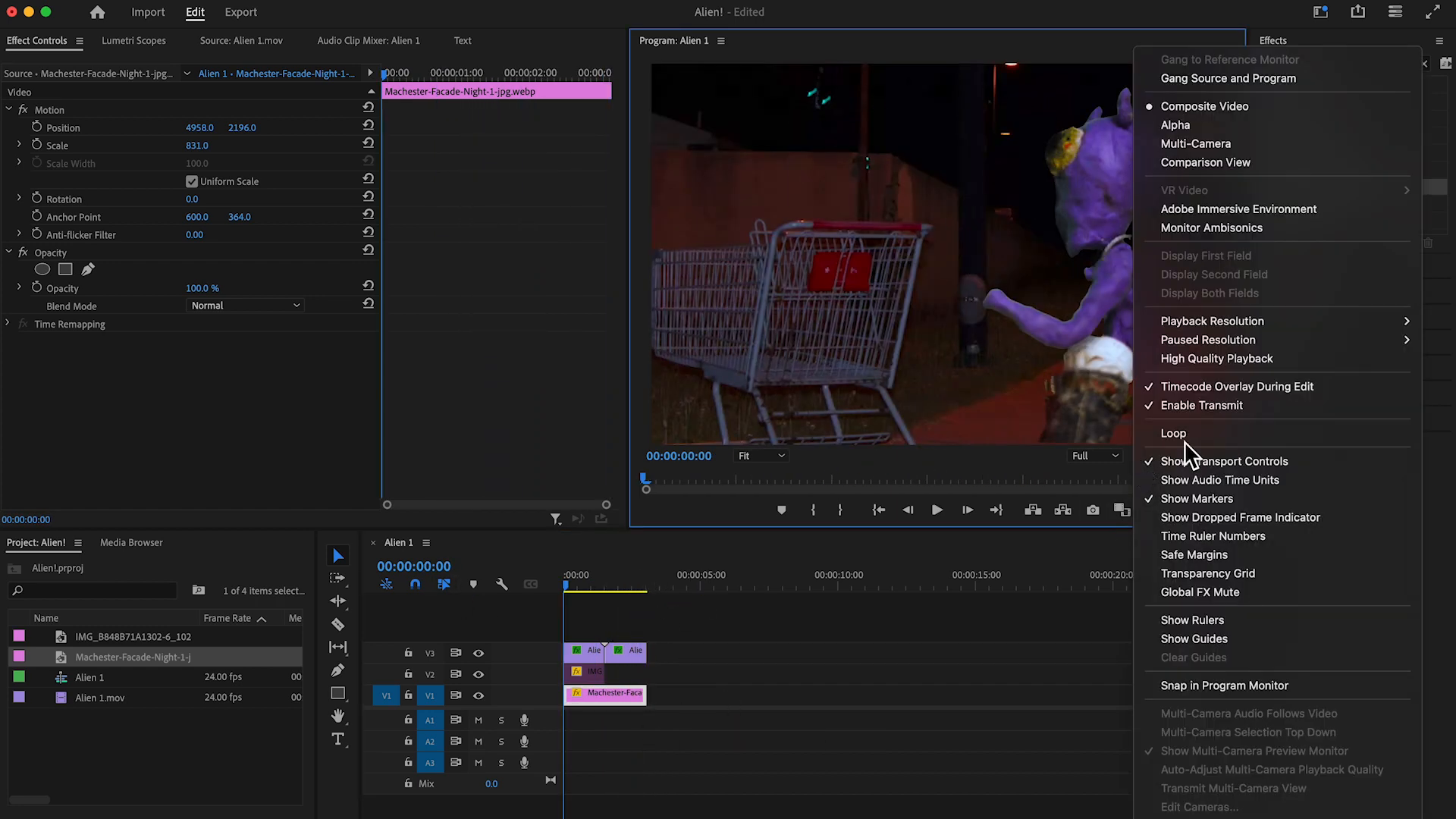